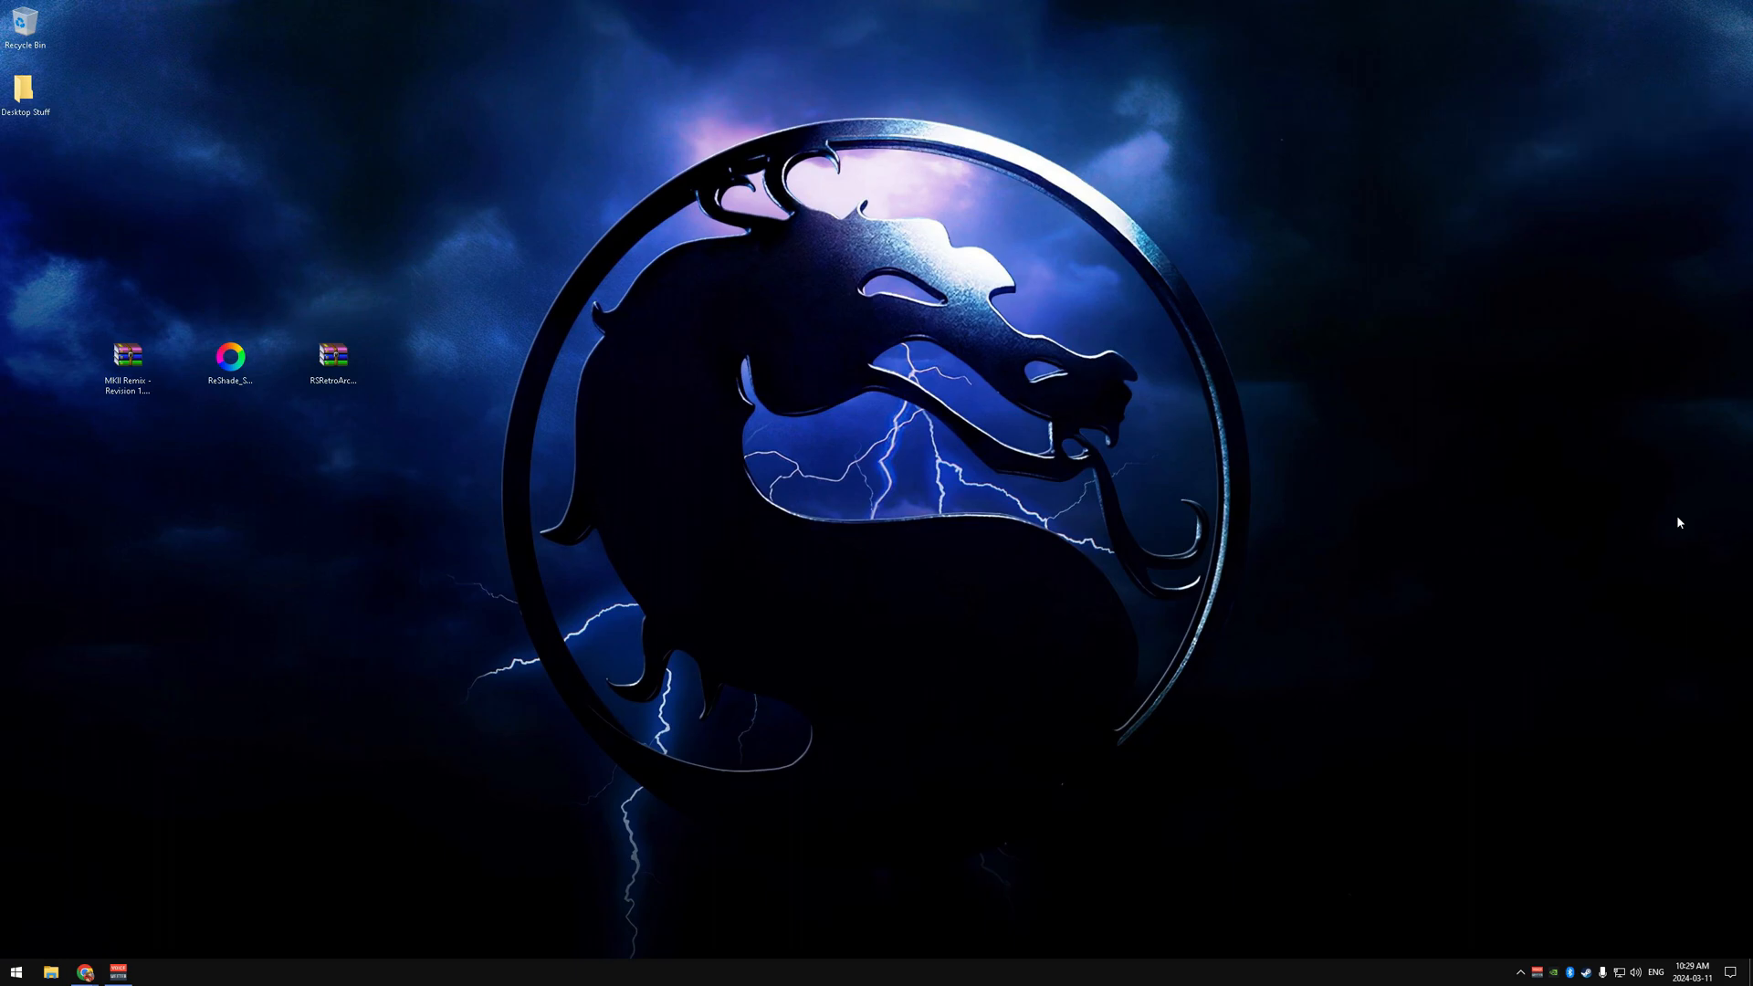
mouse_move(1369, 579)
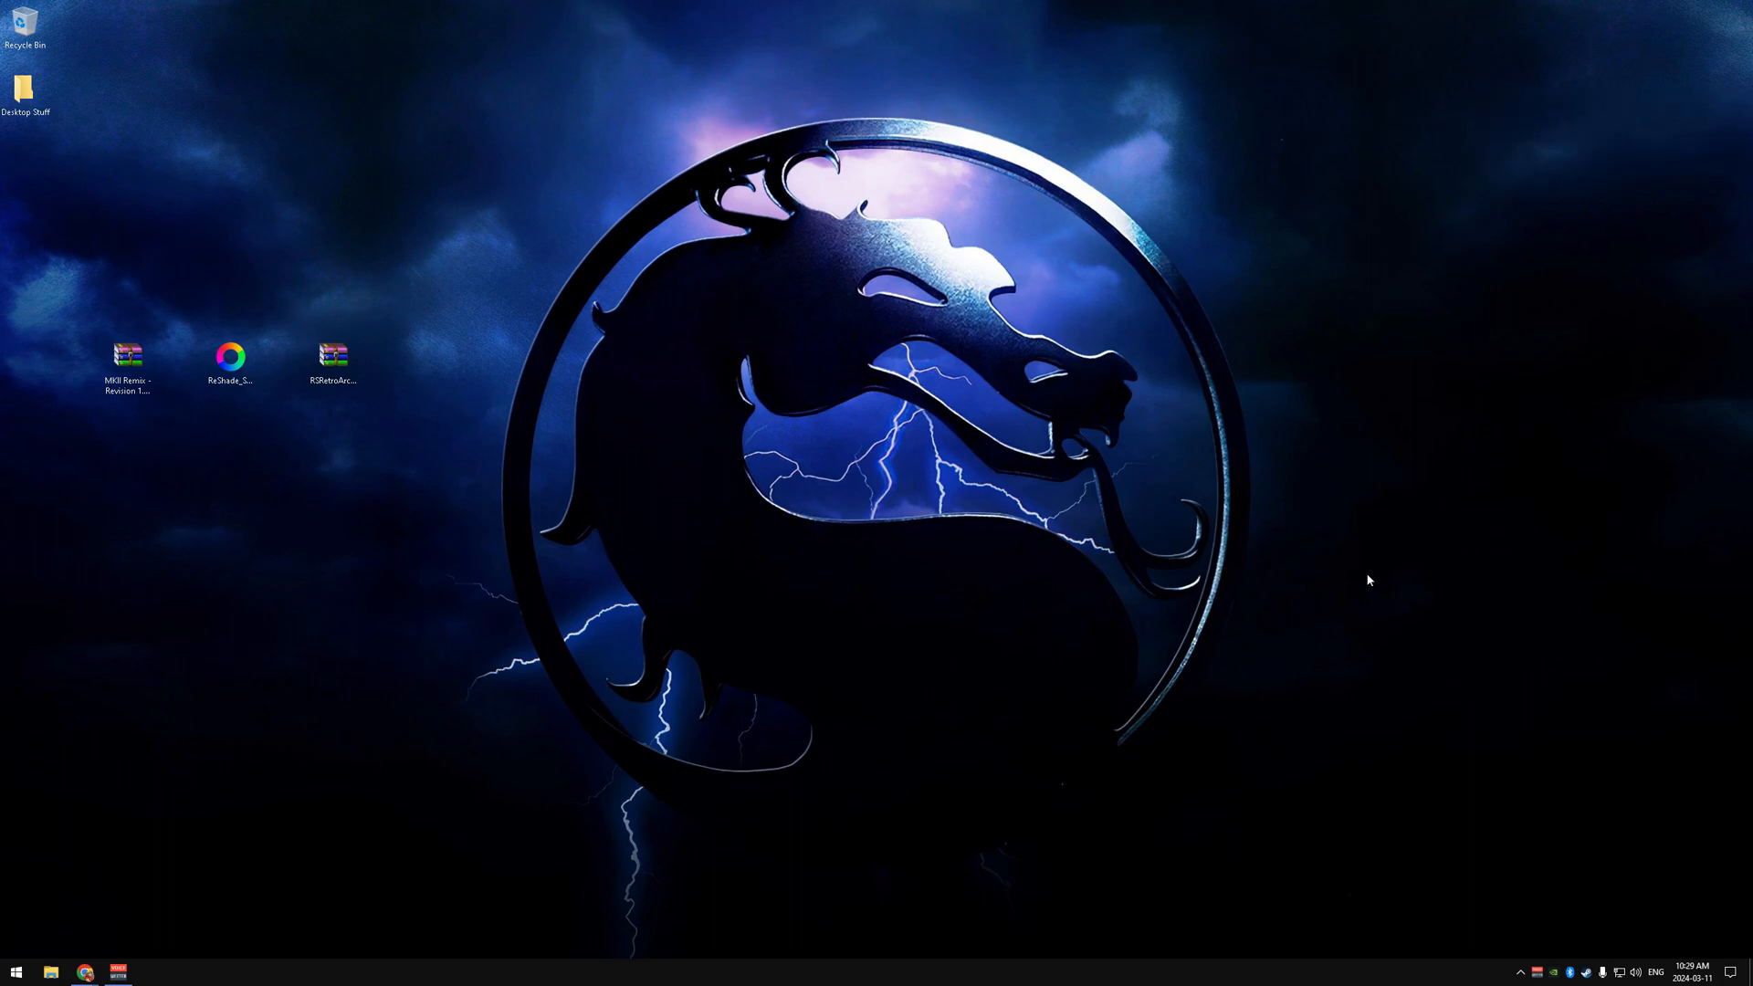
mouse_move(678, 603)
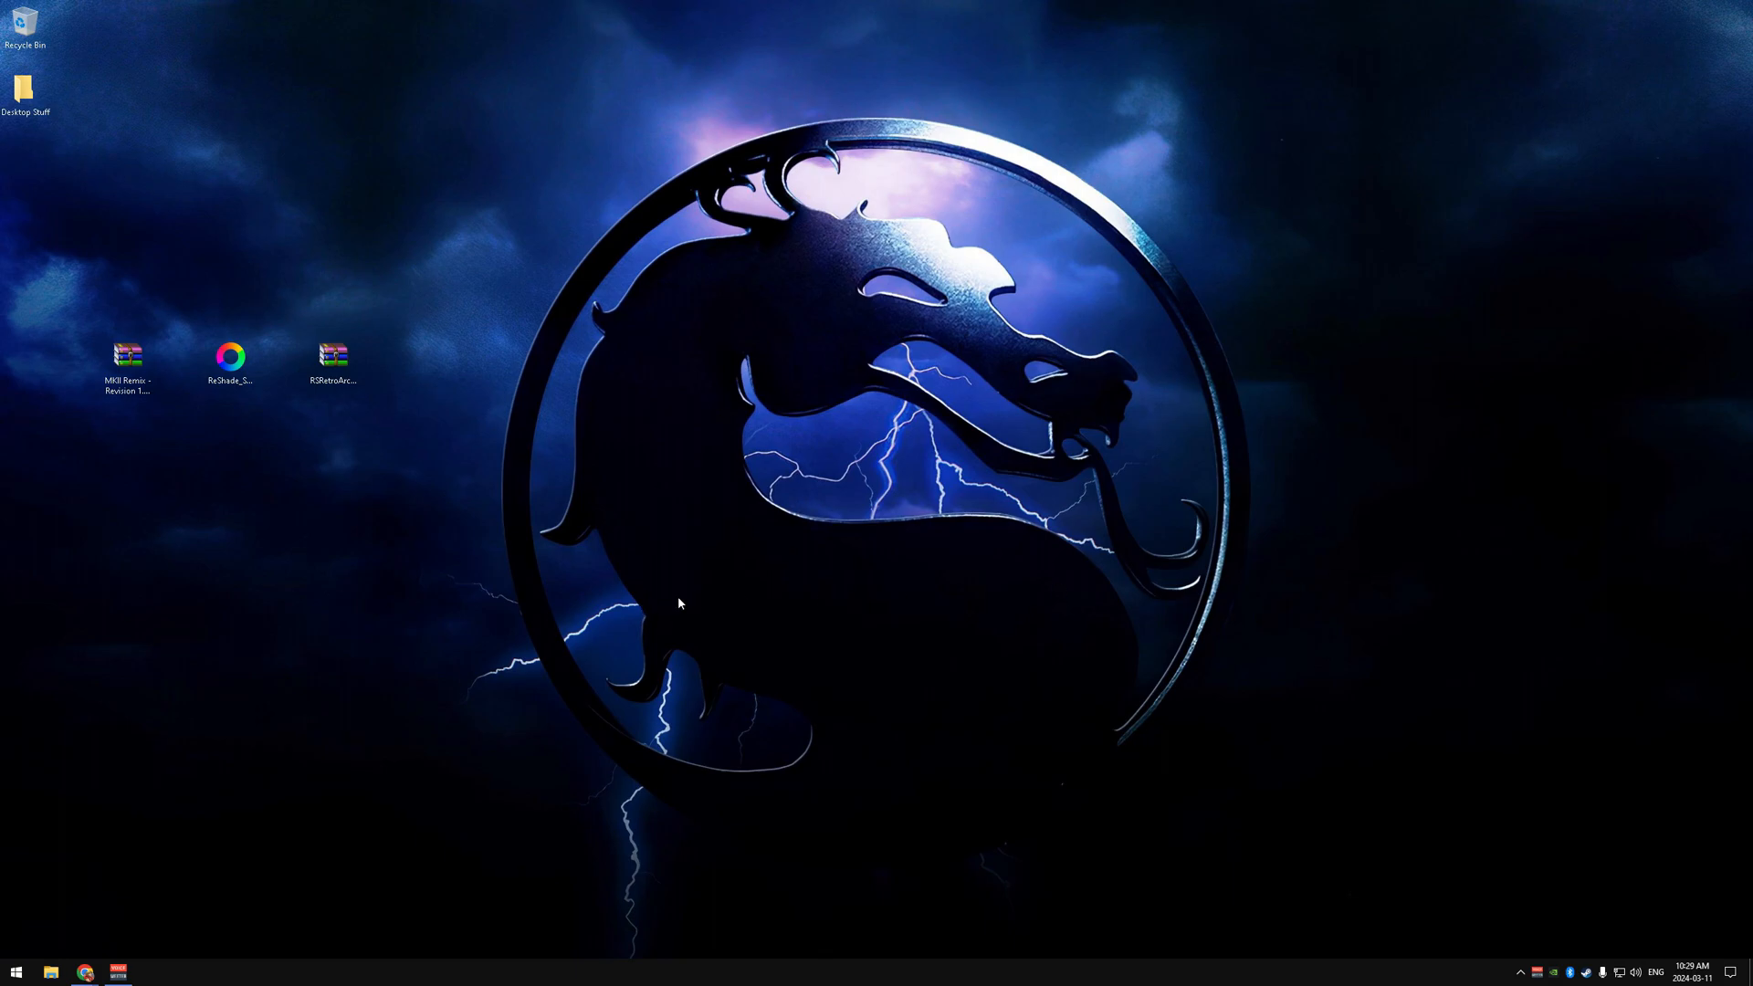
mouse_move(101, 349)
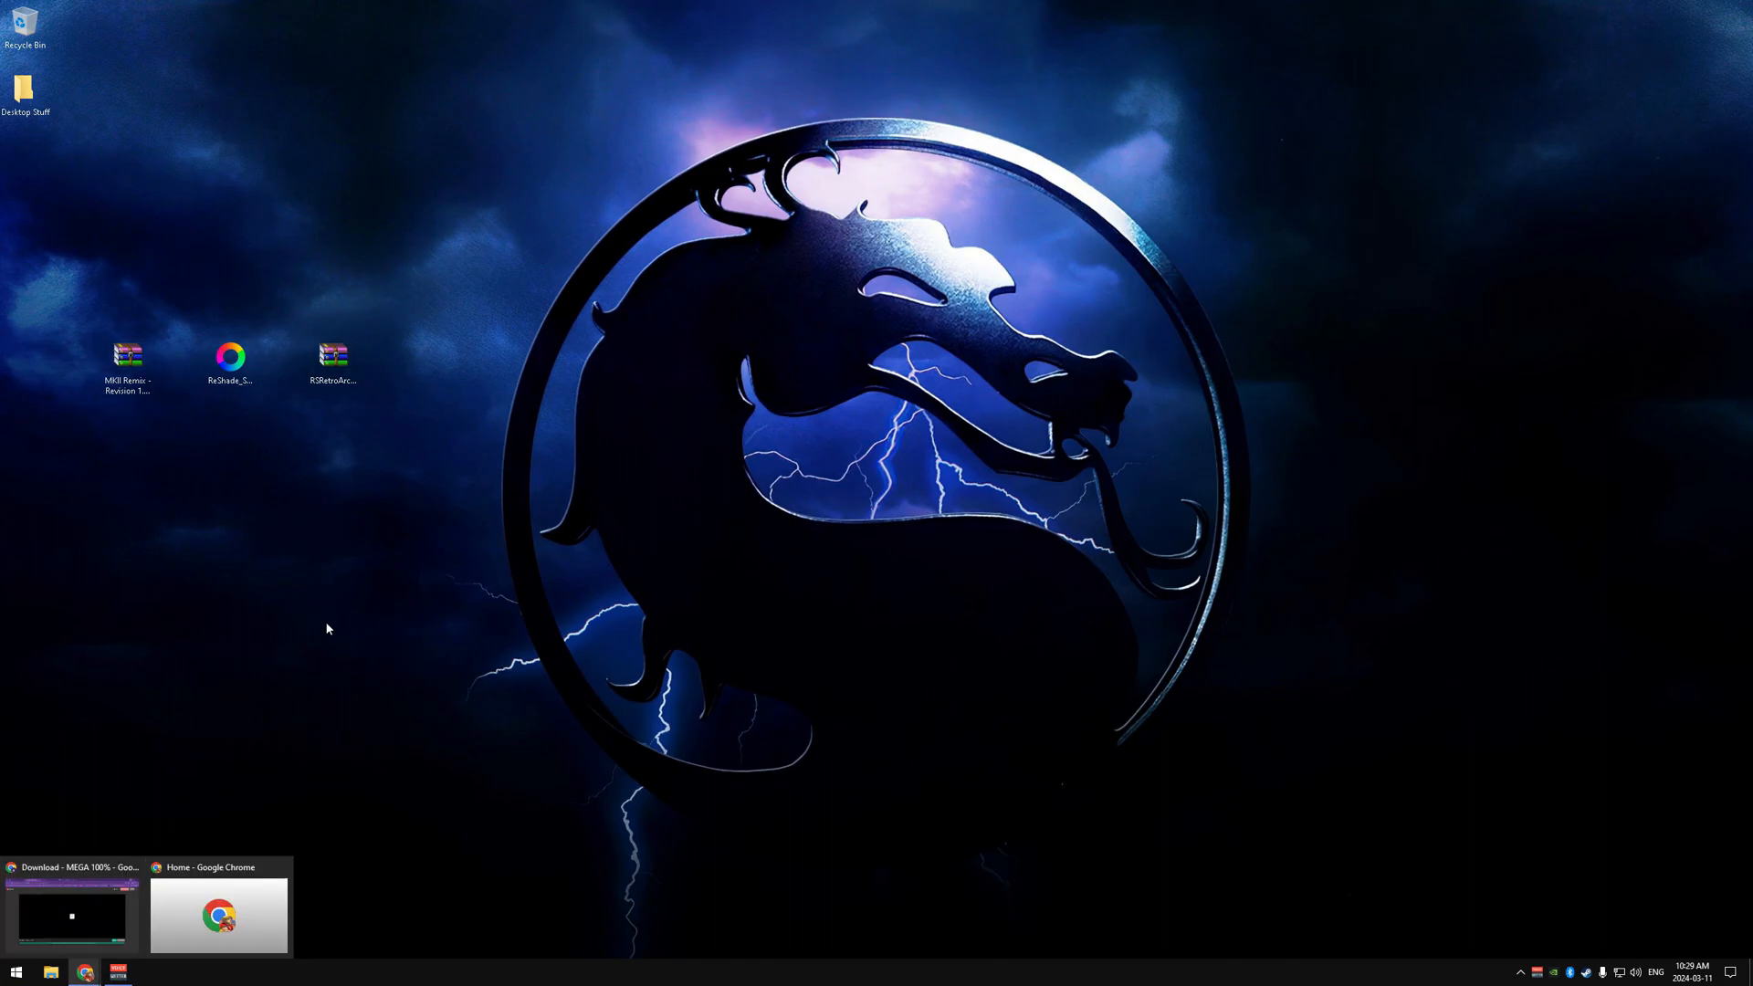
Review the MEGA, ReShade and RSRetroArch download pages, then return to the desktop.
click(69, 915)
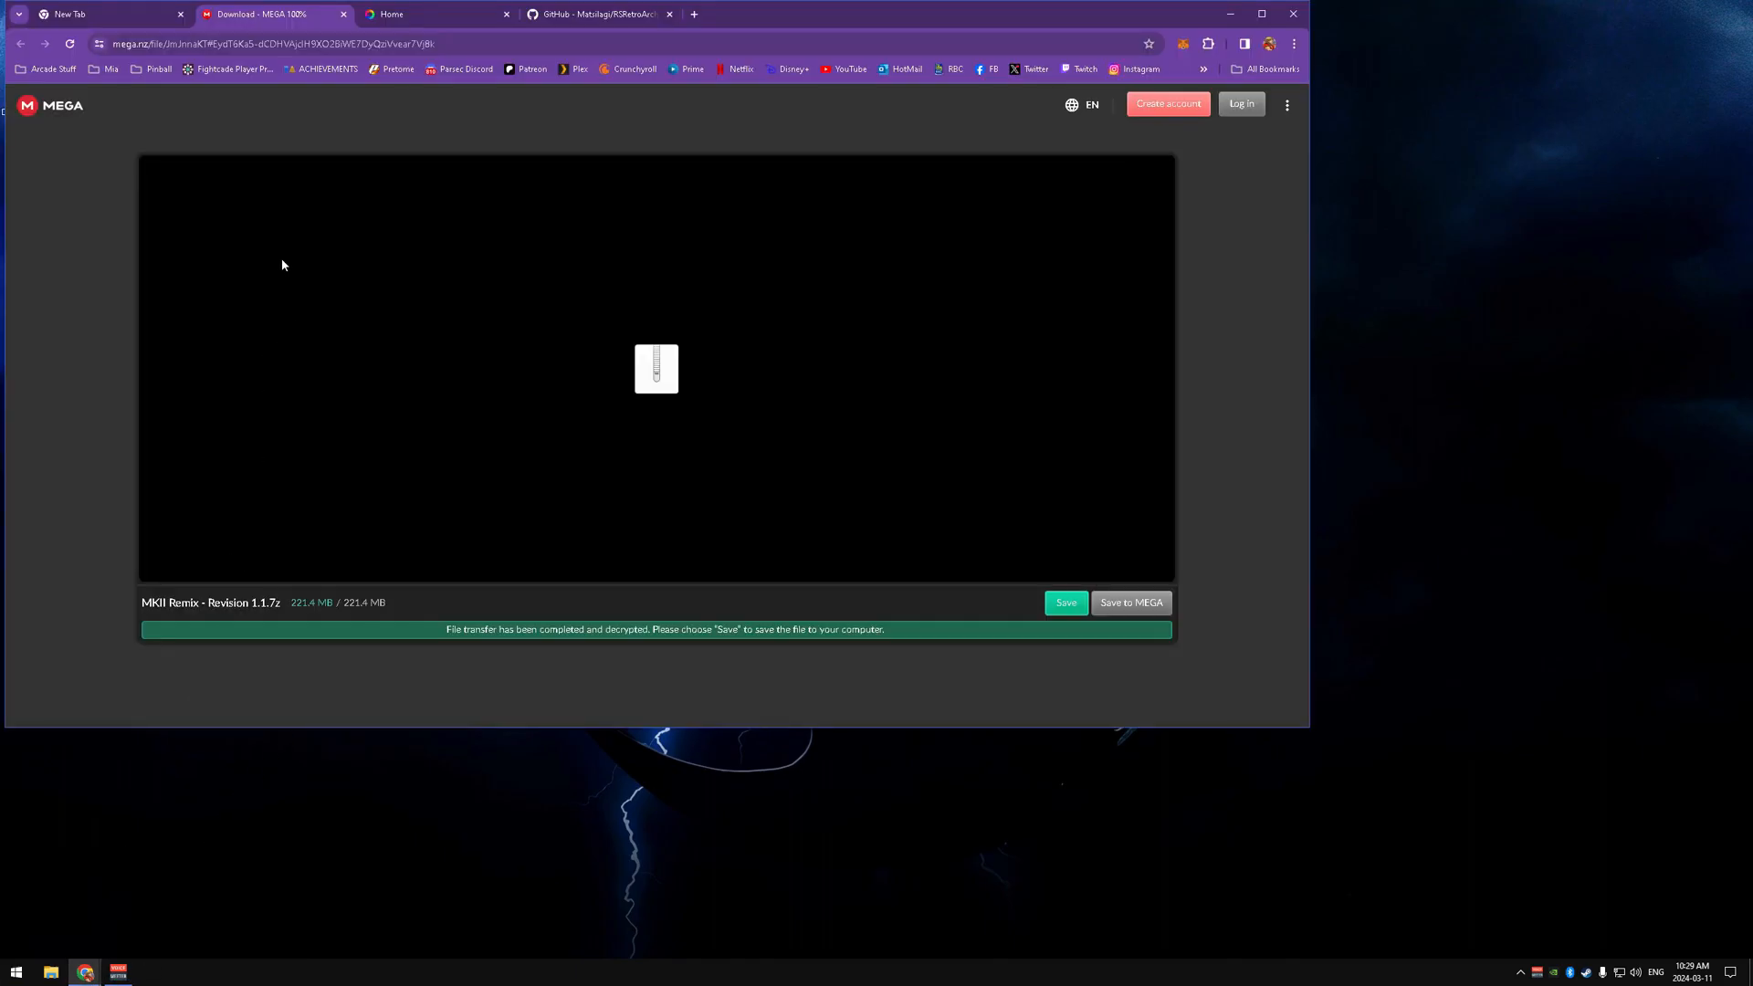
mouse_move(656, 370)
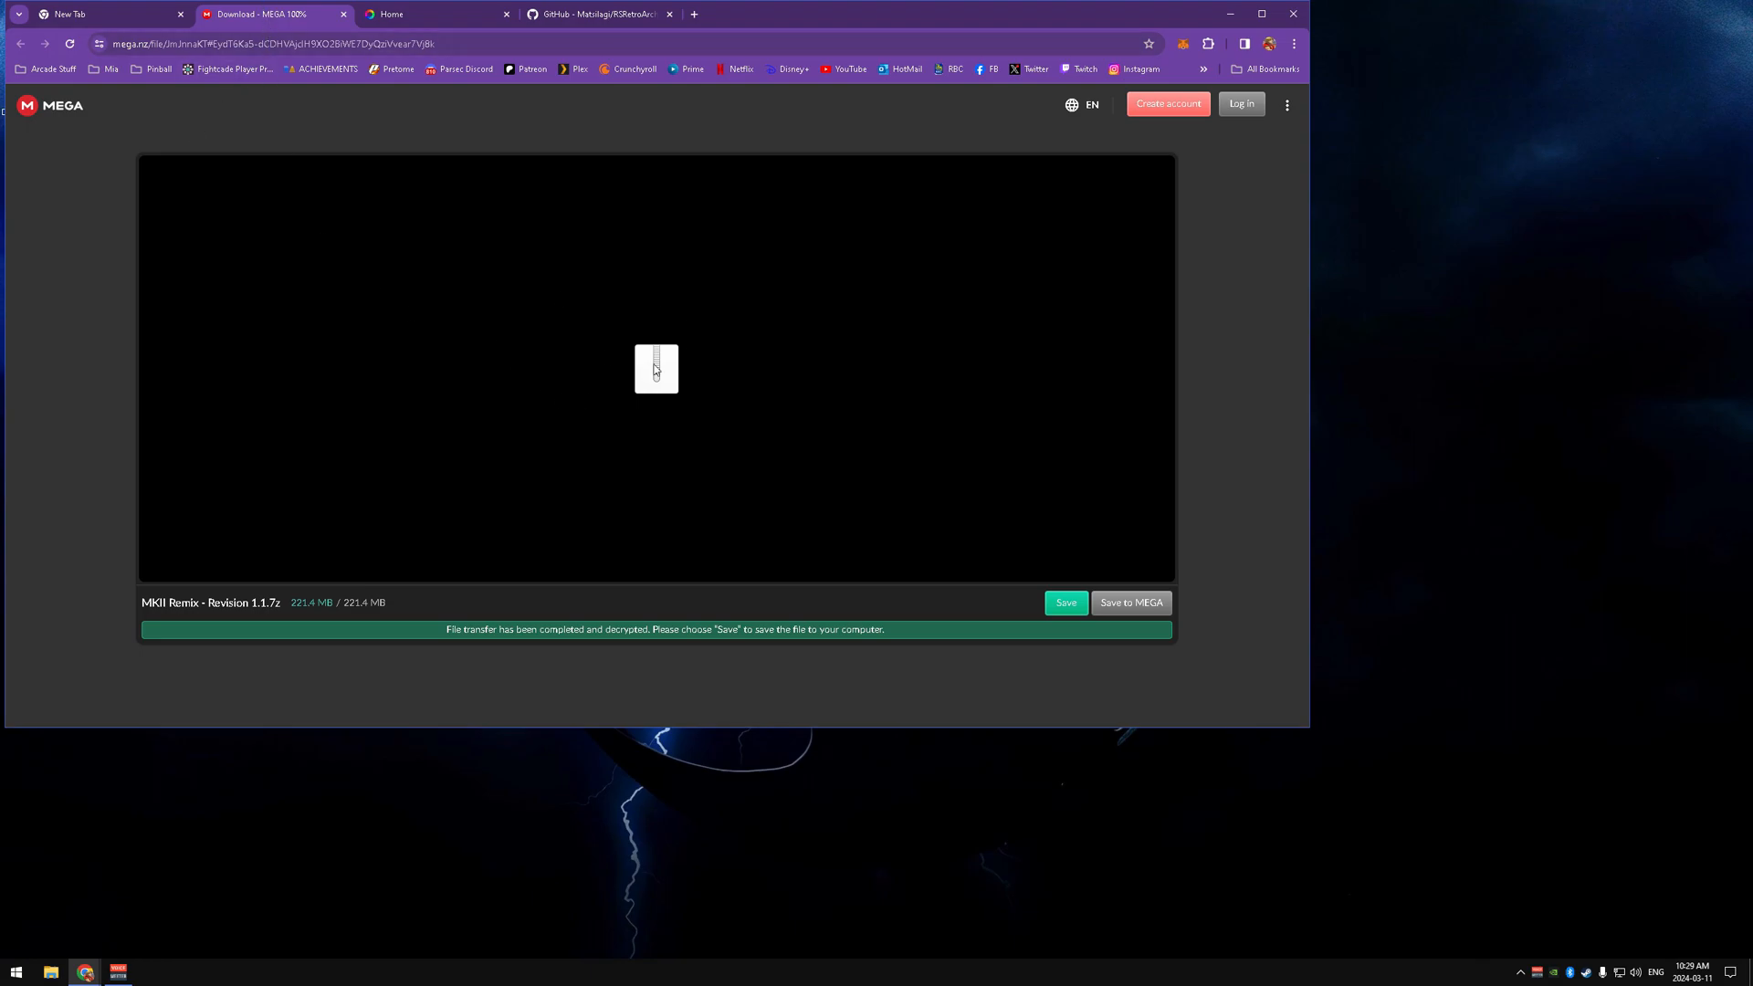
mouse_move(544, 171)
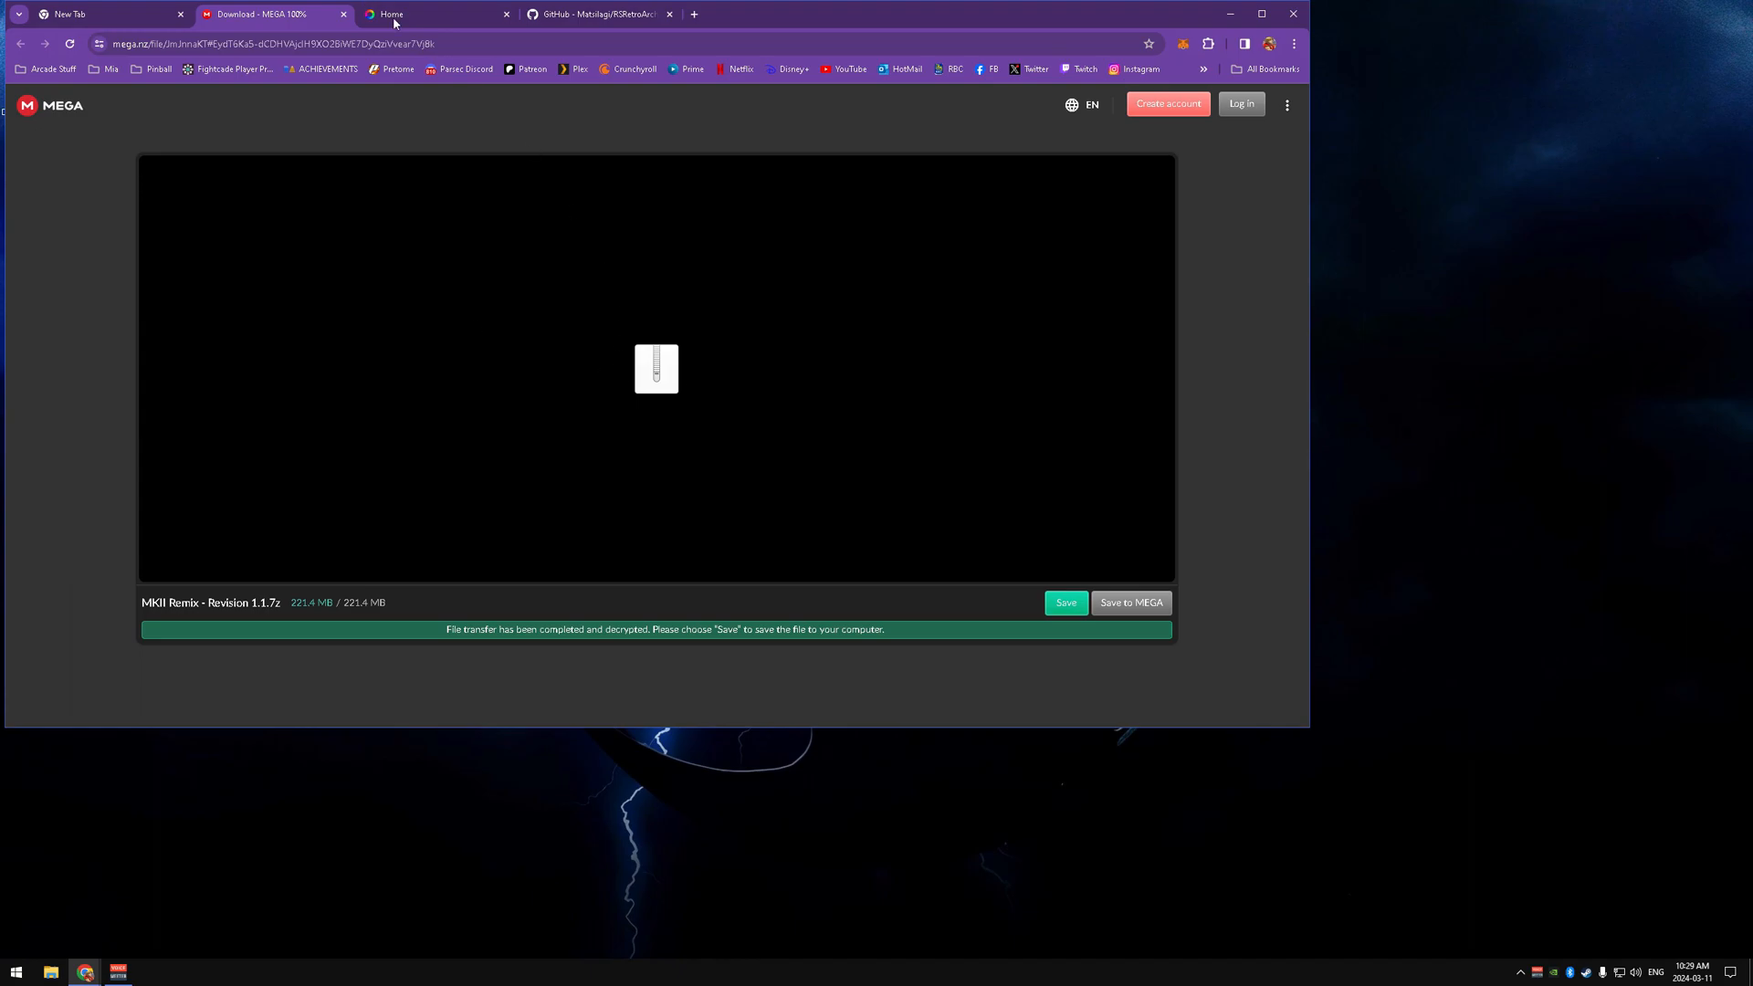
click(436, 14)
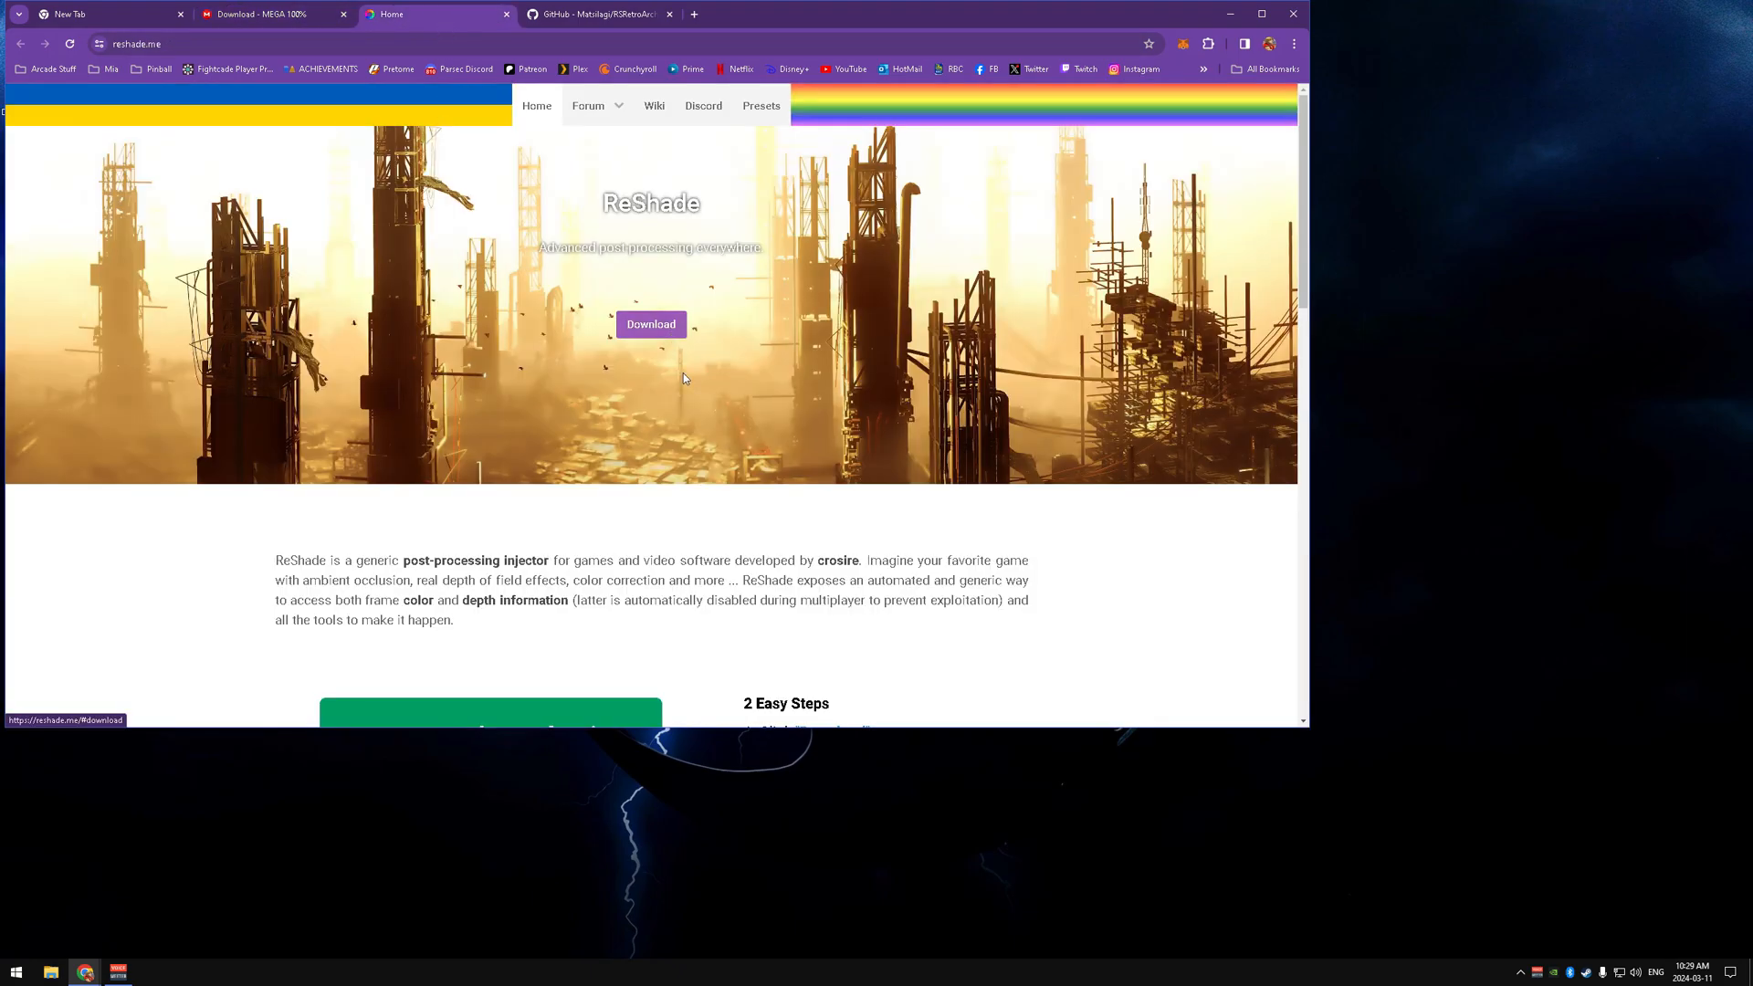
click(651, 324)
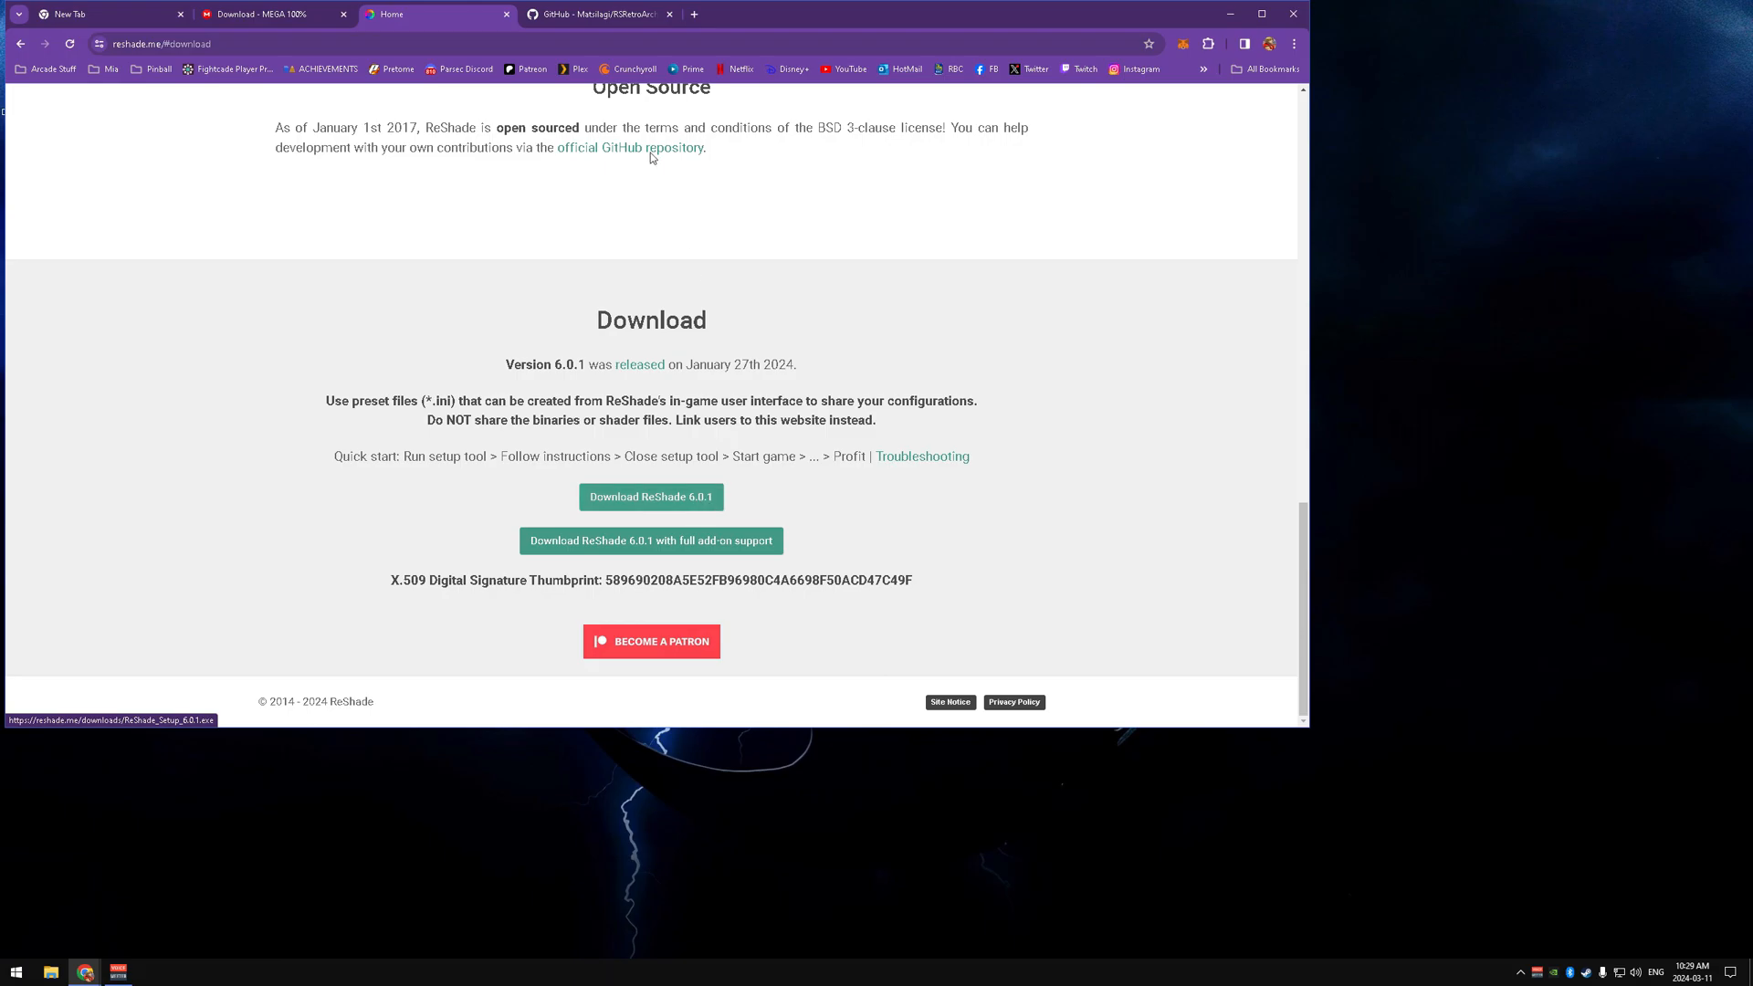
click(597, 14)
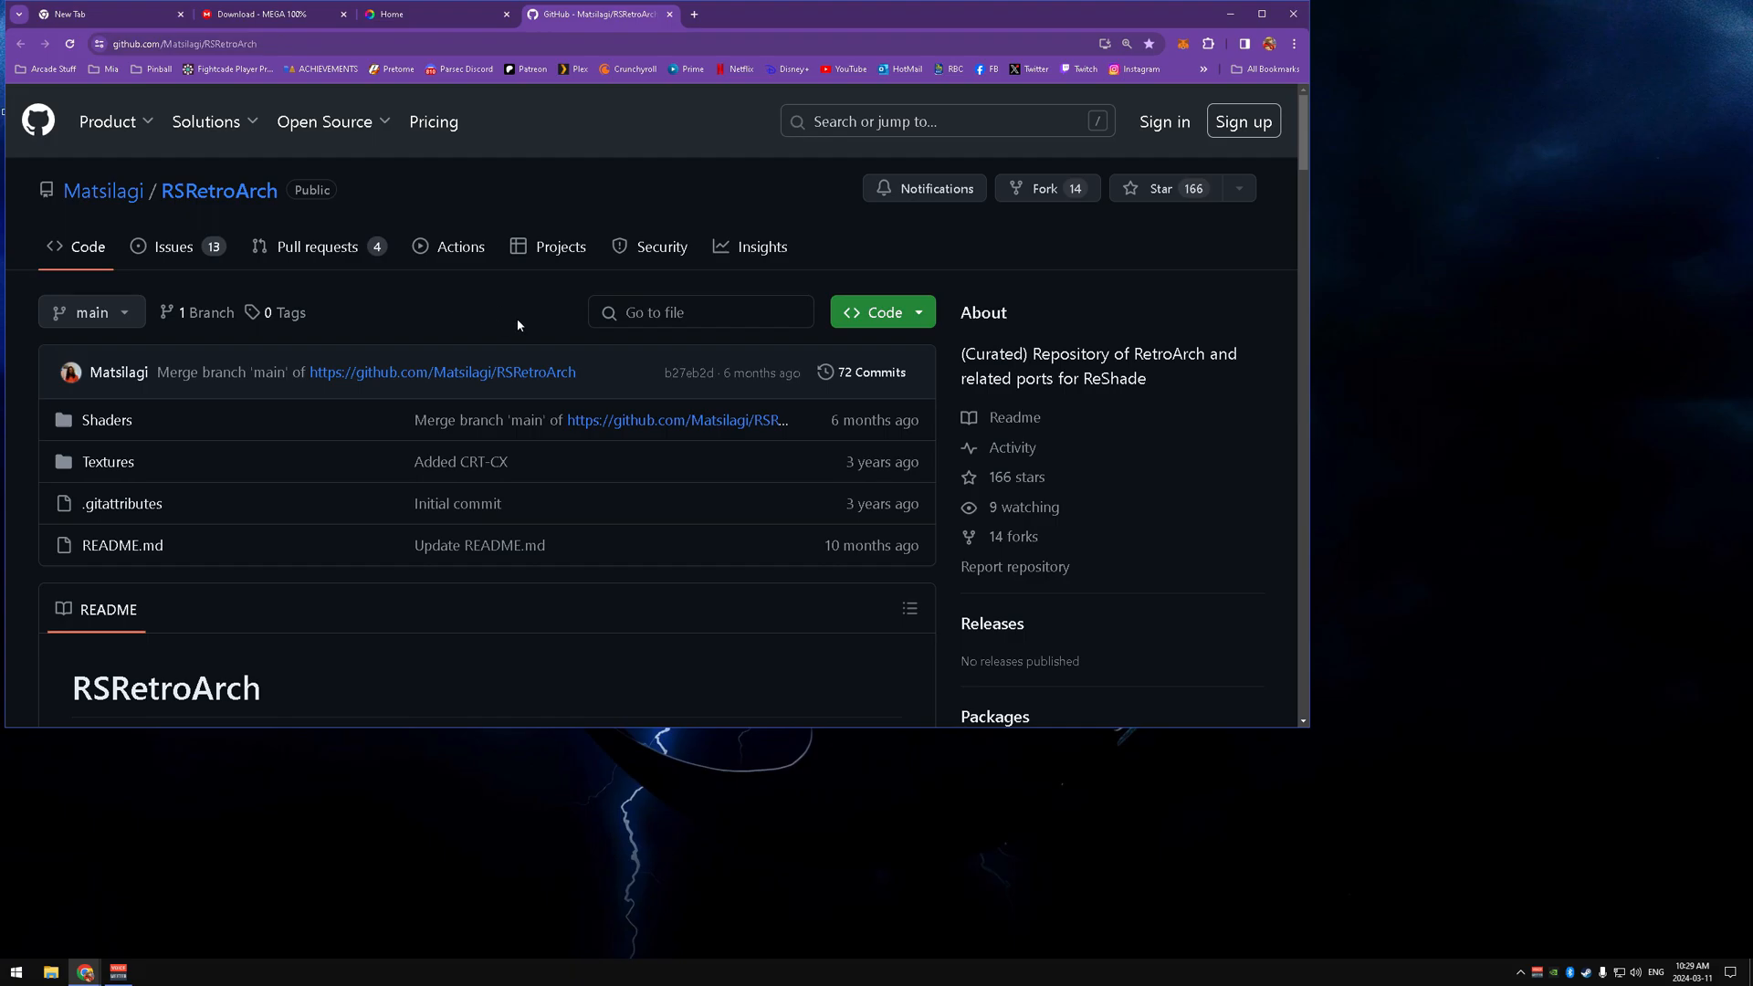
click(878, 312)
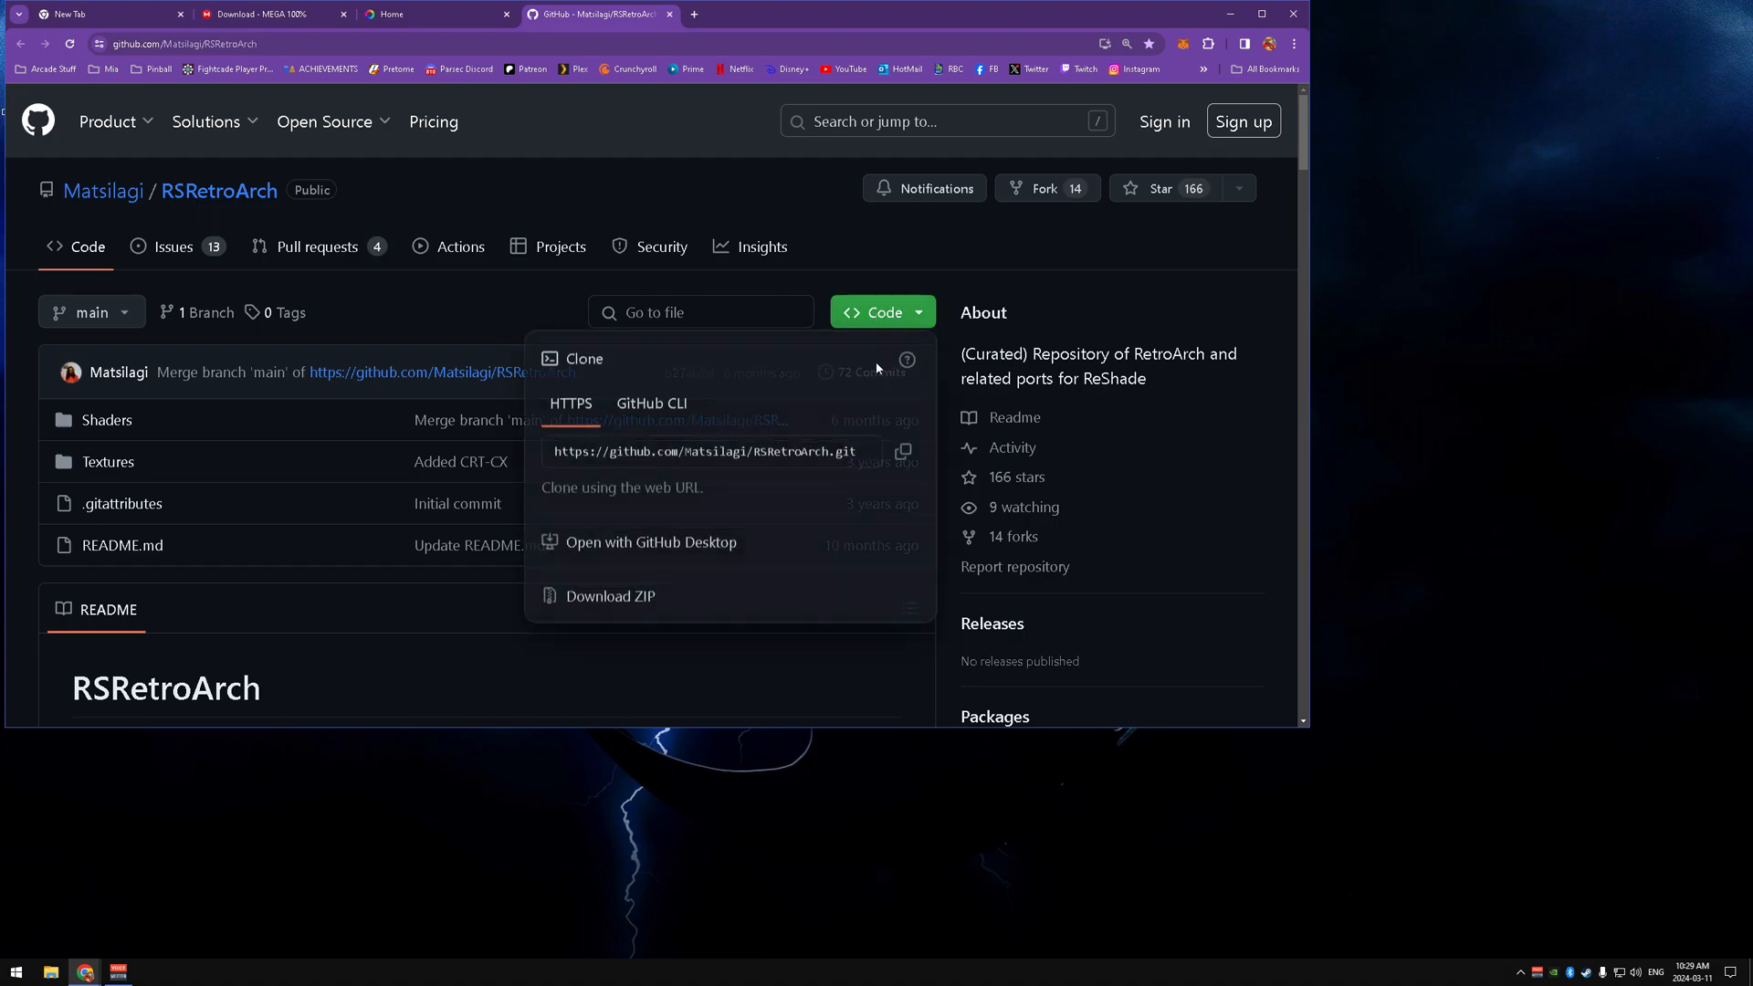
mouse_move(654, 604)
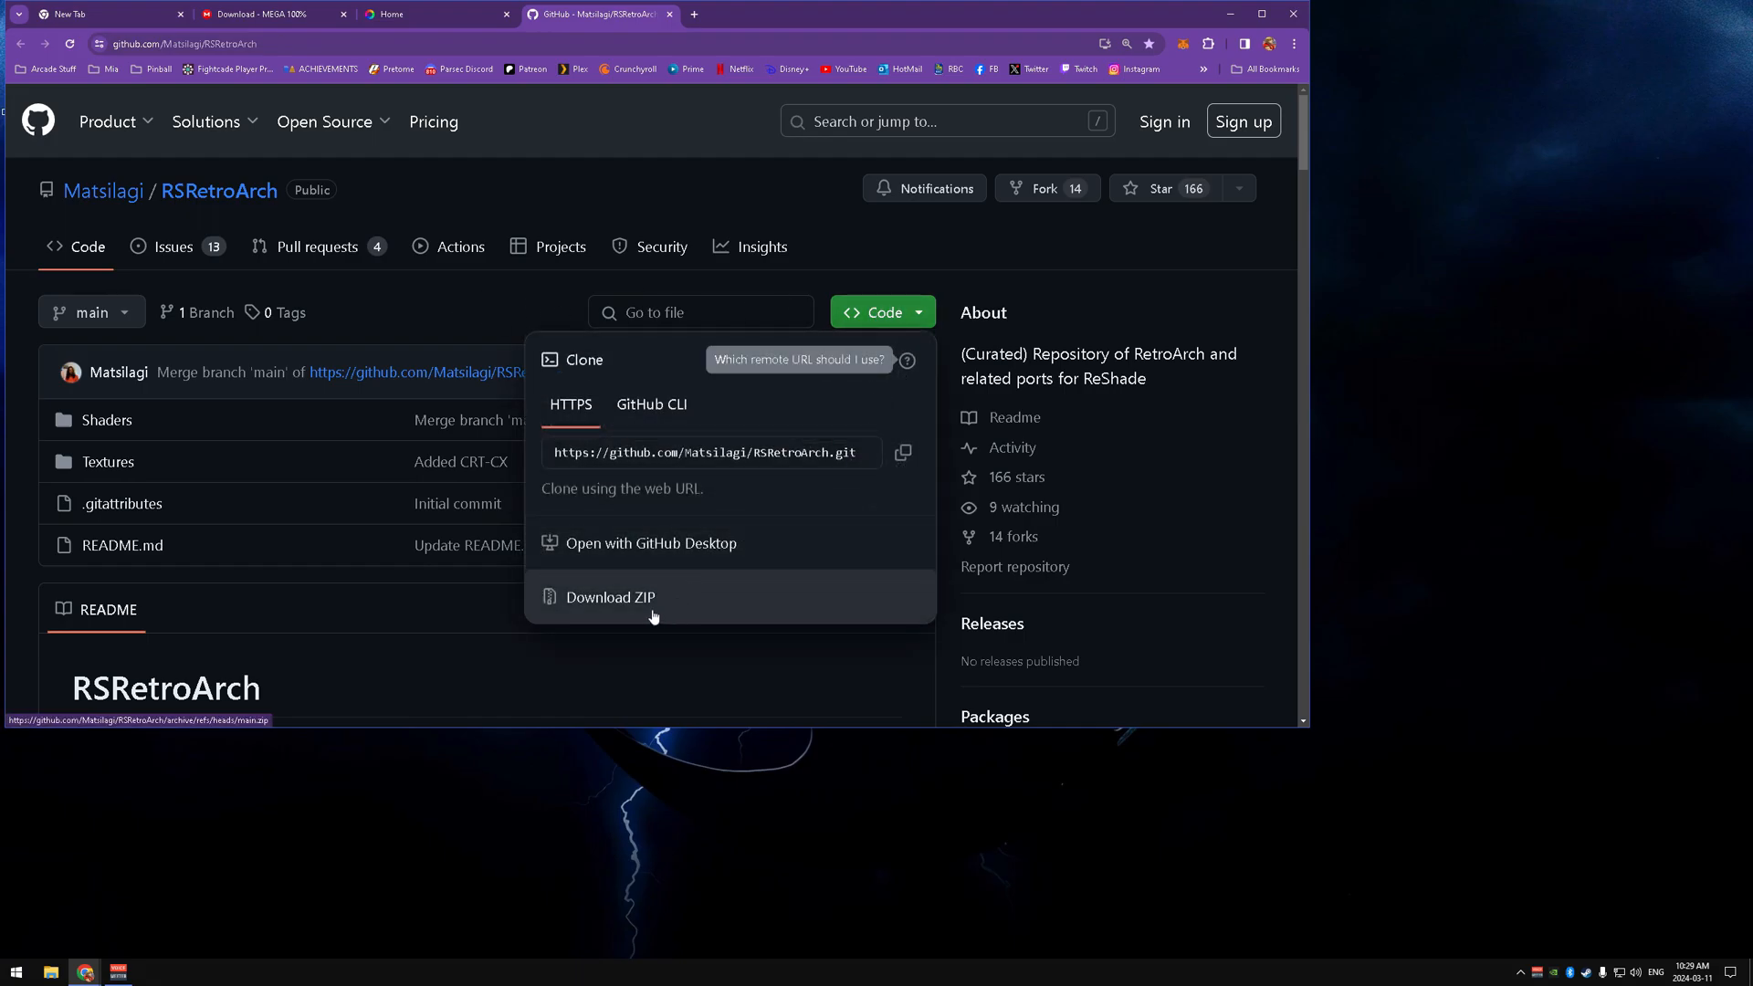
click(1229, 12)
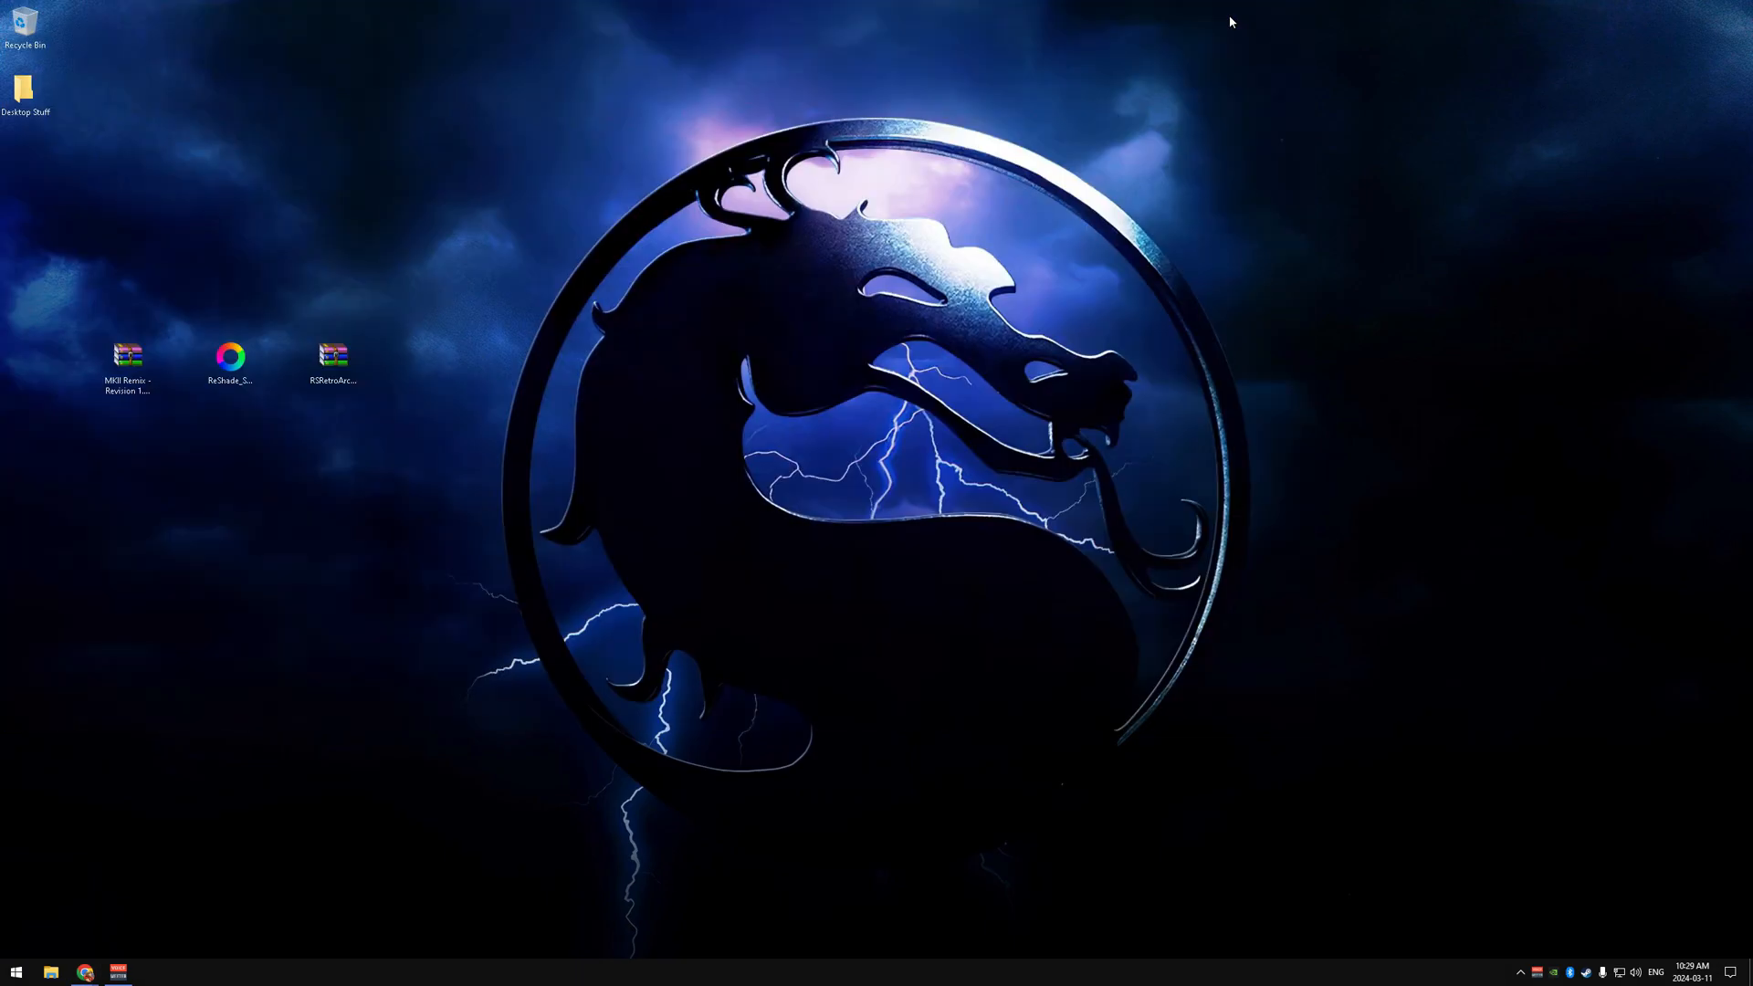
Open the MKII Remix archive and drag the MK2 Remix MUGEN folder onto the desktop.
click(128, 355)
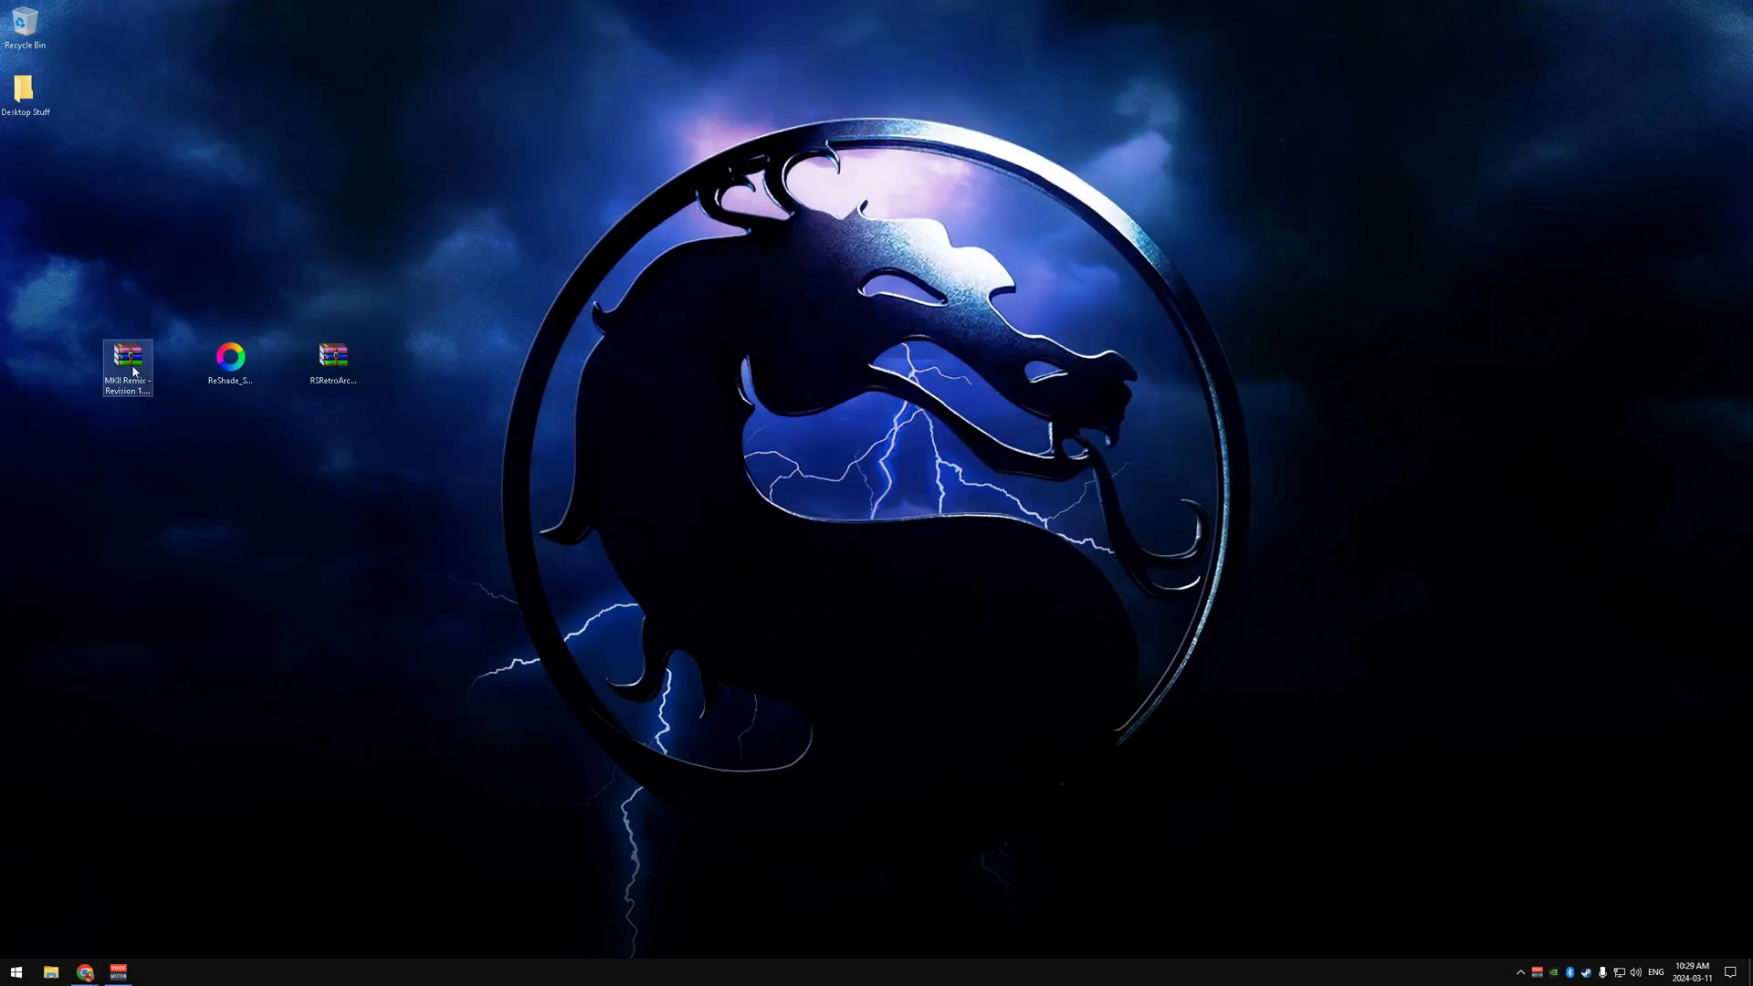
double_click(126, 358)
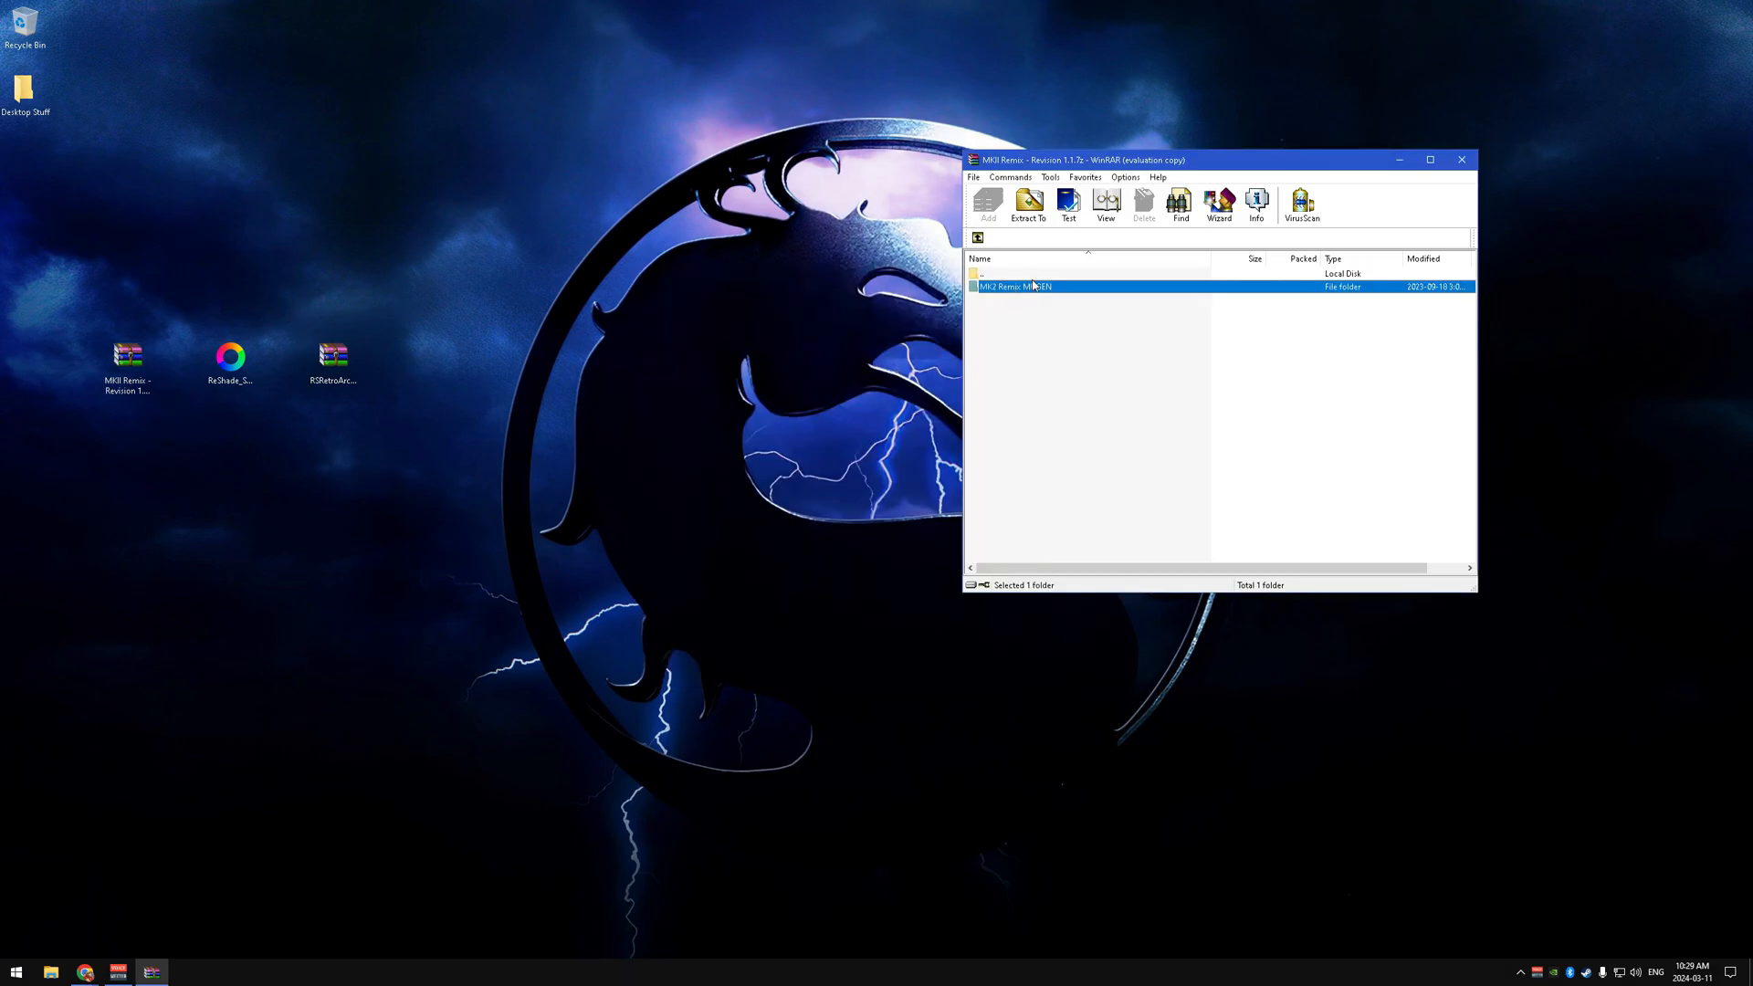
mouse_move(185, 553)
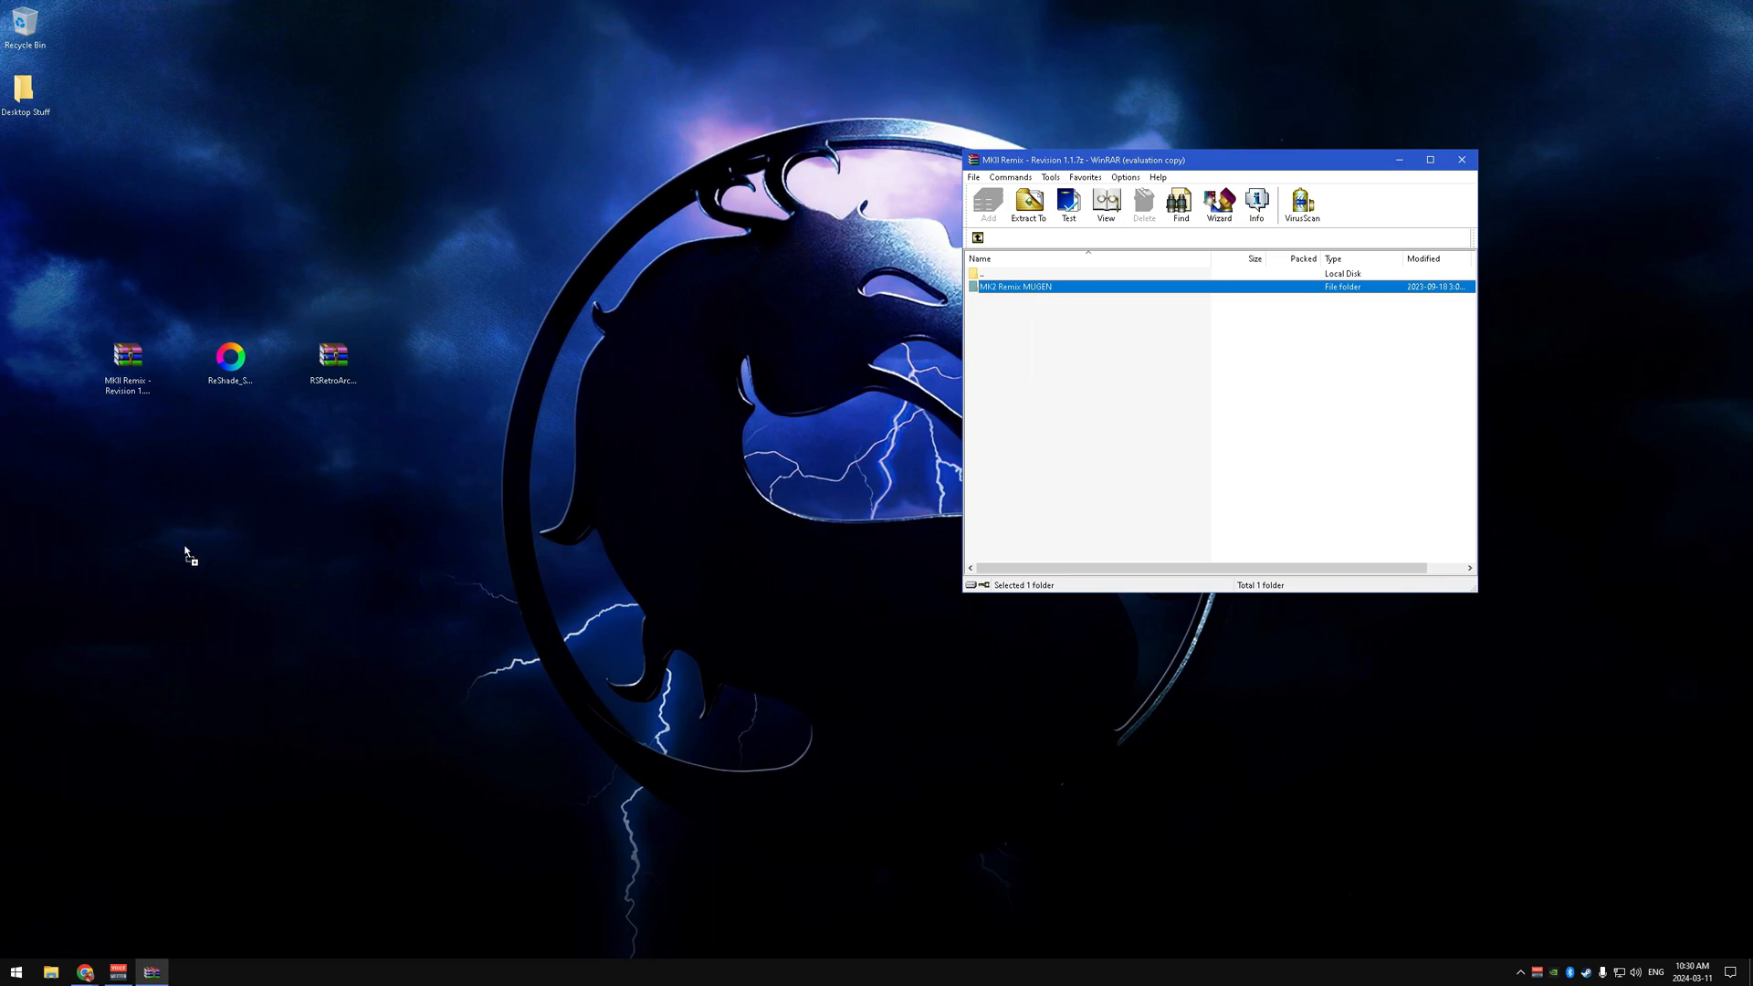
click(1027, 205)
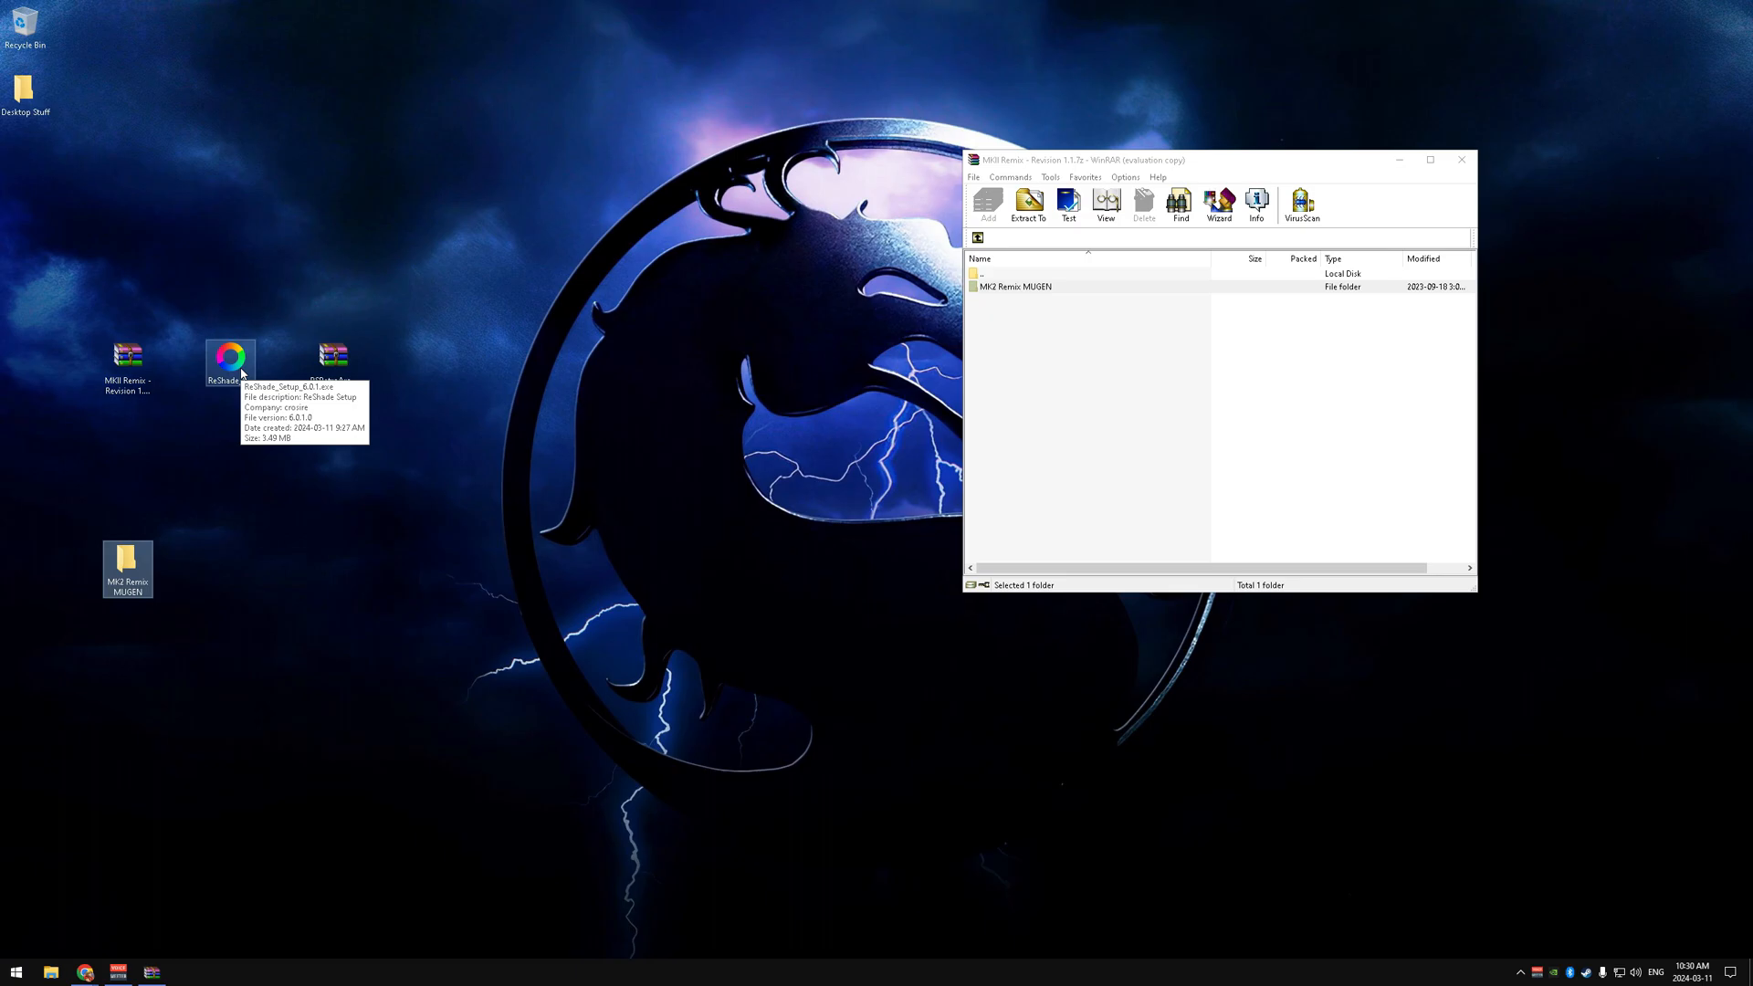
double_click(126, 562)
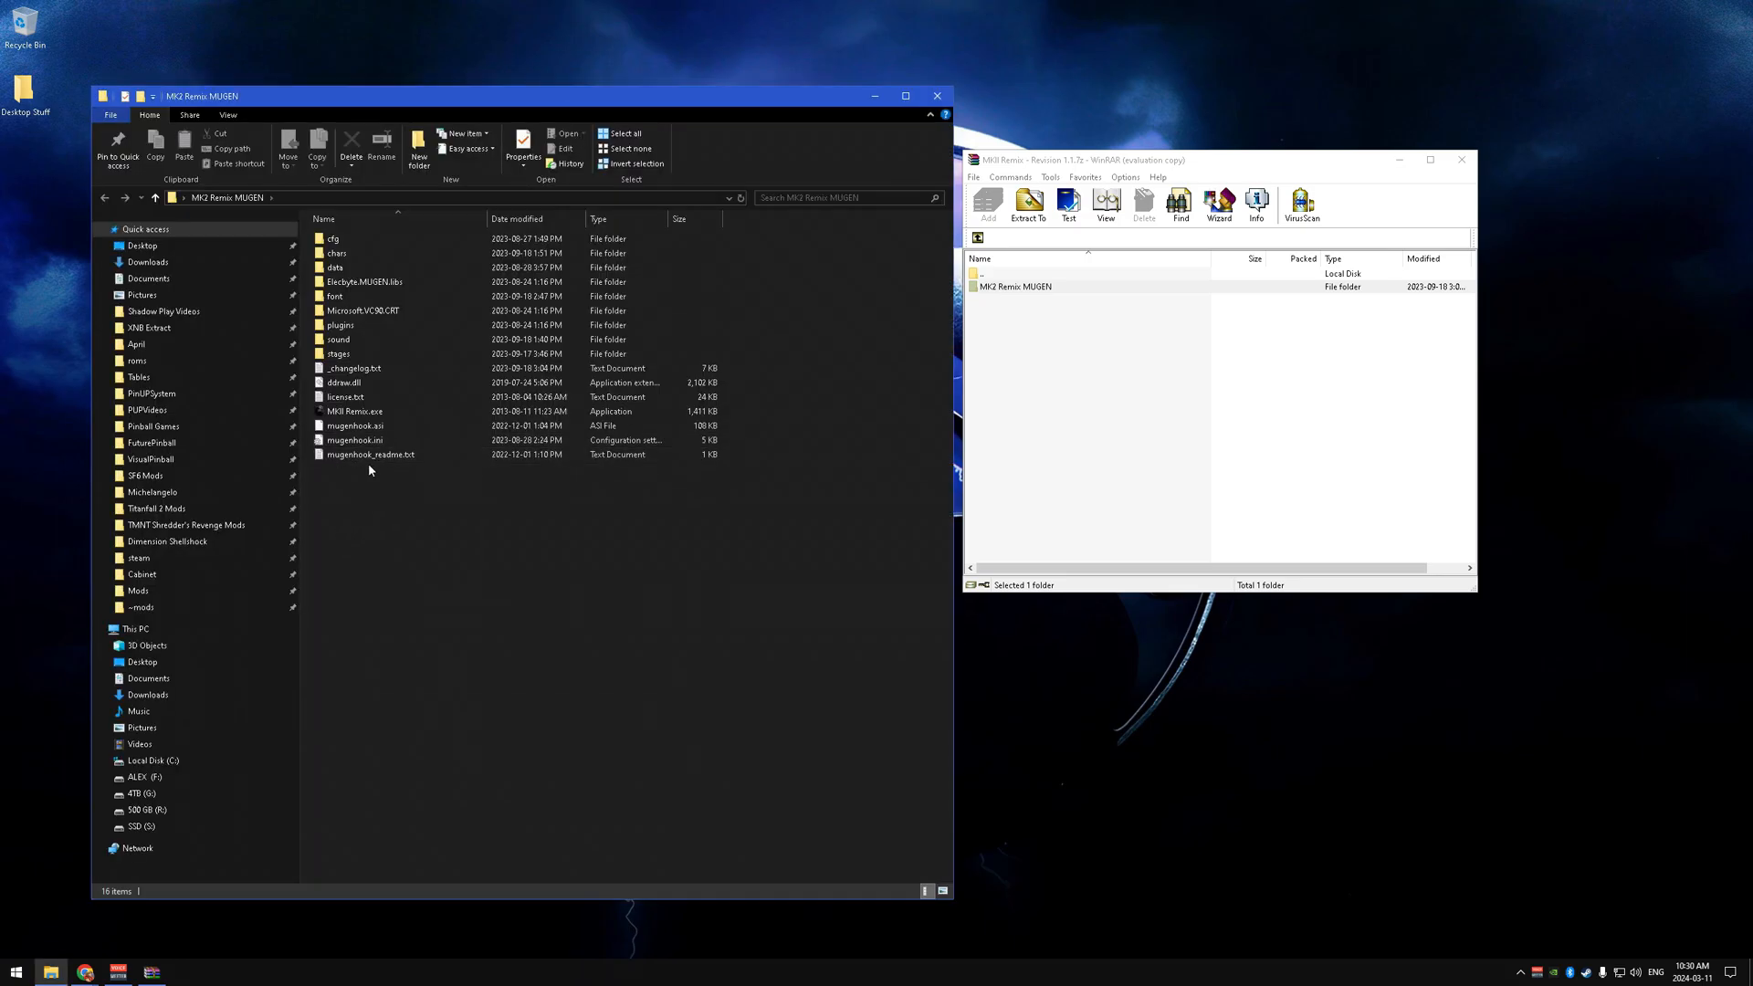
click(354, 410)
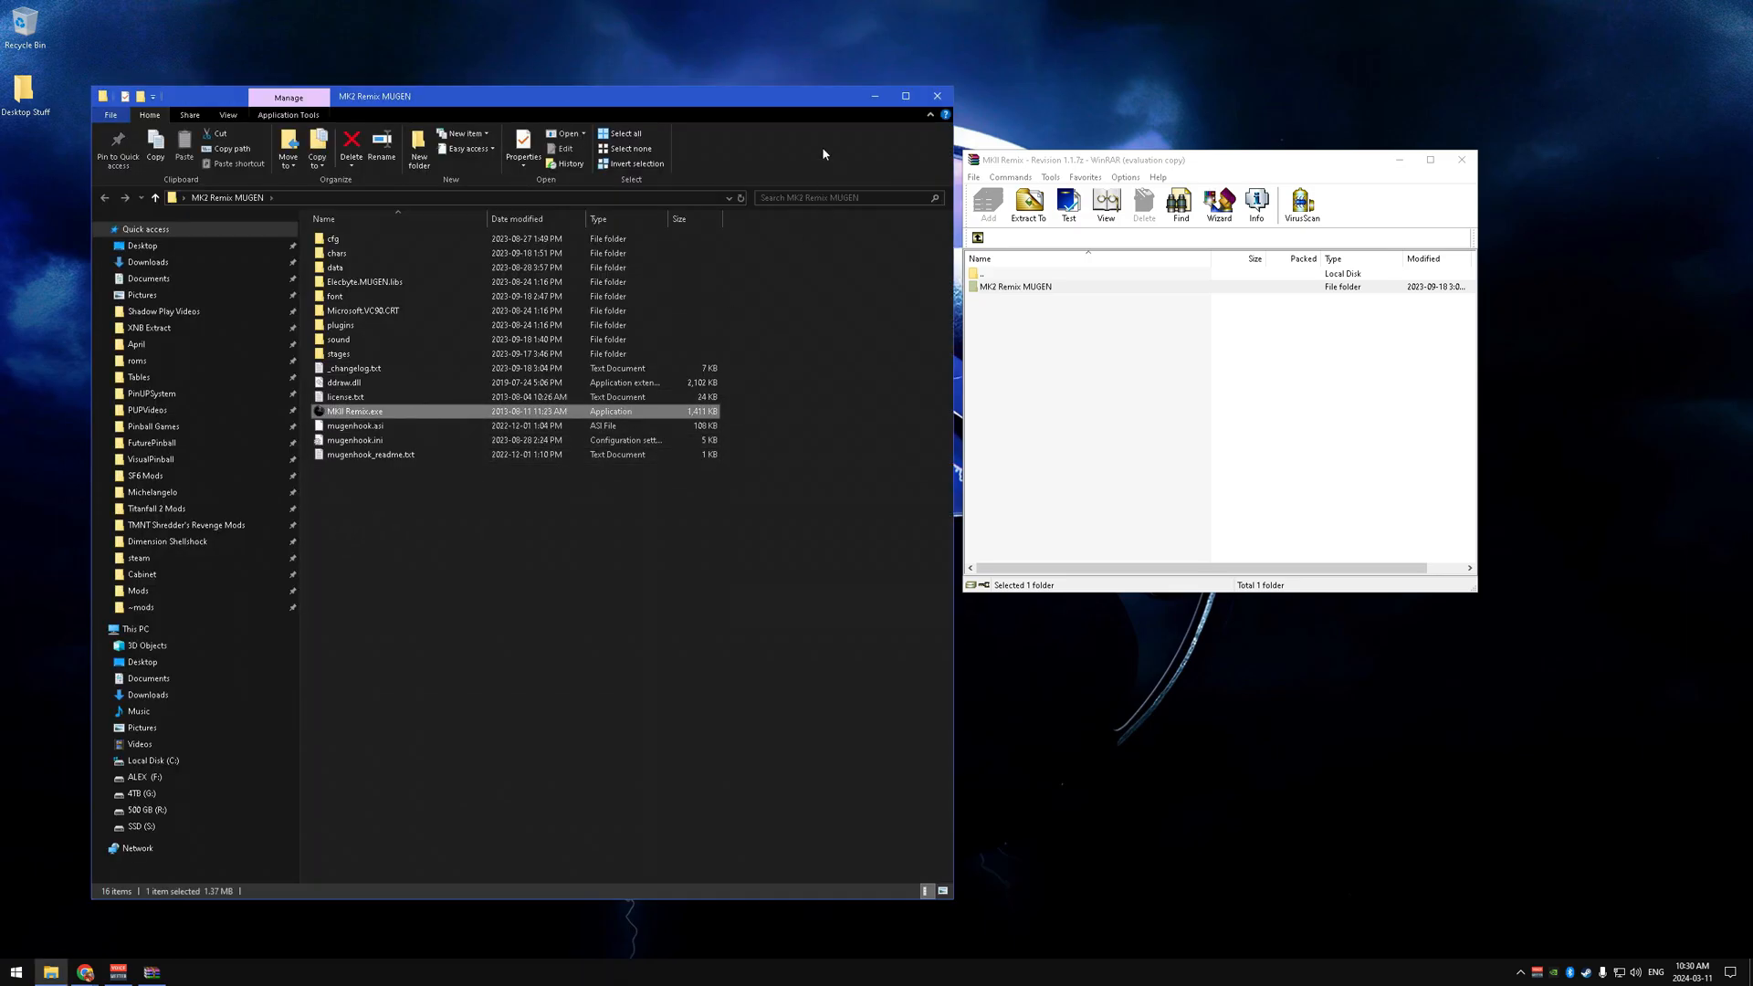
click(936, 95)
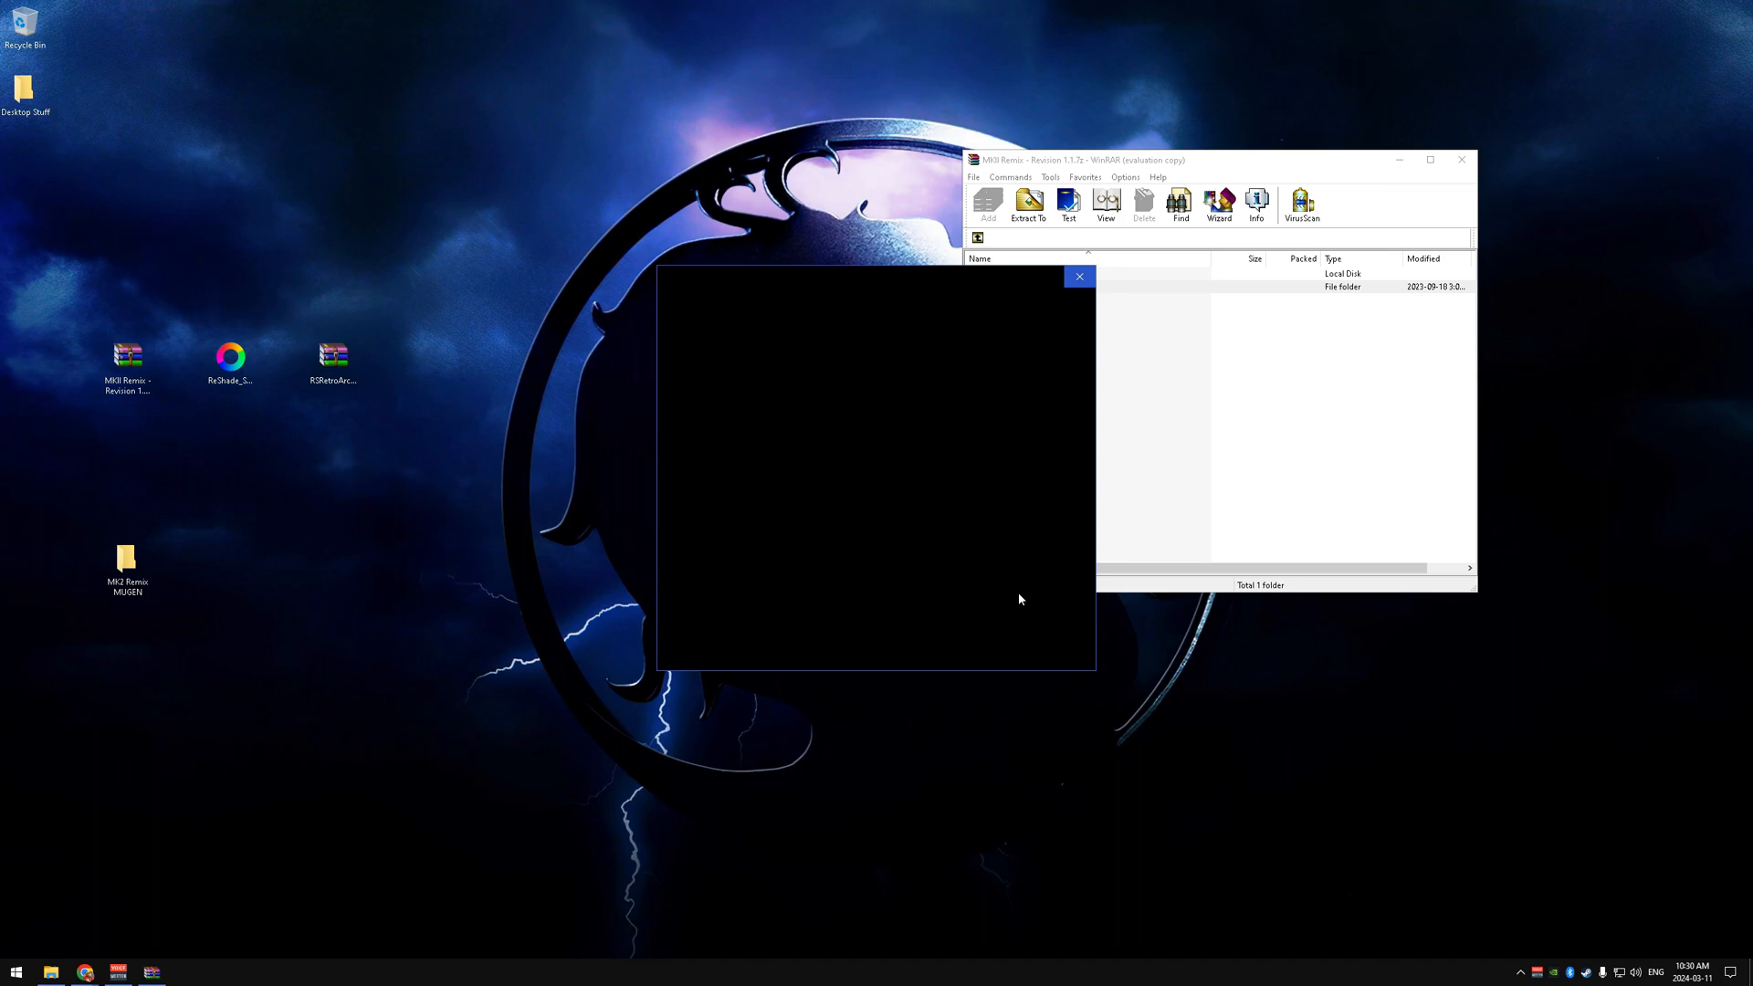
mouse_move(1020, 644)
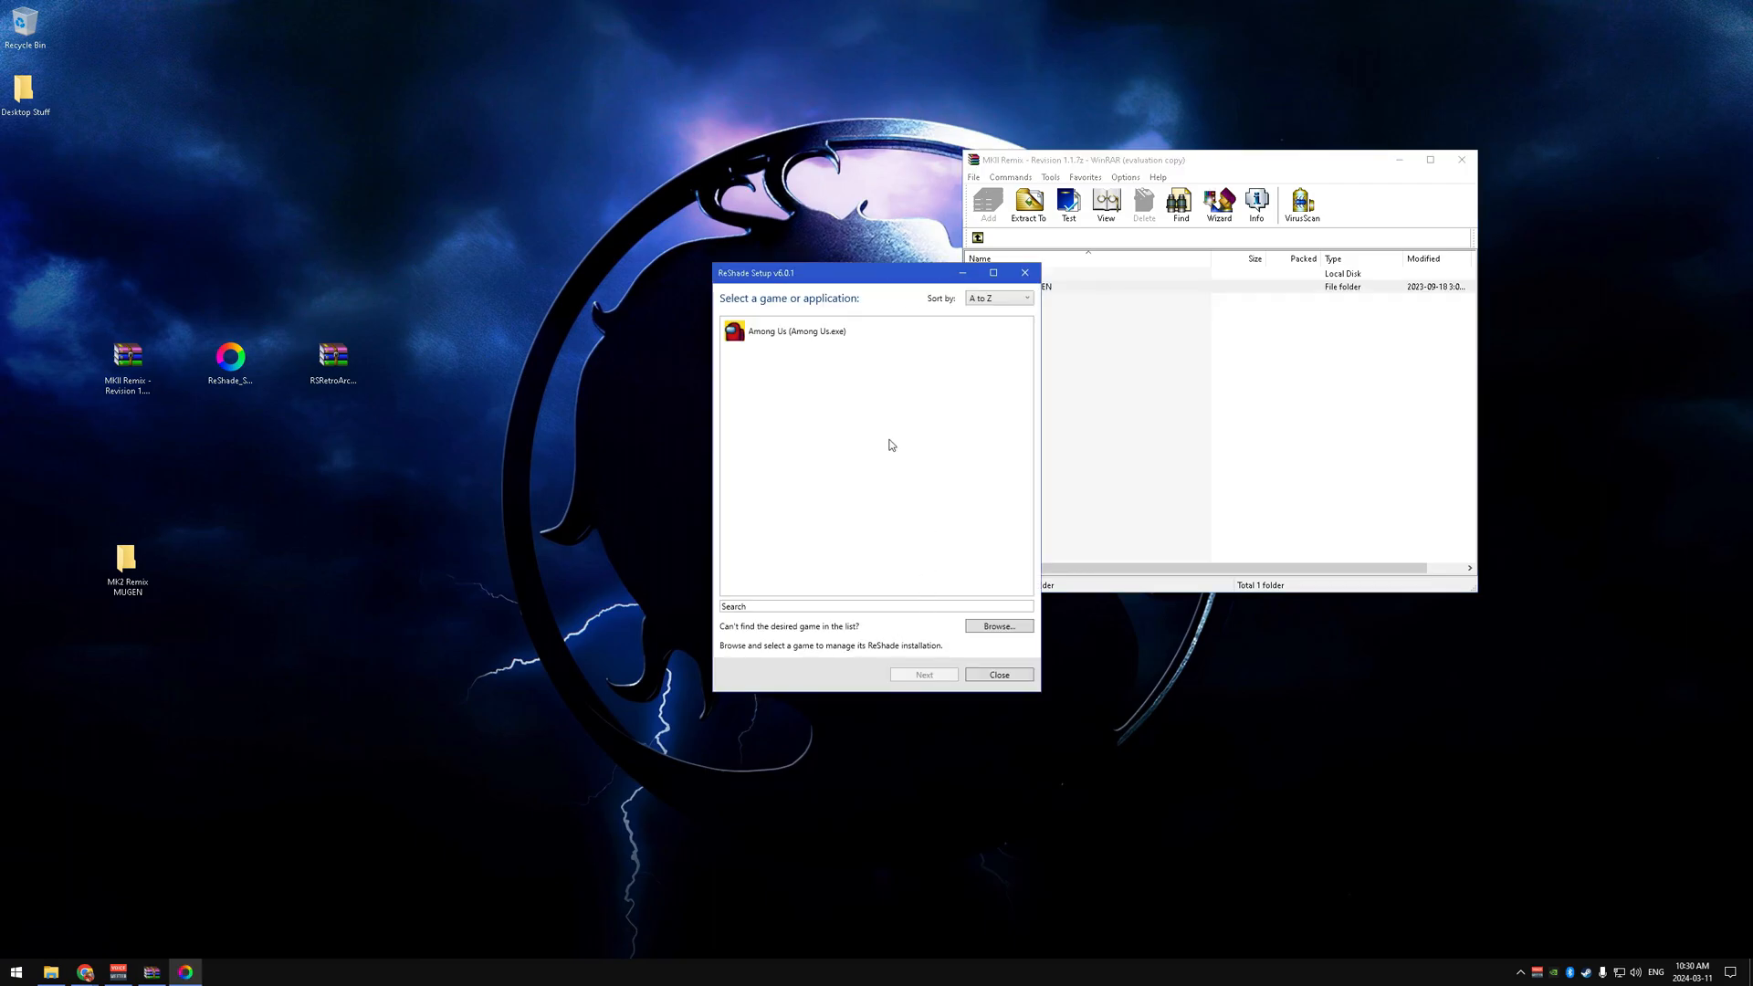
Target Desktop > MK2 Remix MUGEN > MKII Remix.exe and select OpenGL as the API.
click(996, 624)
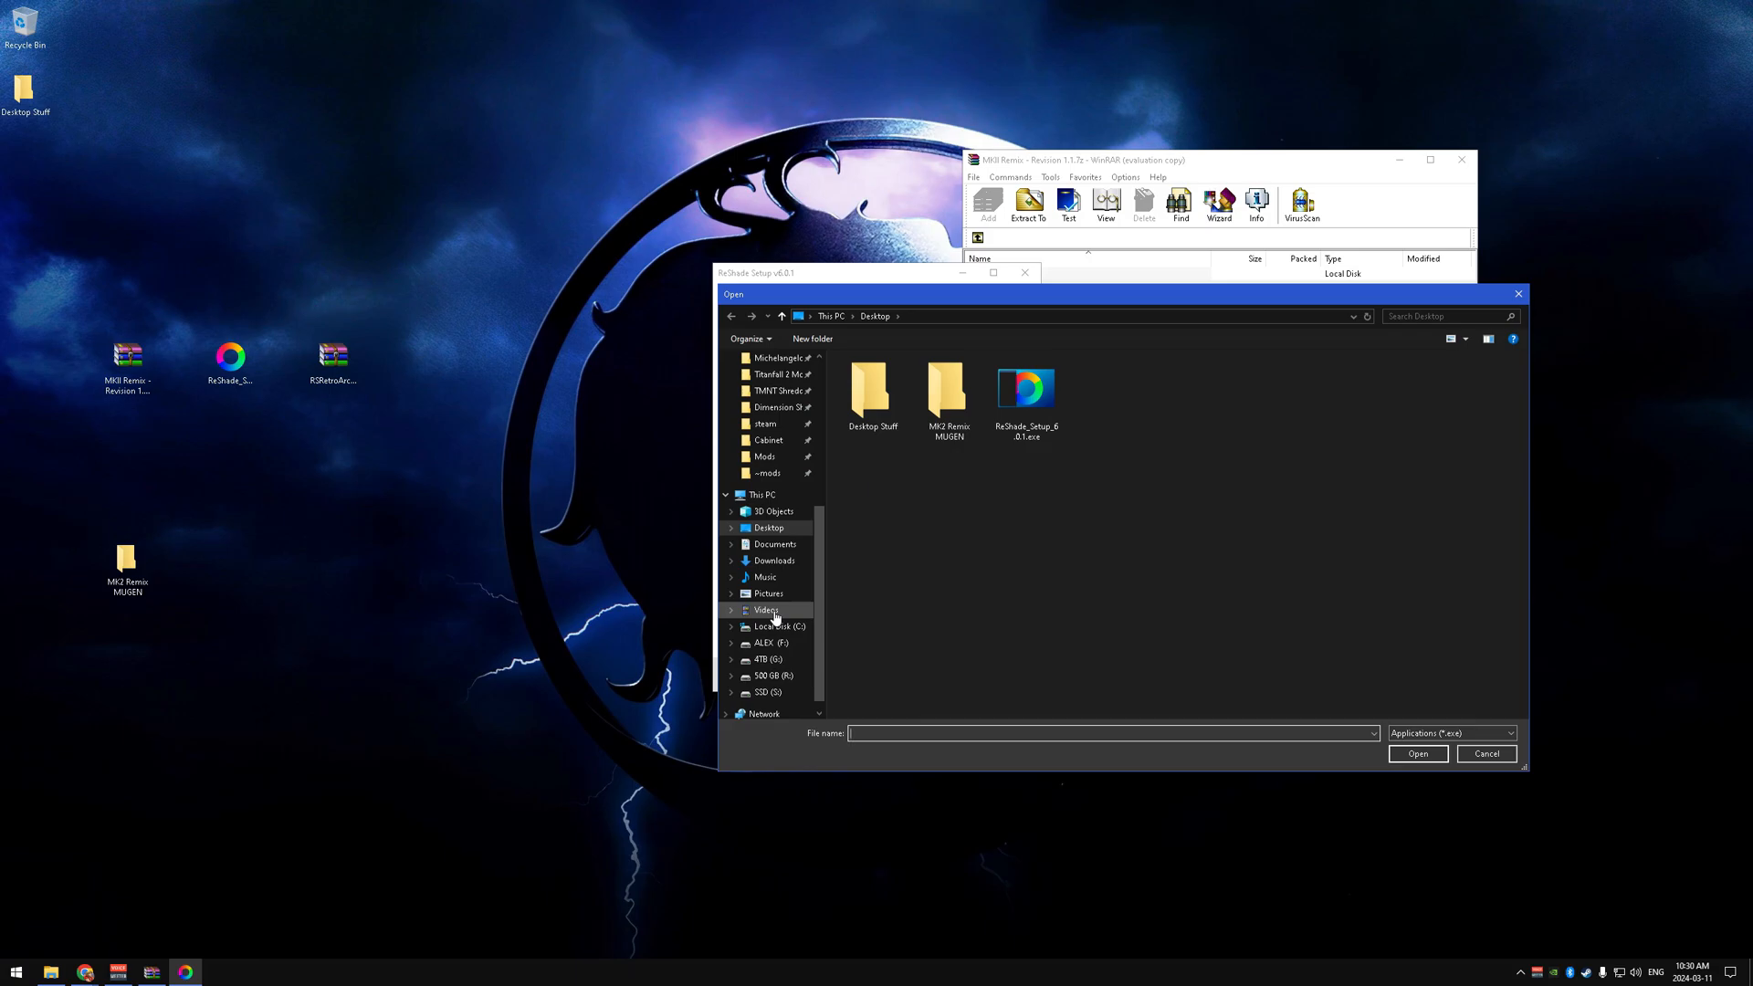
click(872, 394)
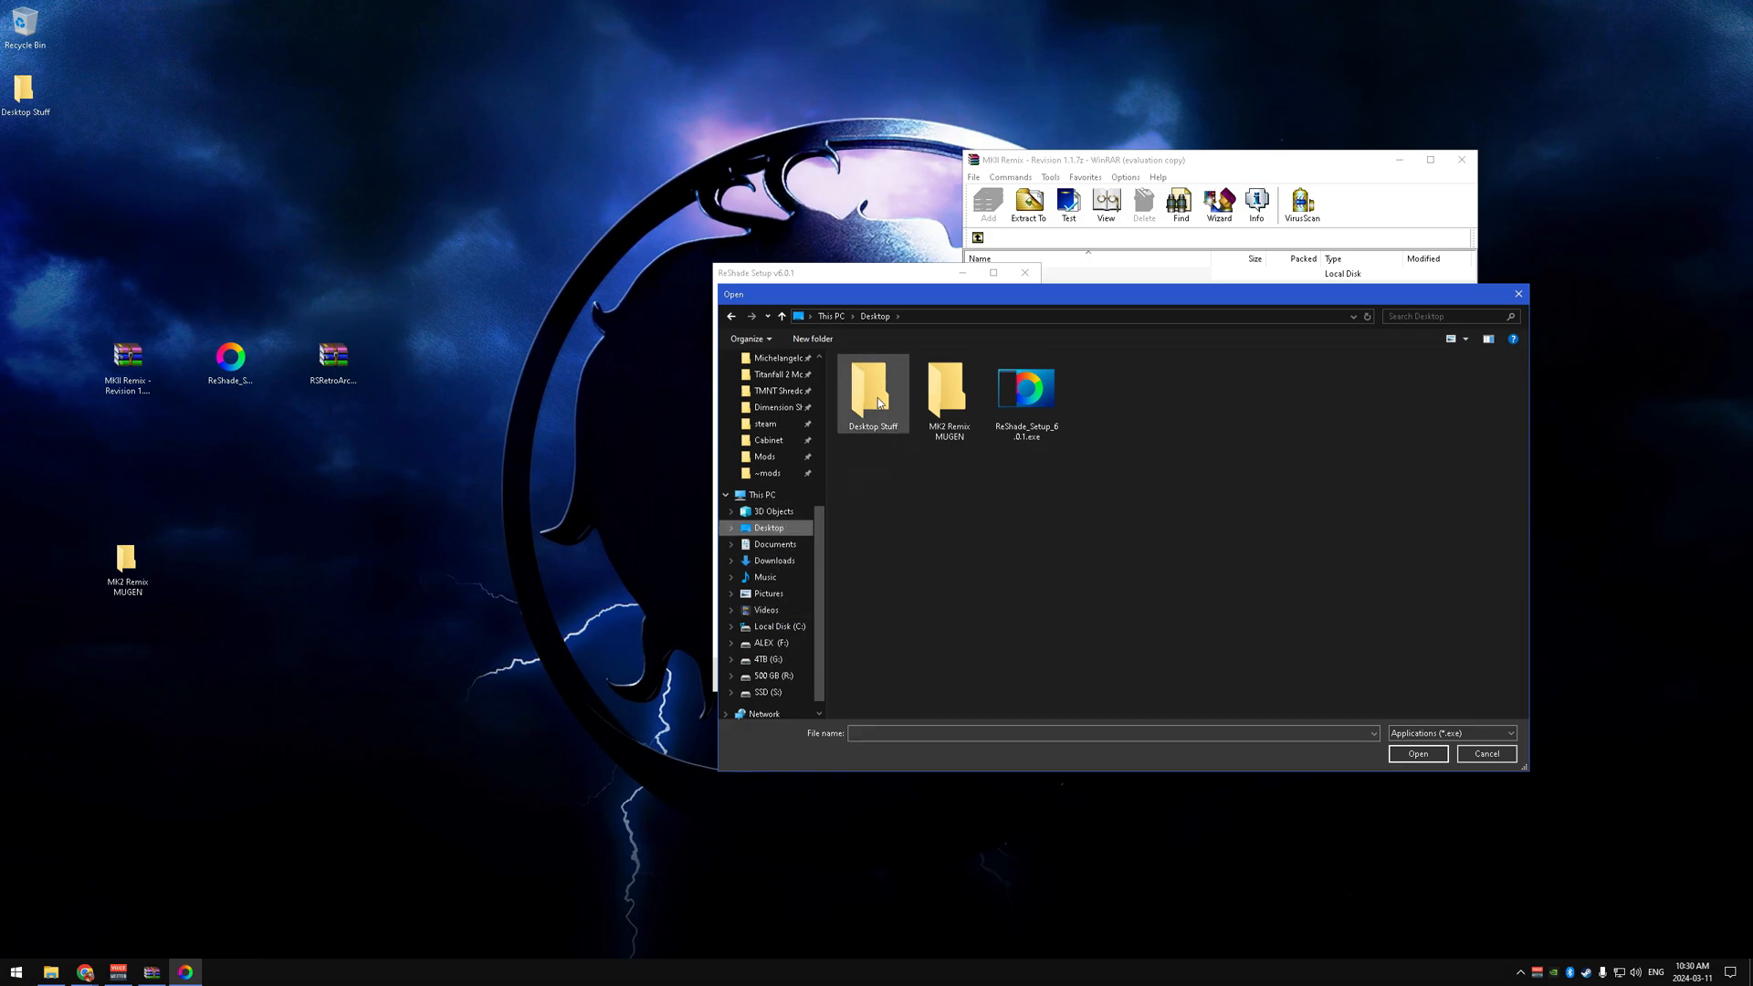
double_click(946, 386)
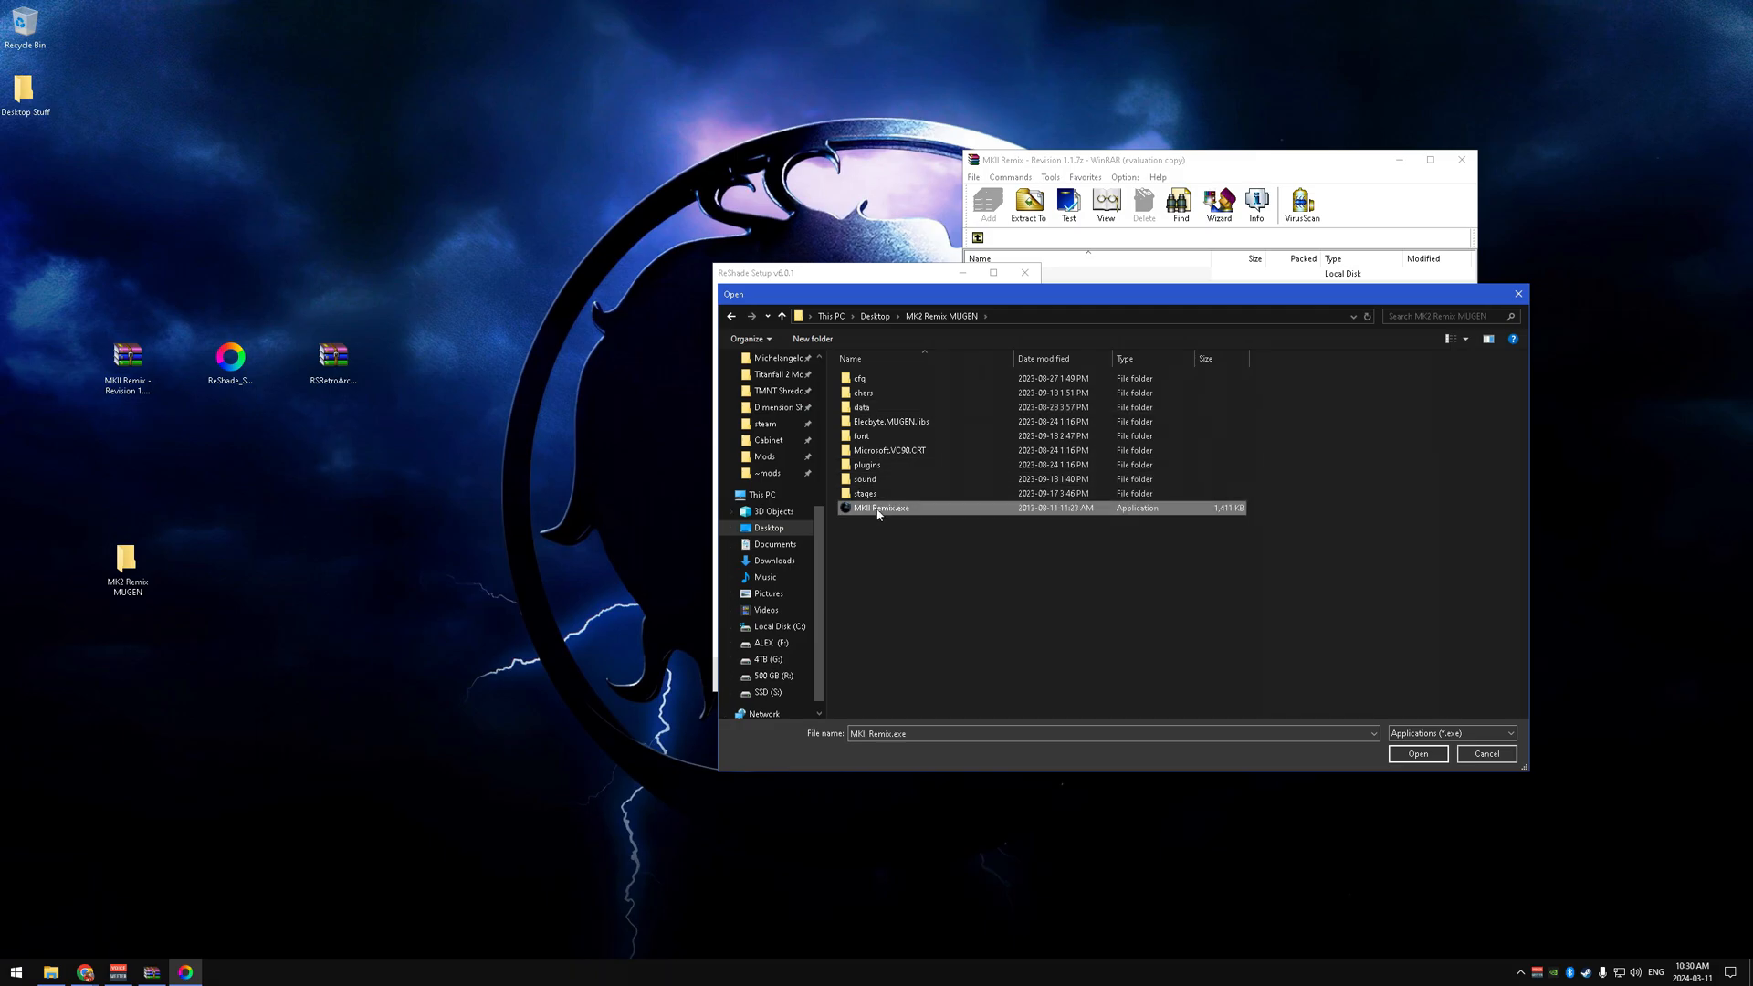
click(1416, 754)
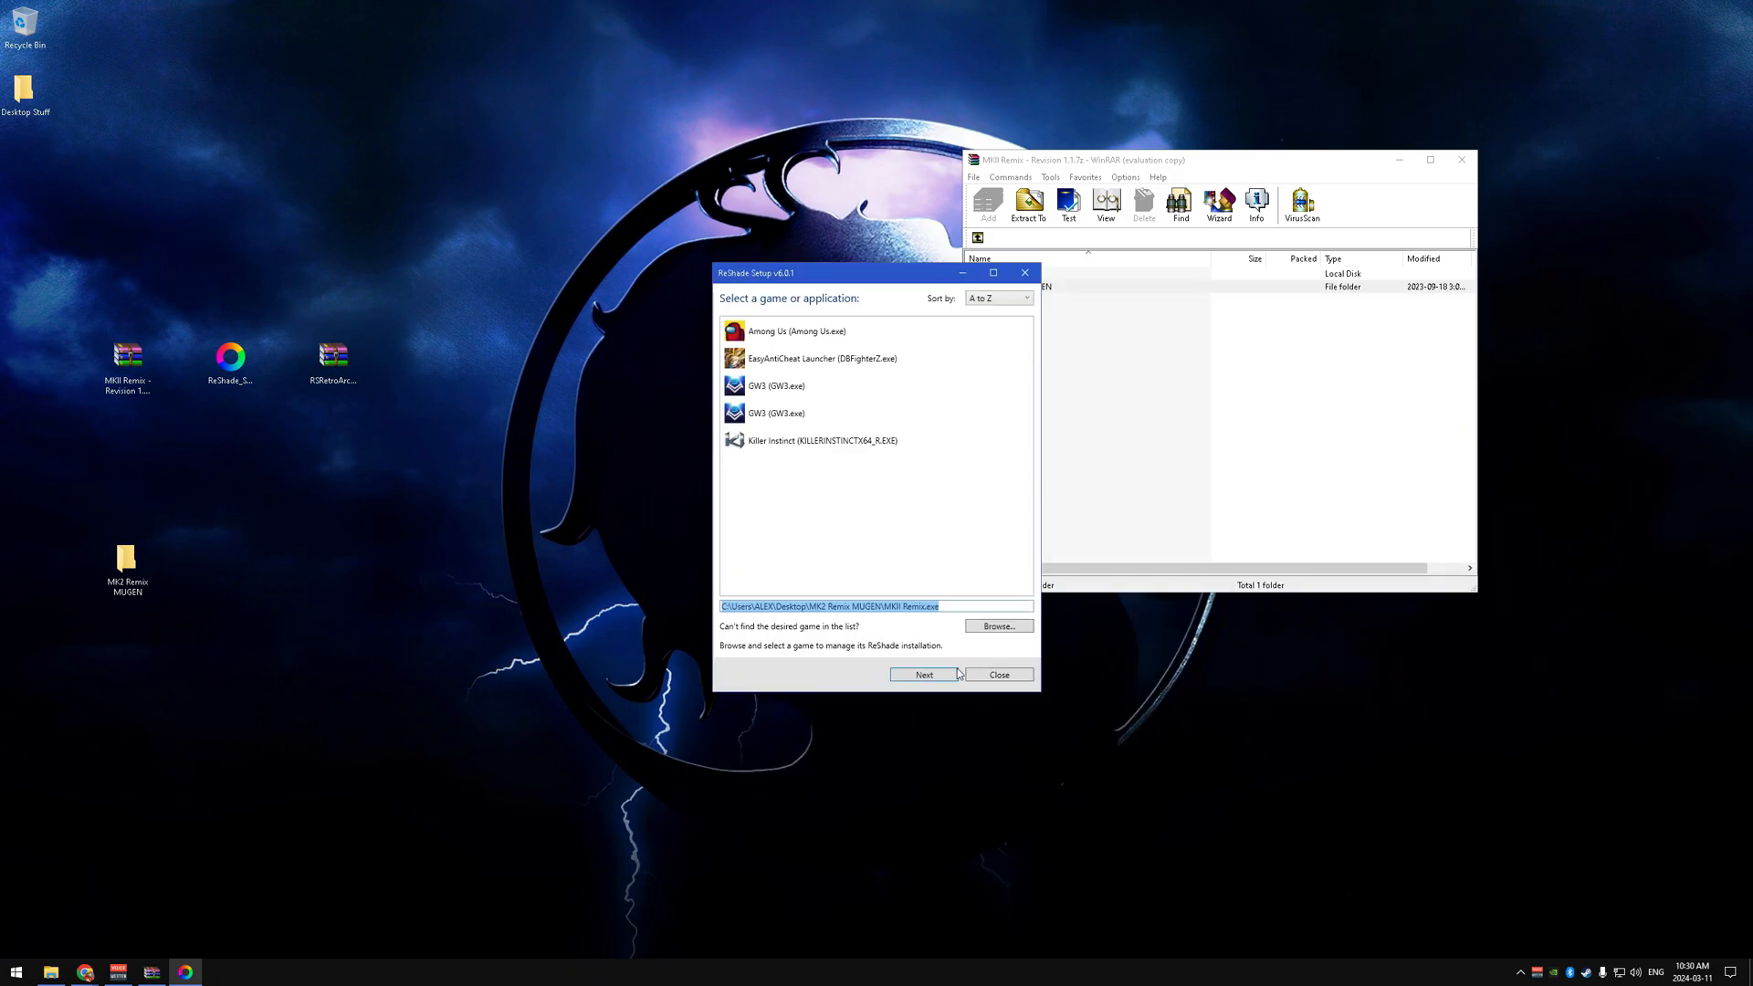
click(921, 674)
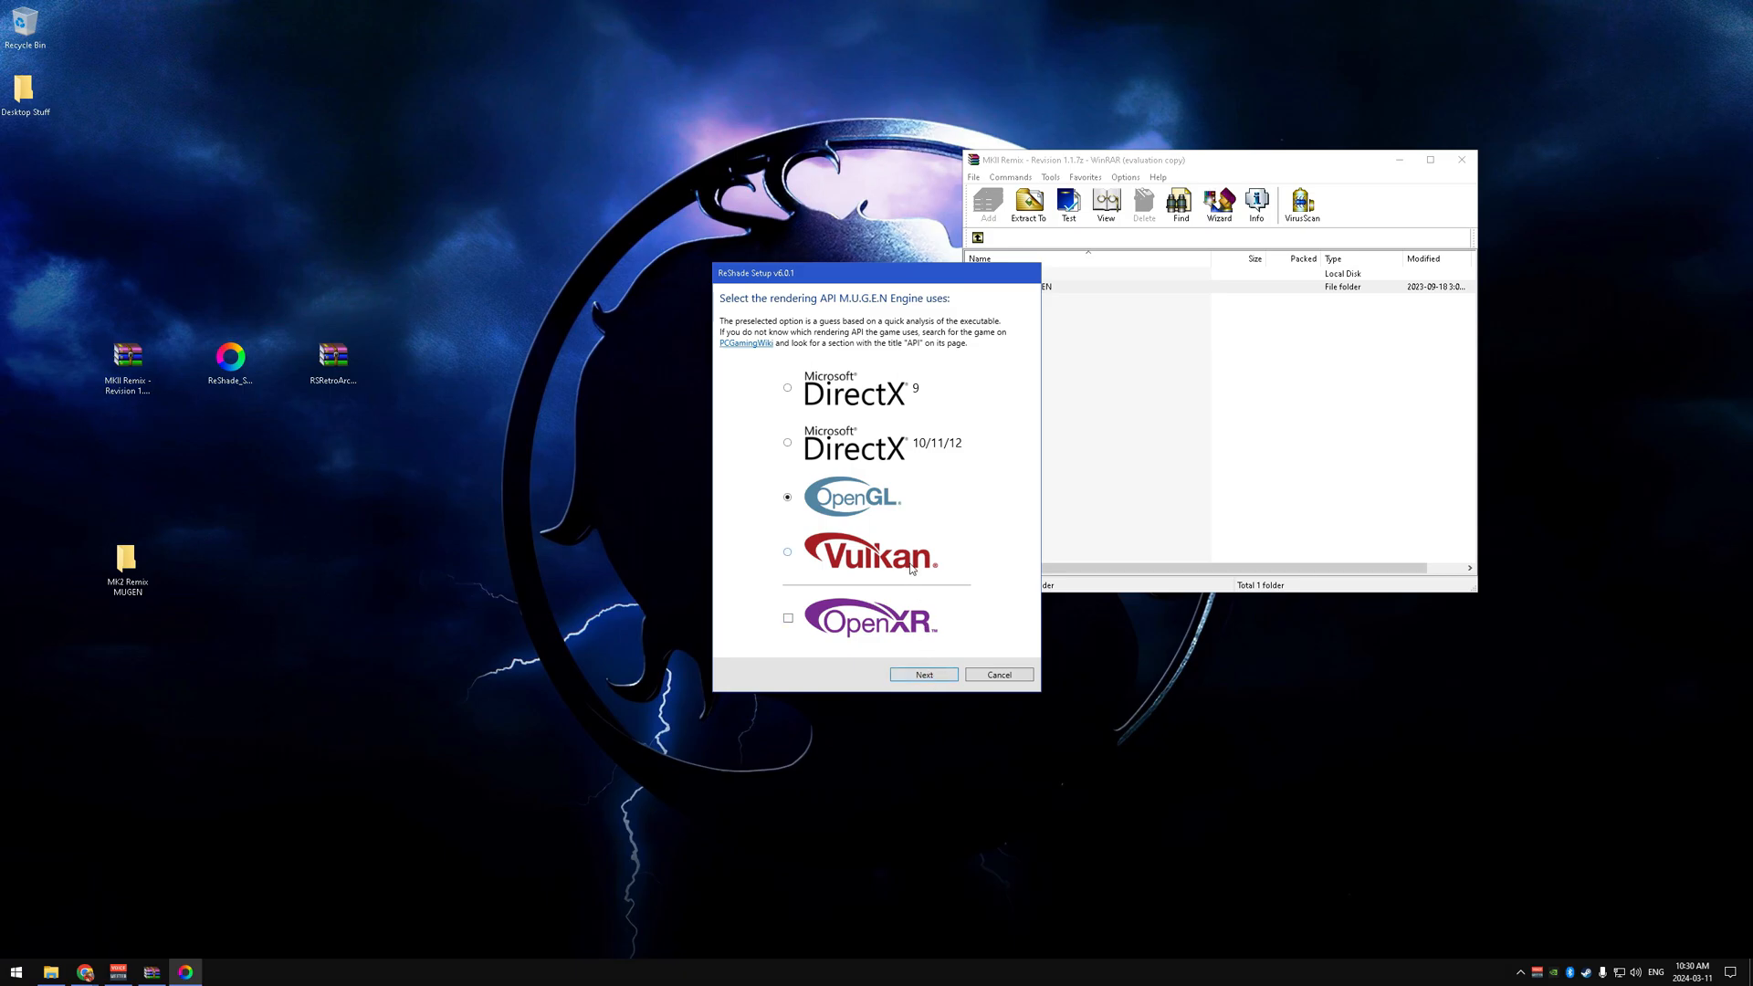
mouse_move(871, 503)
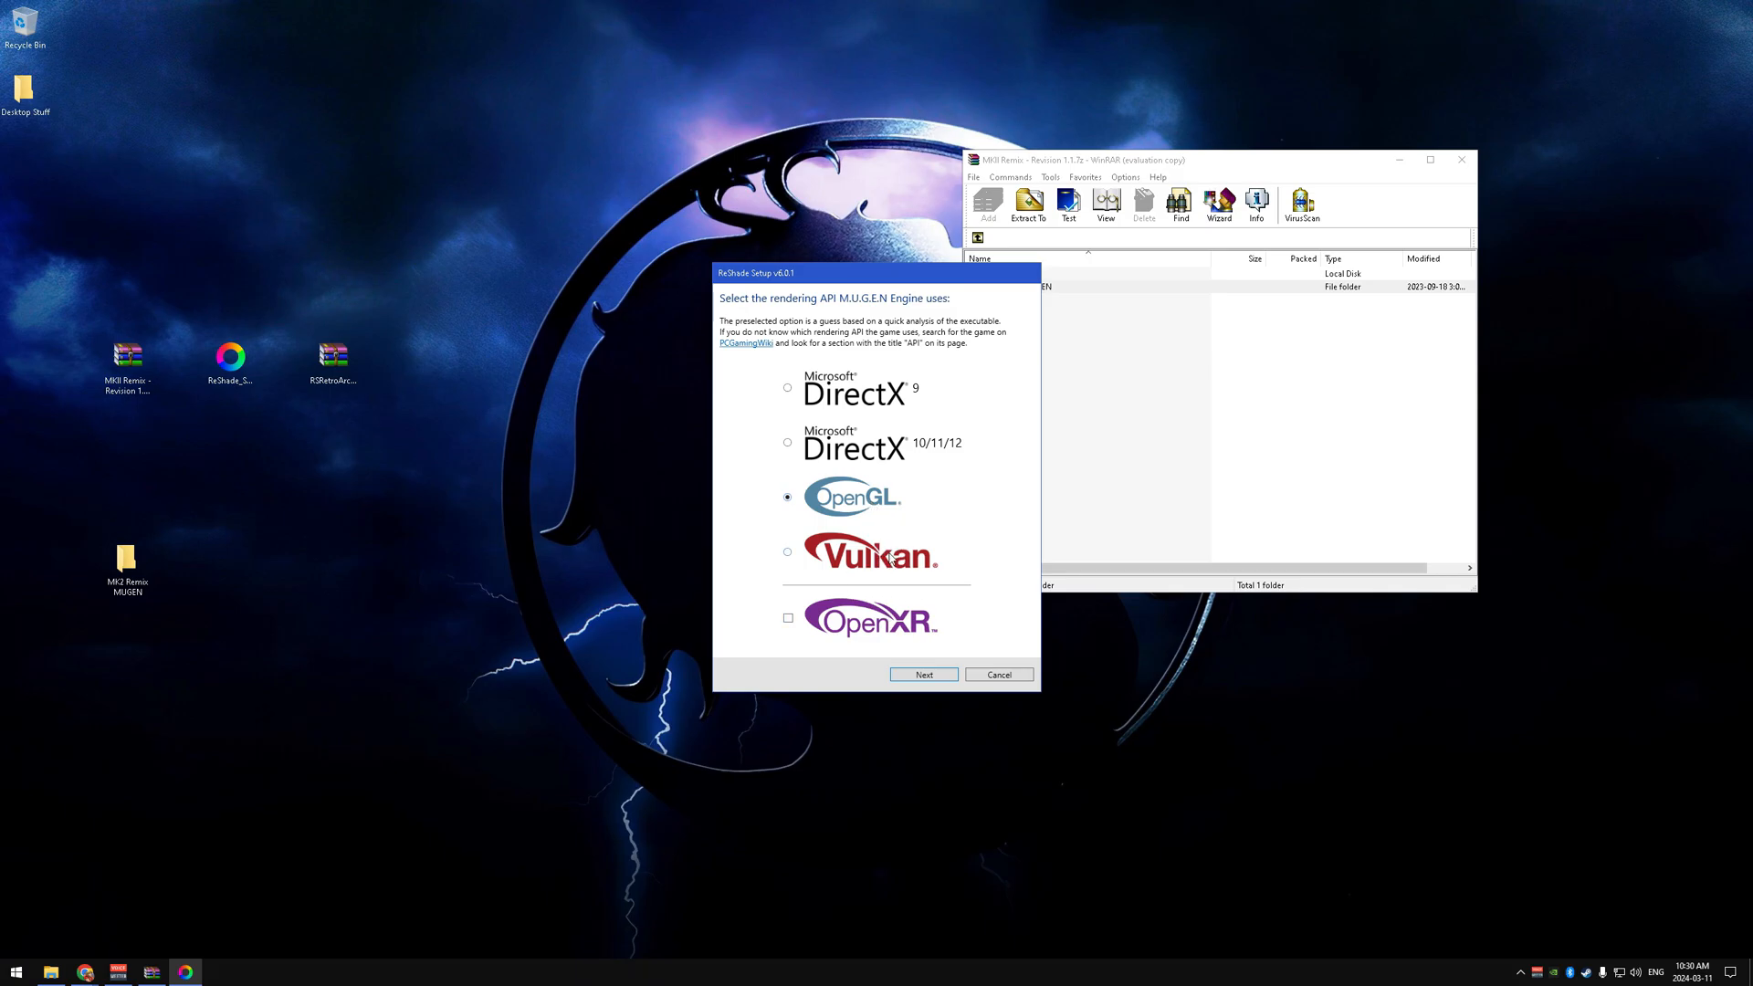
mouse_move(852, 502)
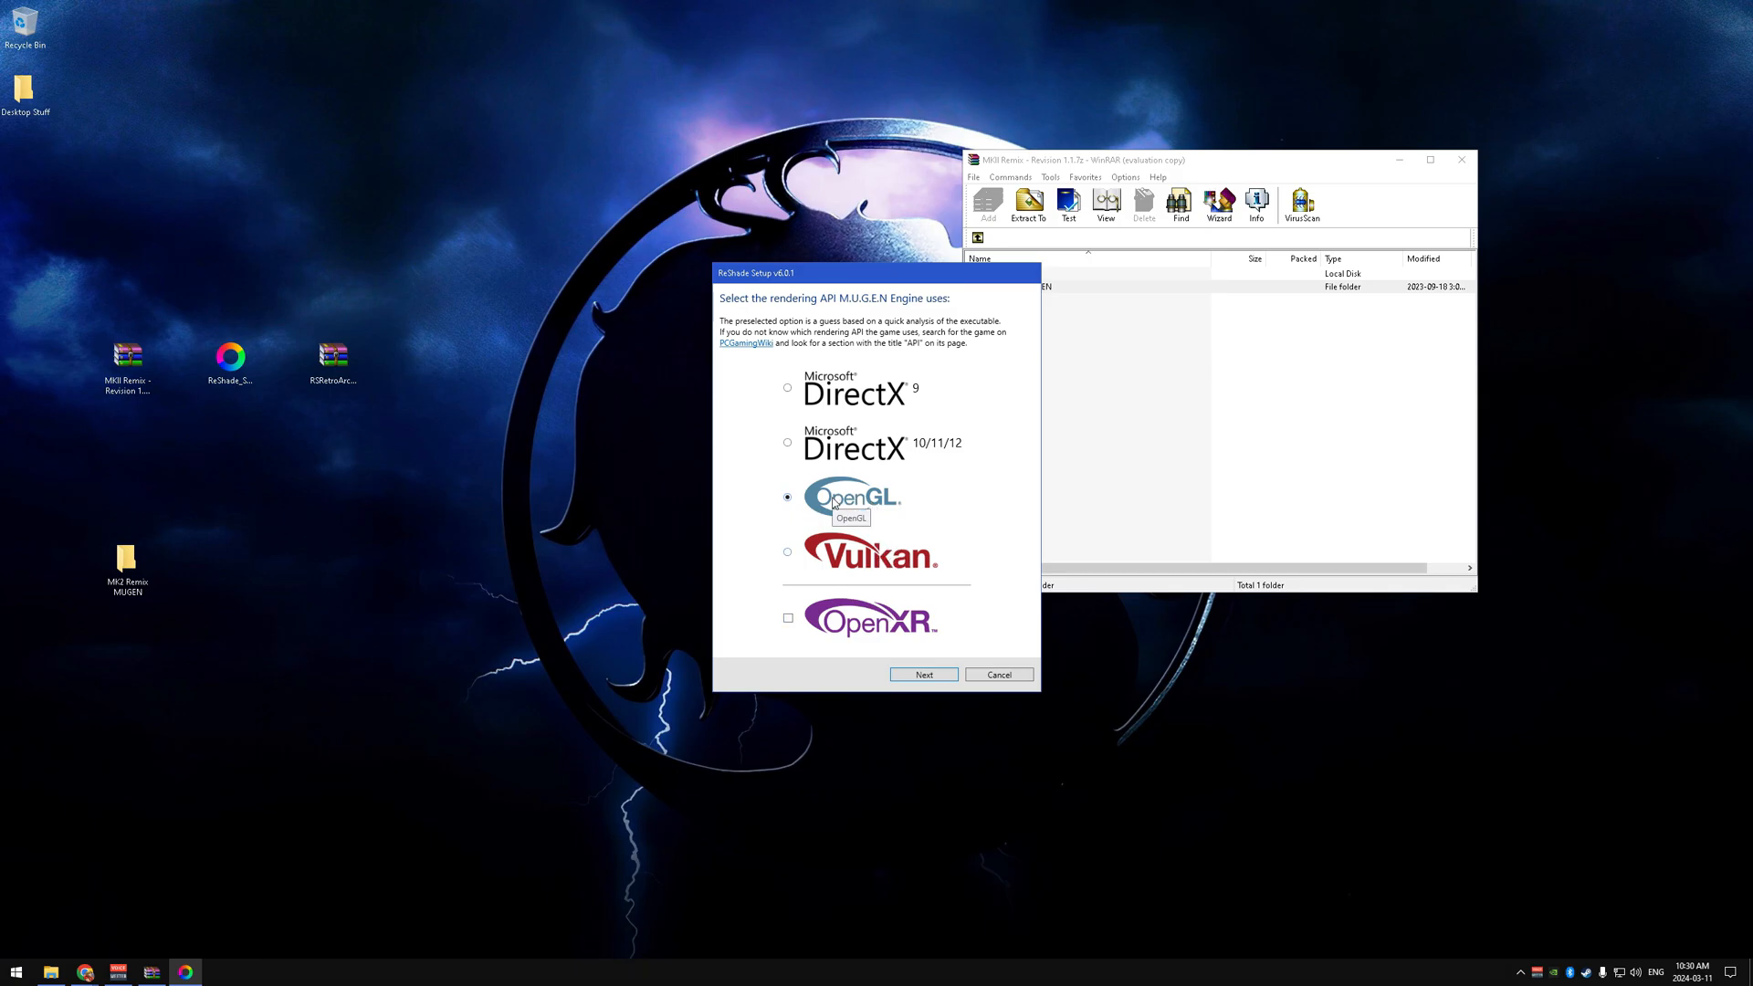
click(922, 674)
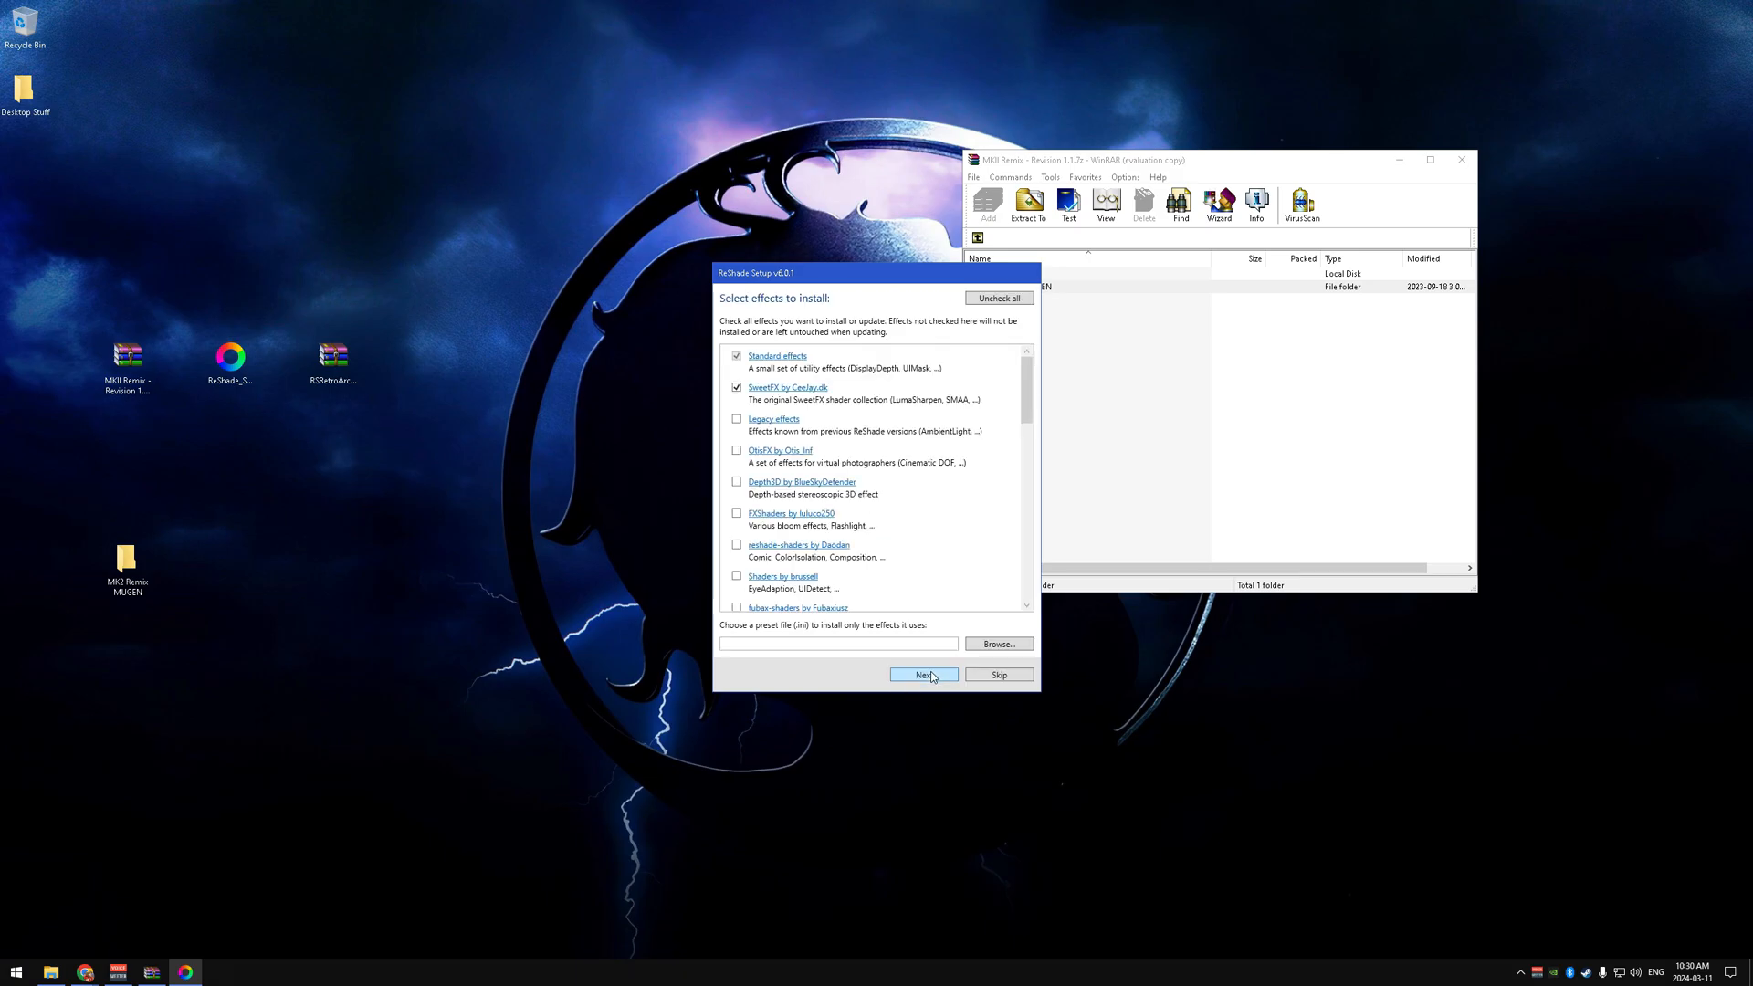
Install the effect packages and open the game's reshade-shaders folder.
click(922, 674)
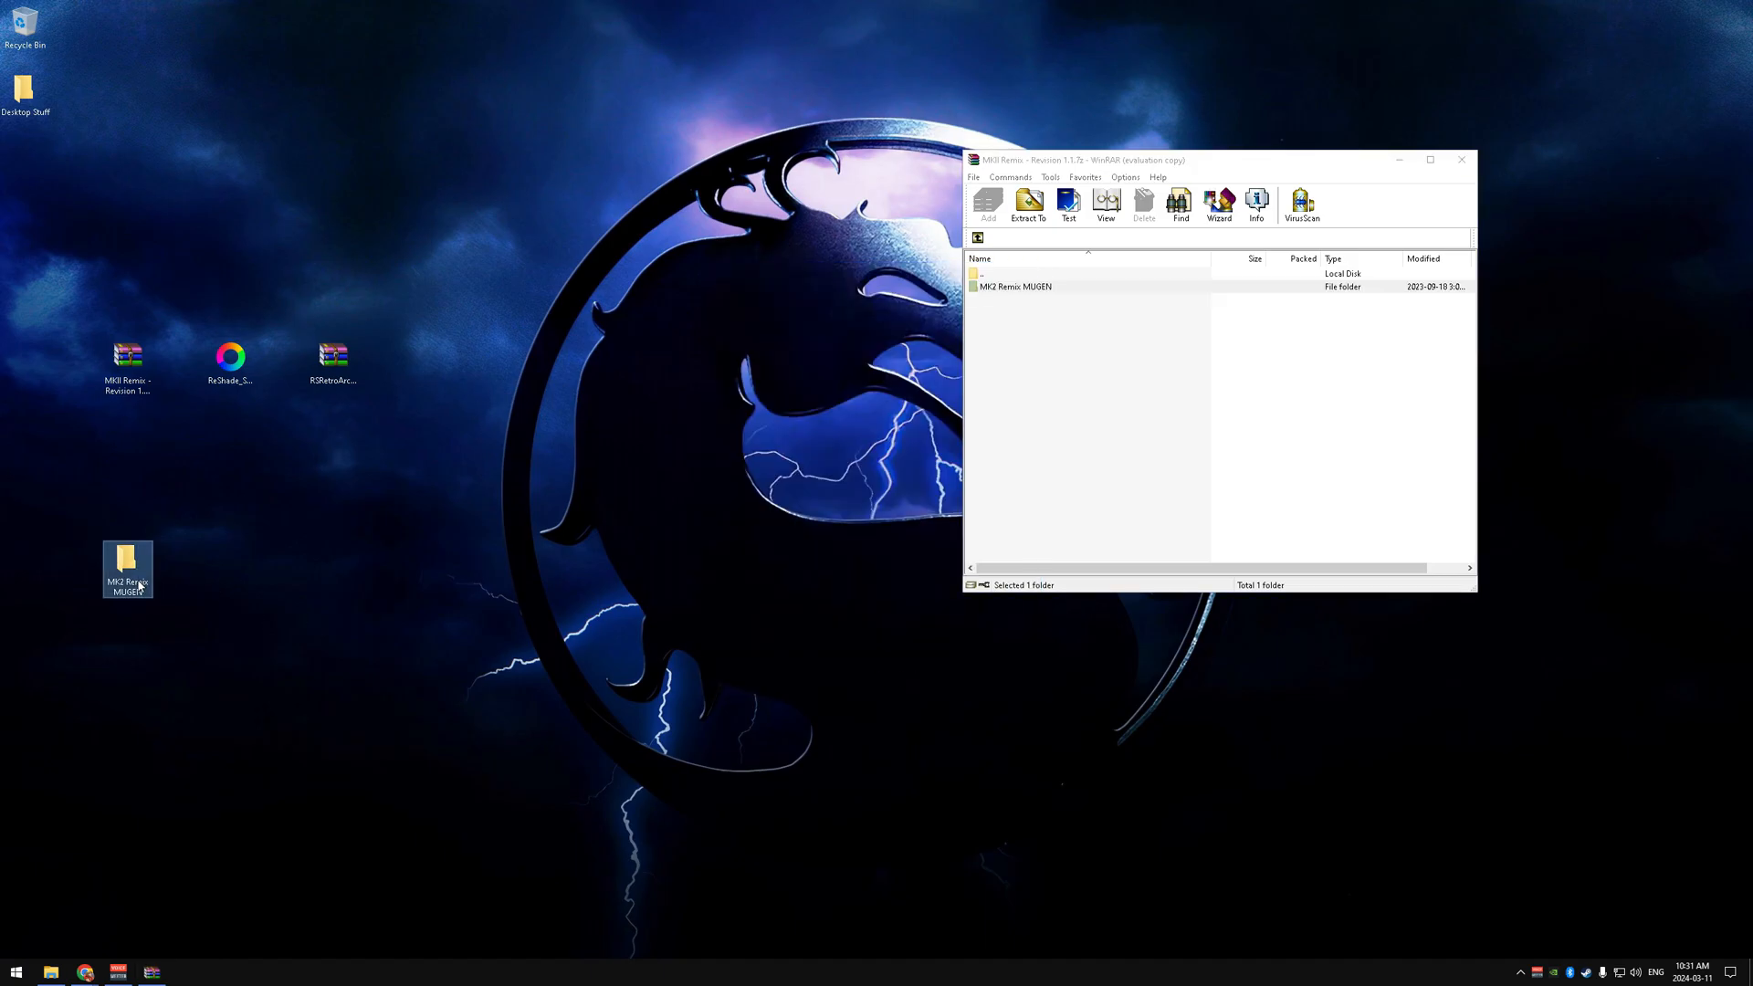
double_click(126, 568)
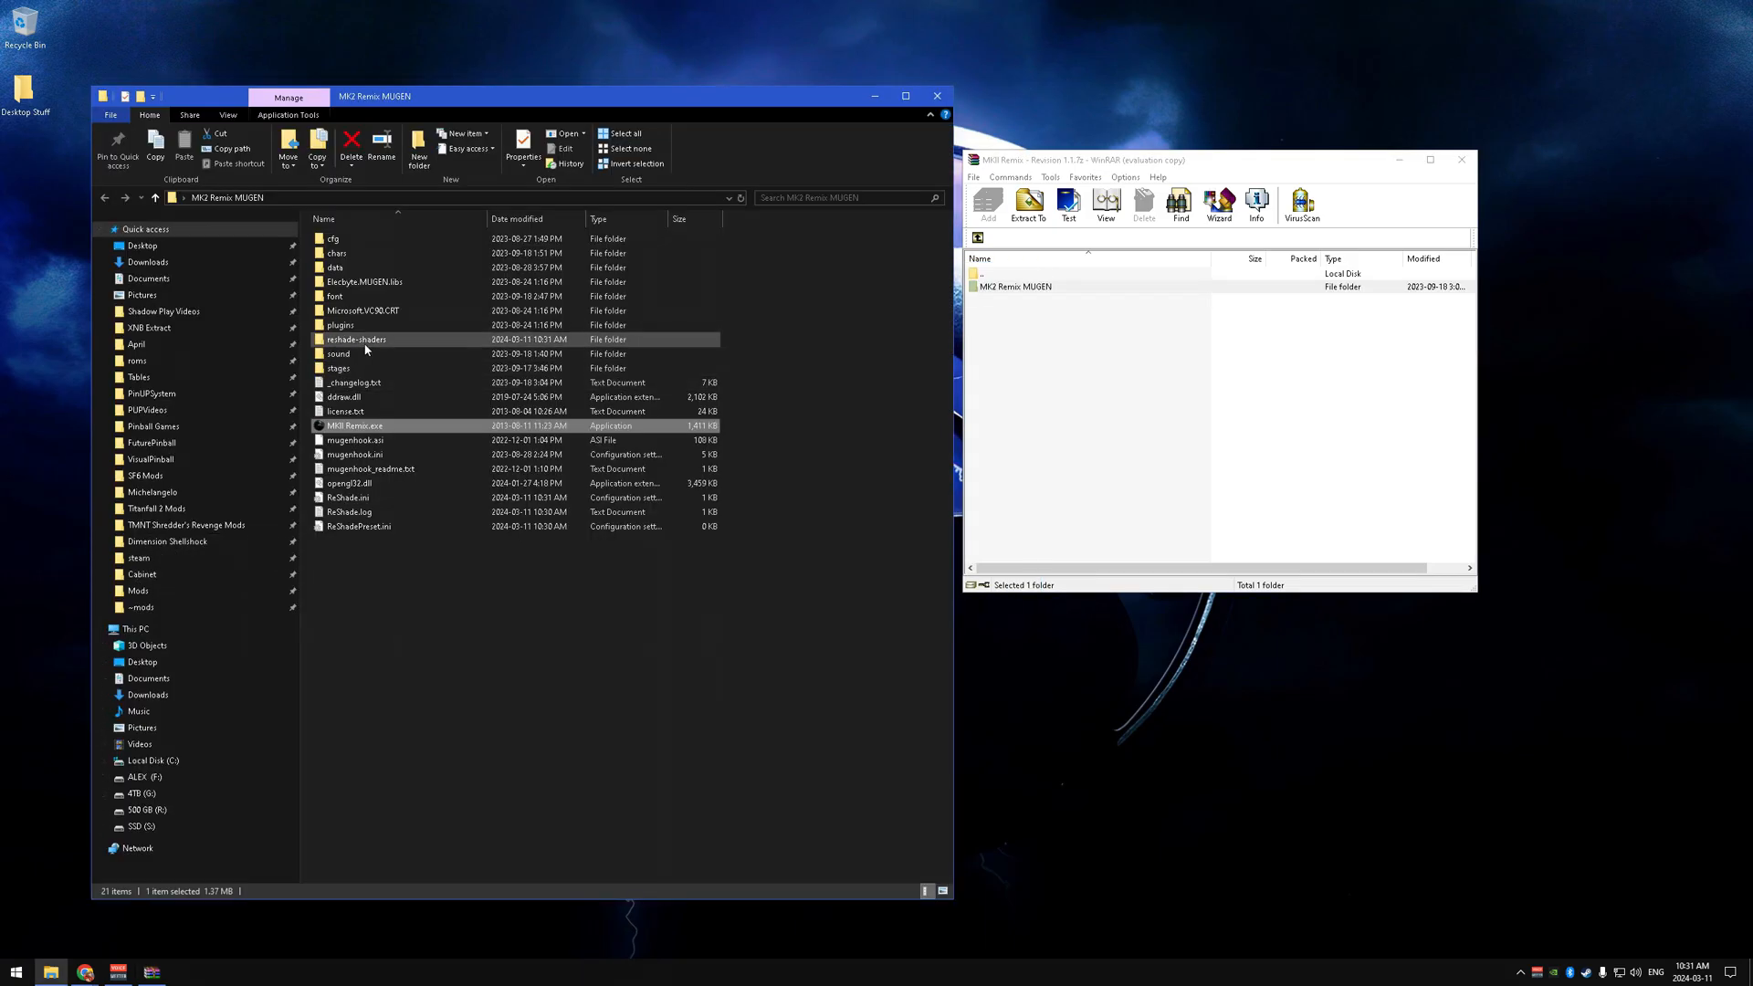
mouse_move(355, 339)
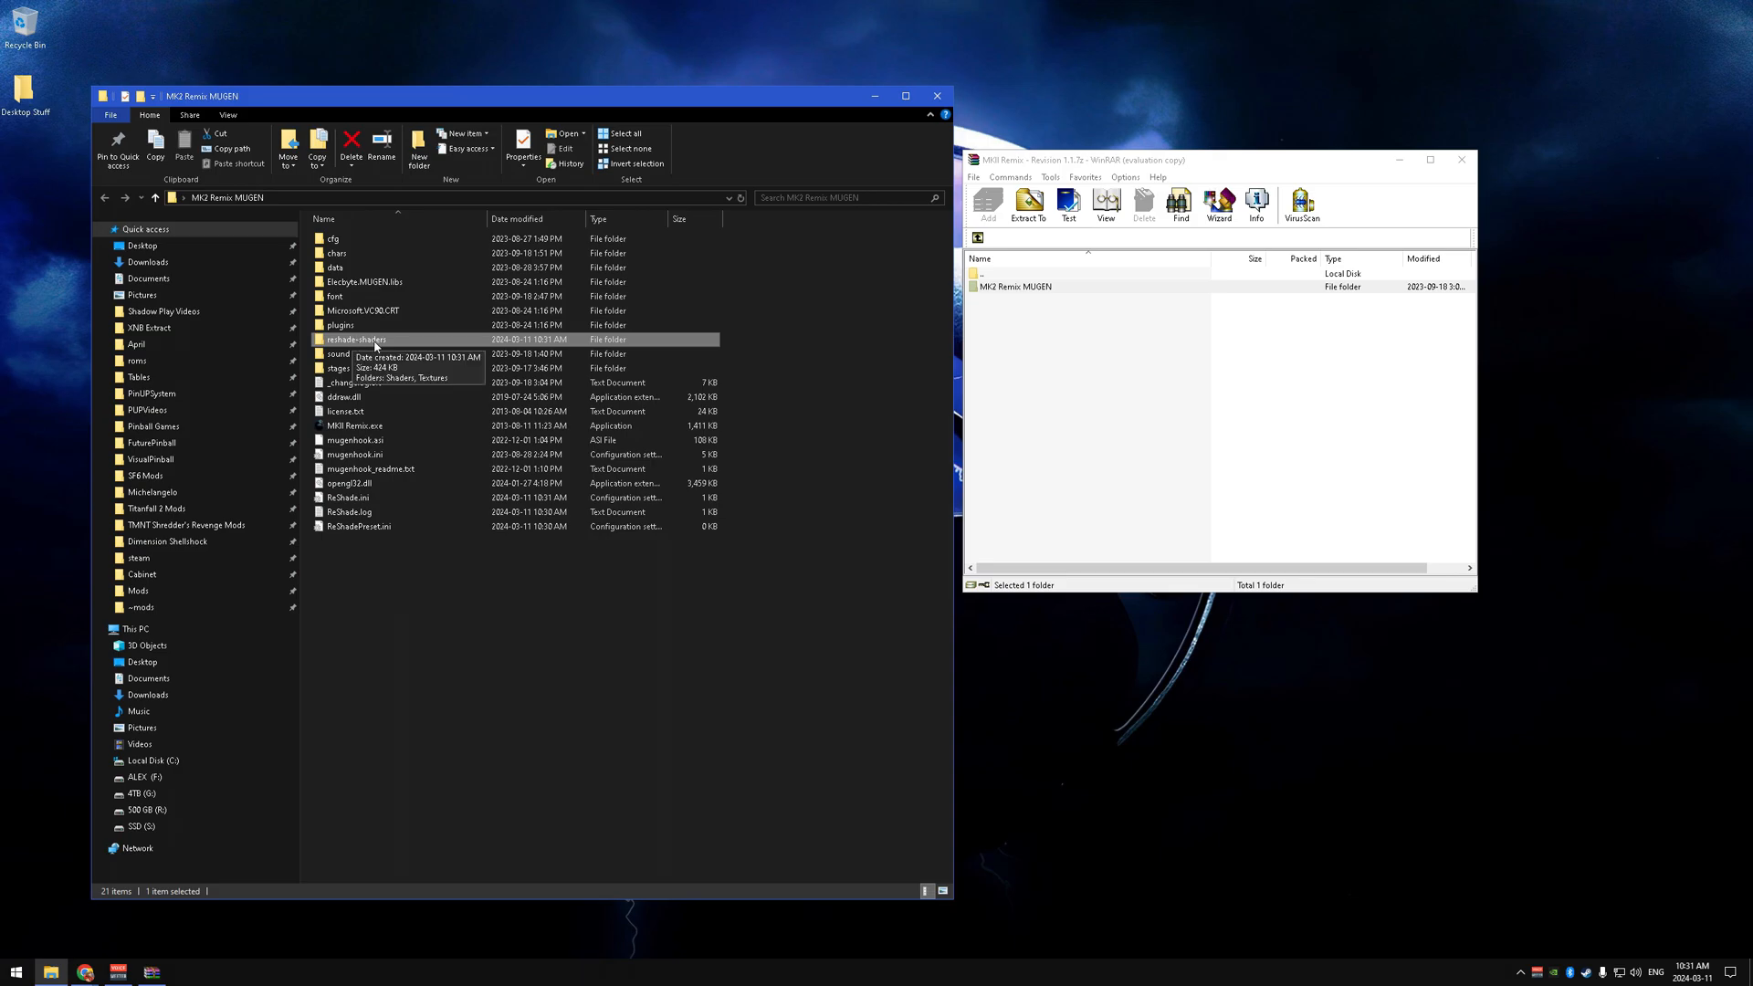
mouse_move(386, 348)
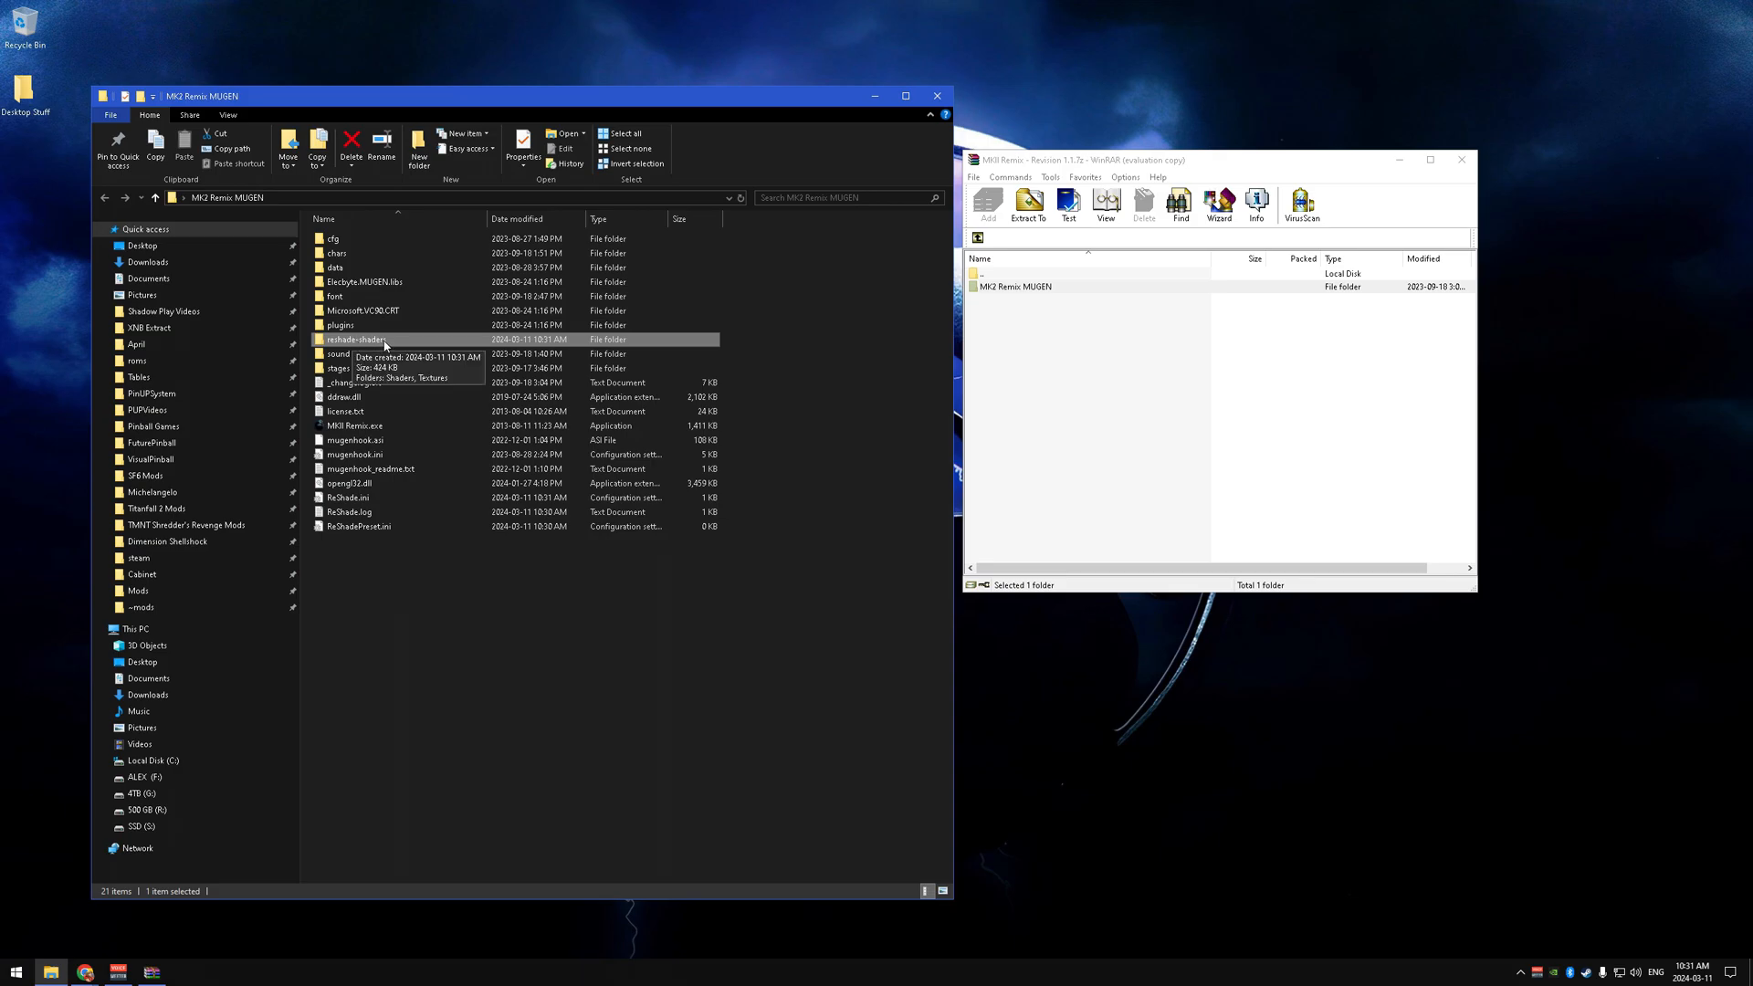
double_click(356, 339)
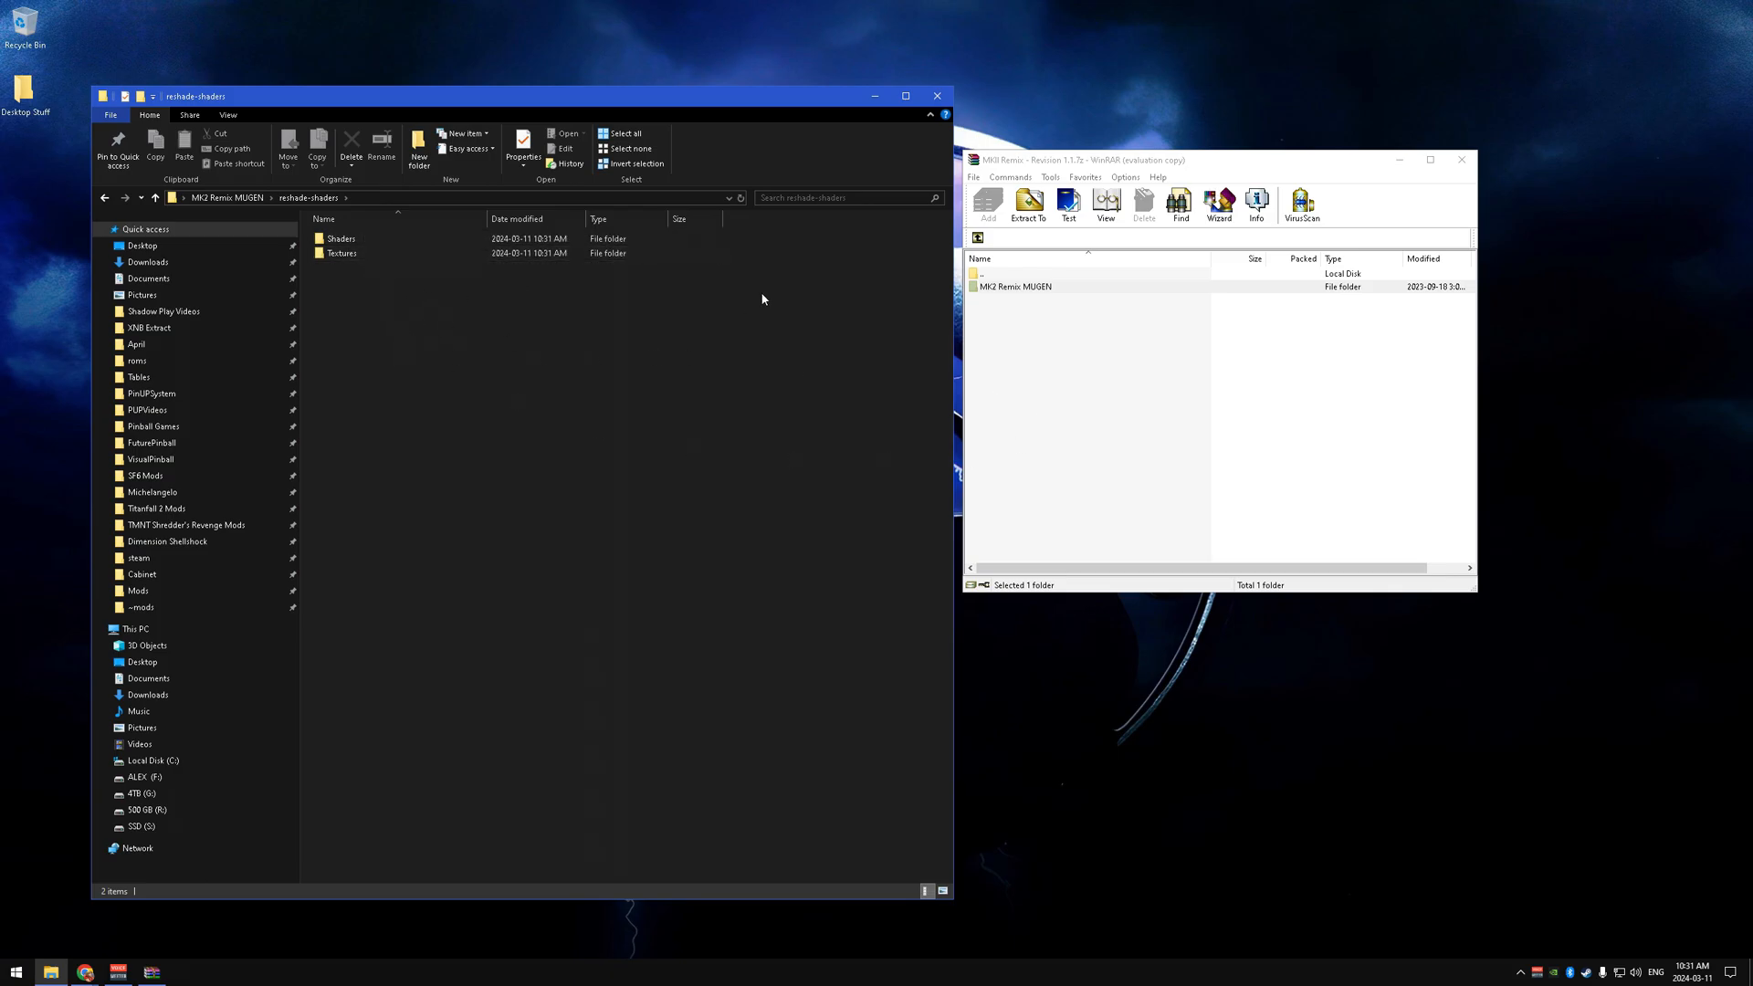
Open the RSRetroArch-main.zip archive from the desktop in WinRAR.
click(1460, 159)
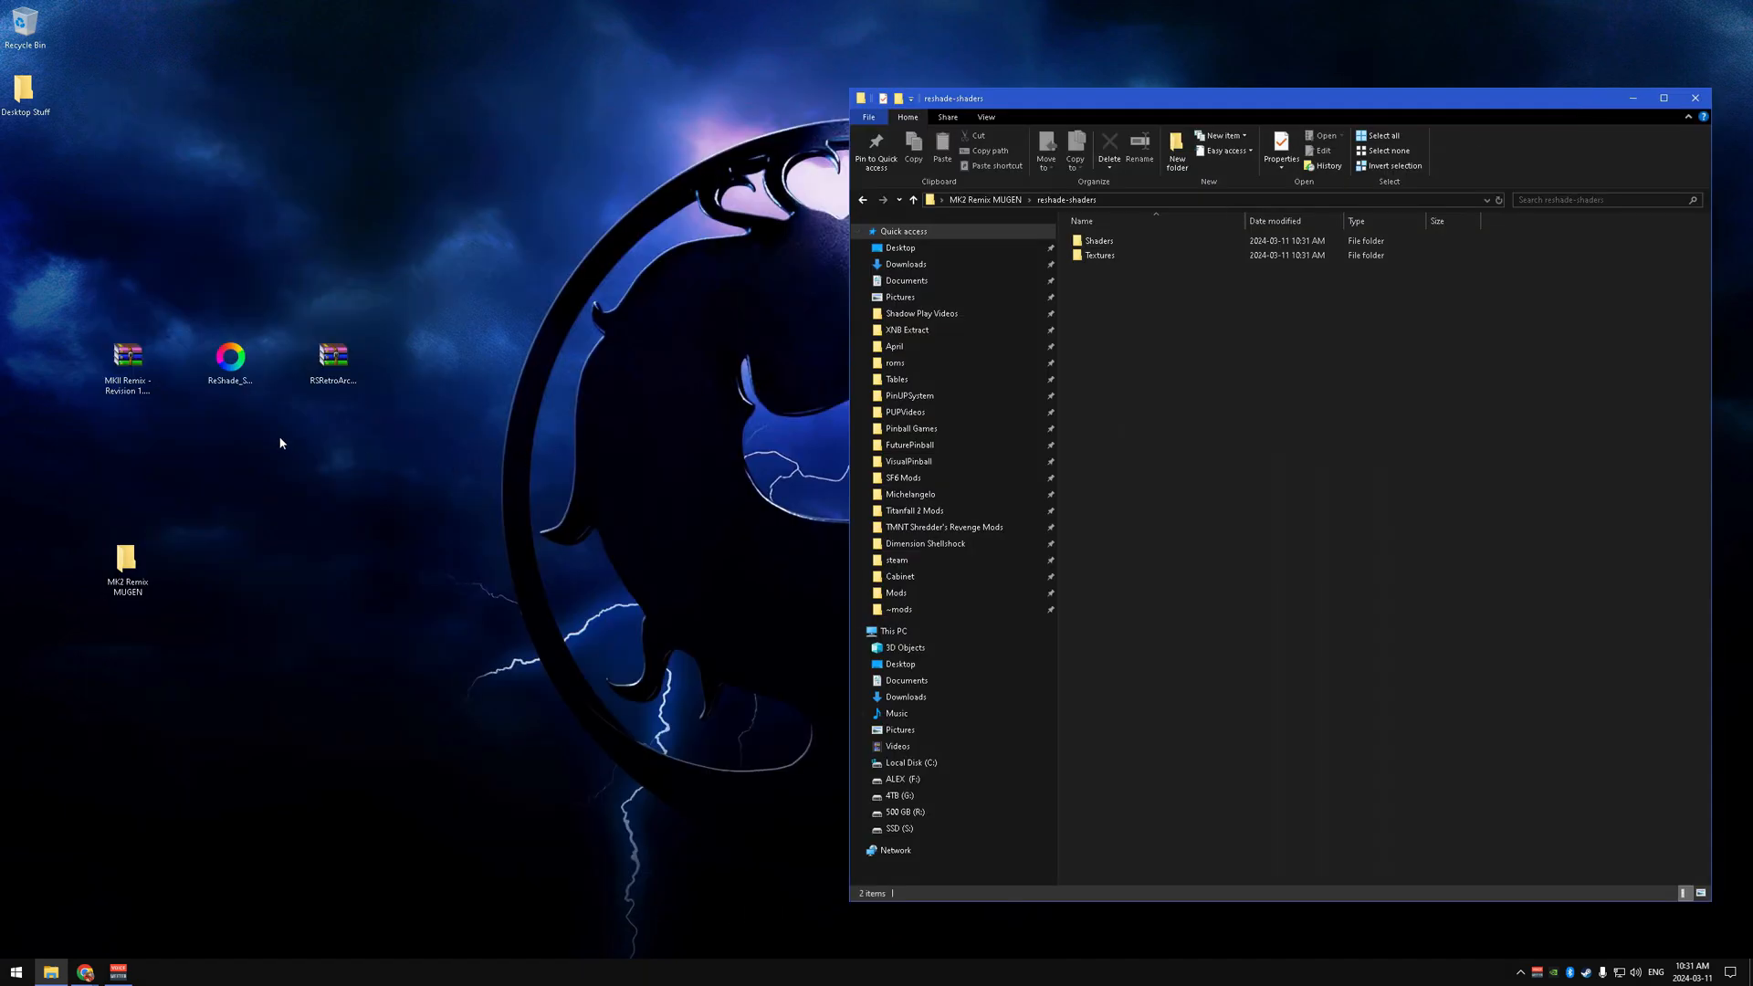
click(333, 358)
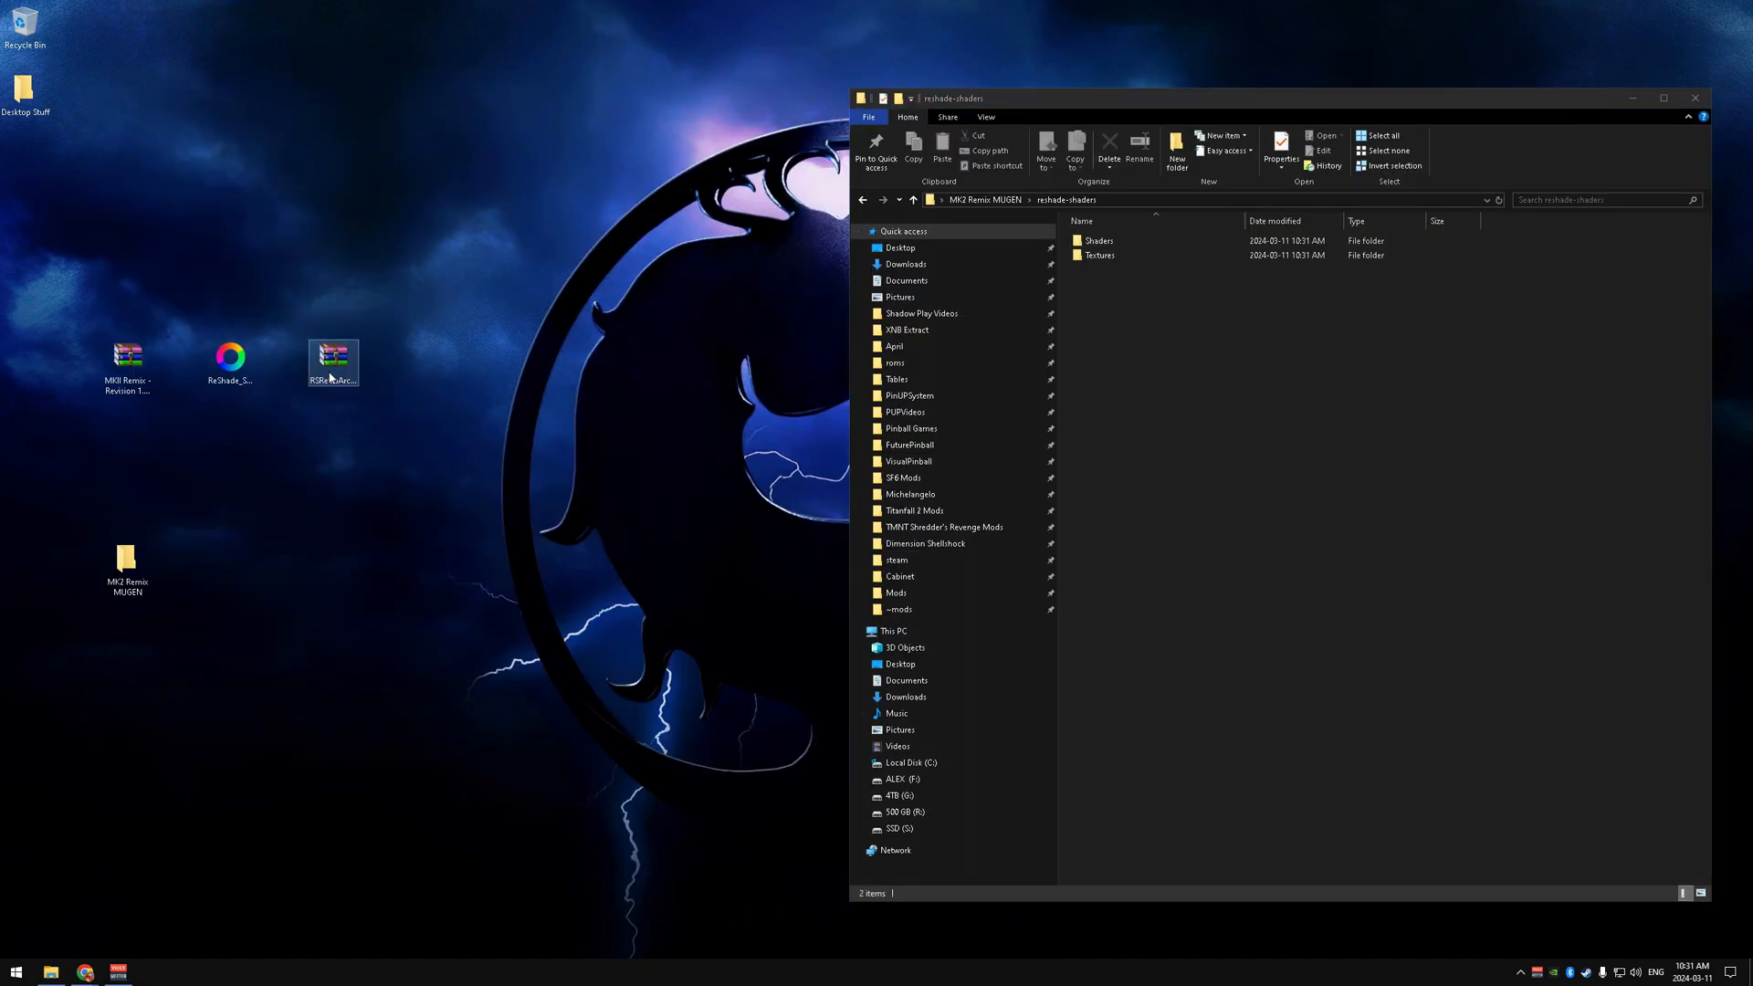
double_click(332, 358)
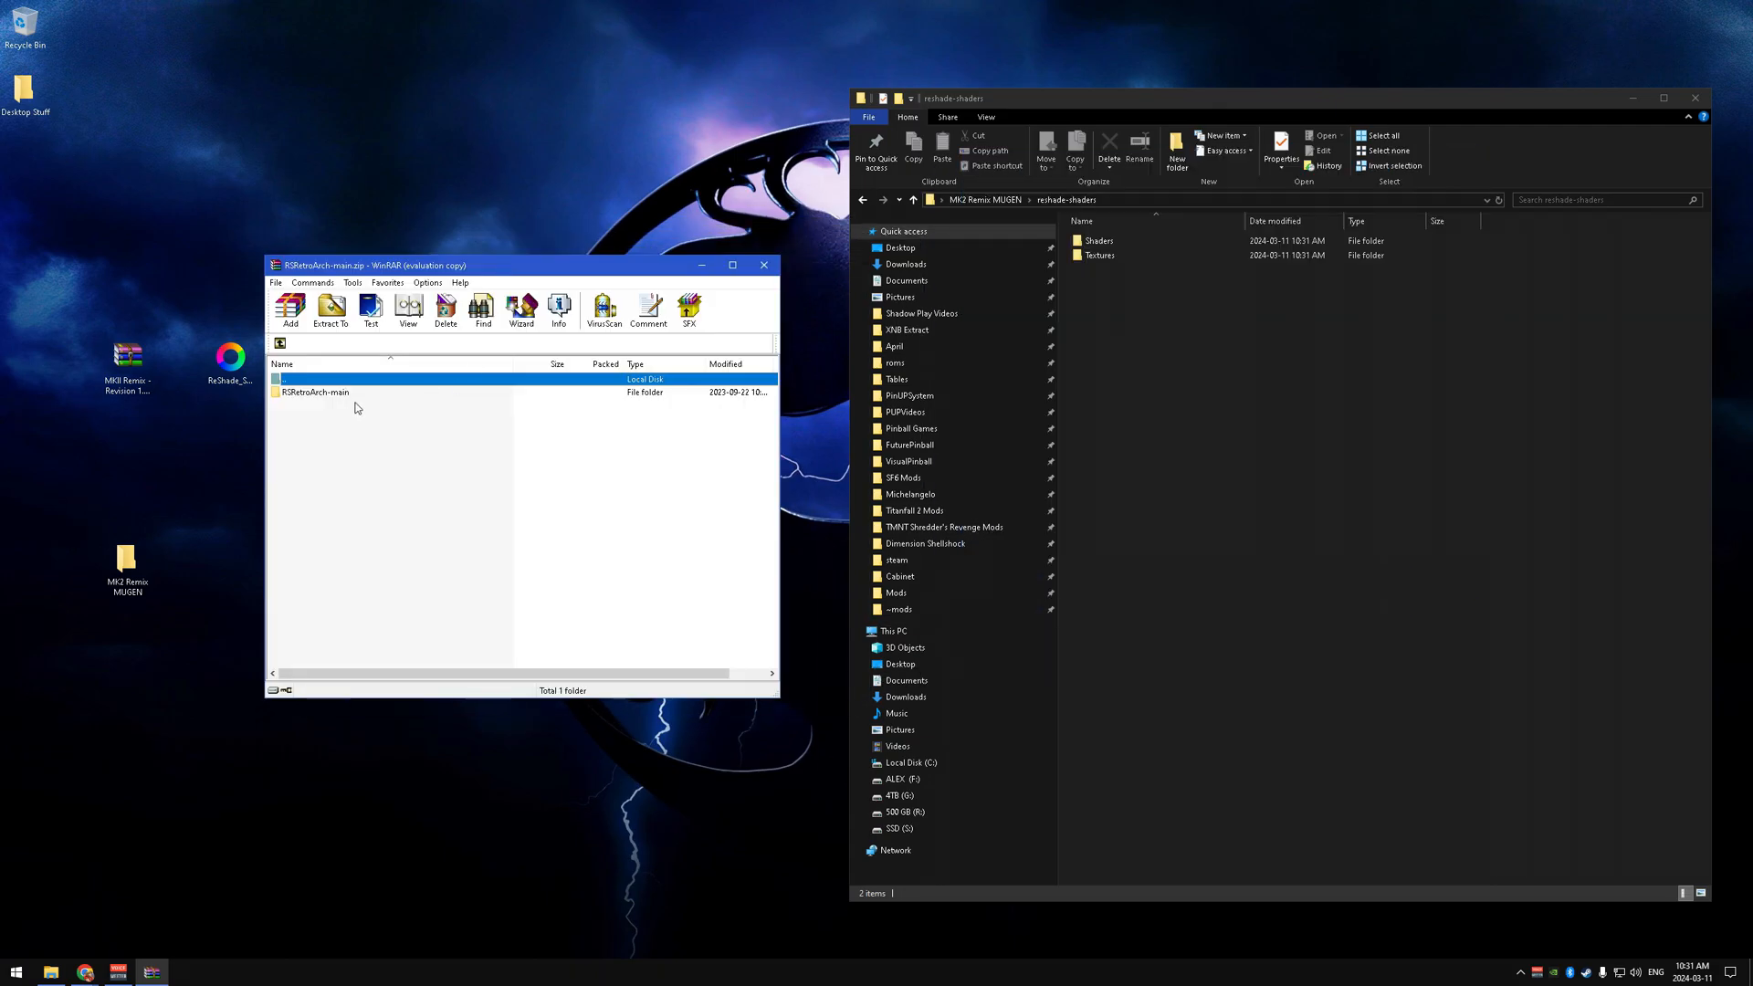
Move RSRetroArch-main's Shaders and Textures into reshade-shaders, replacing files, and close both windows.
click(316, 392)
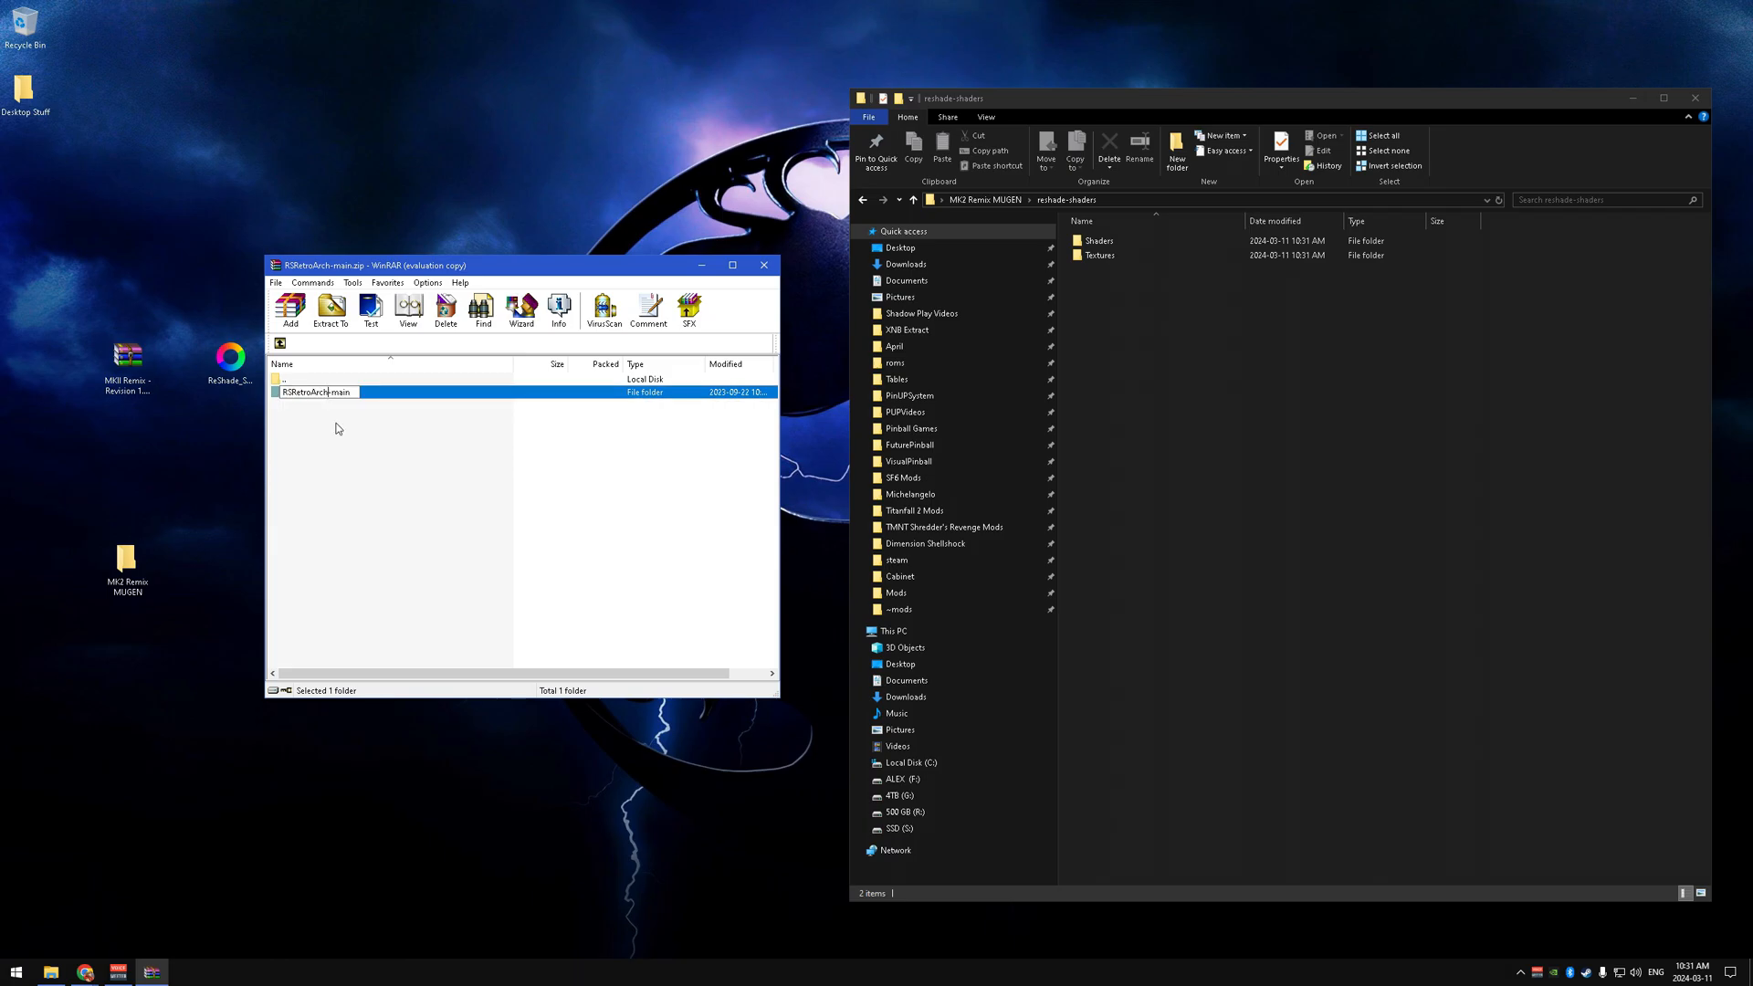
double_click(318, 391)
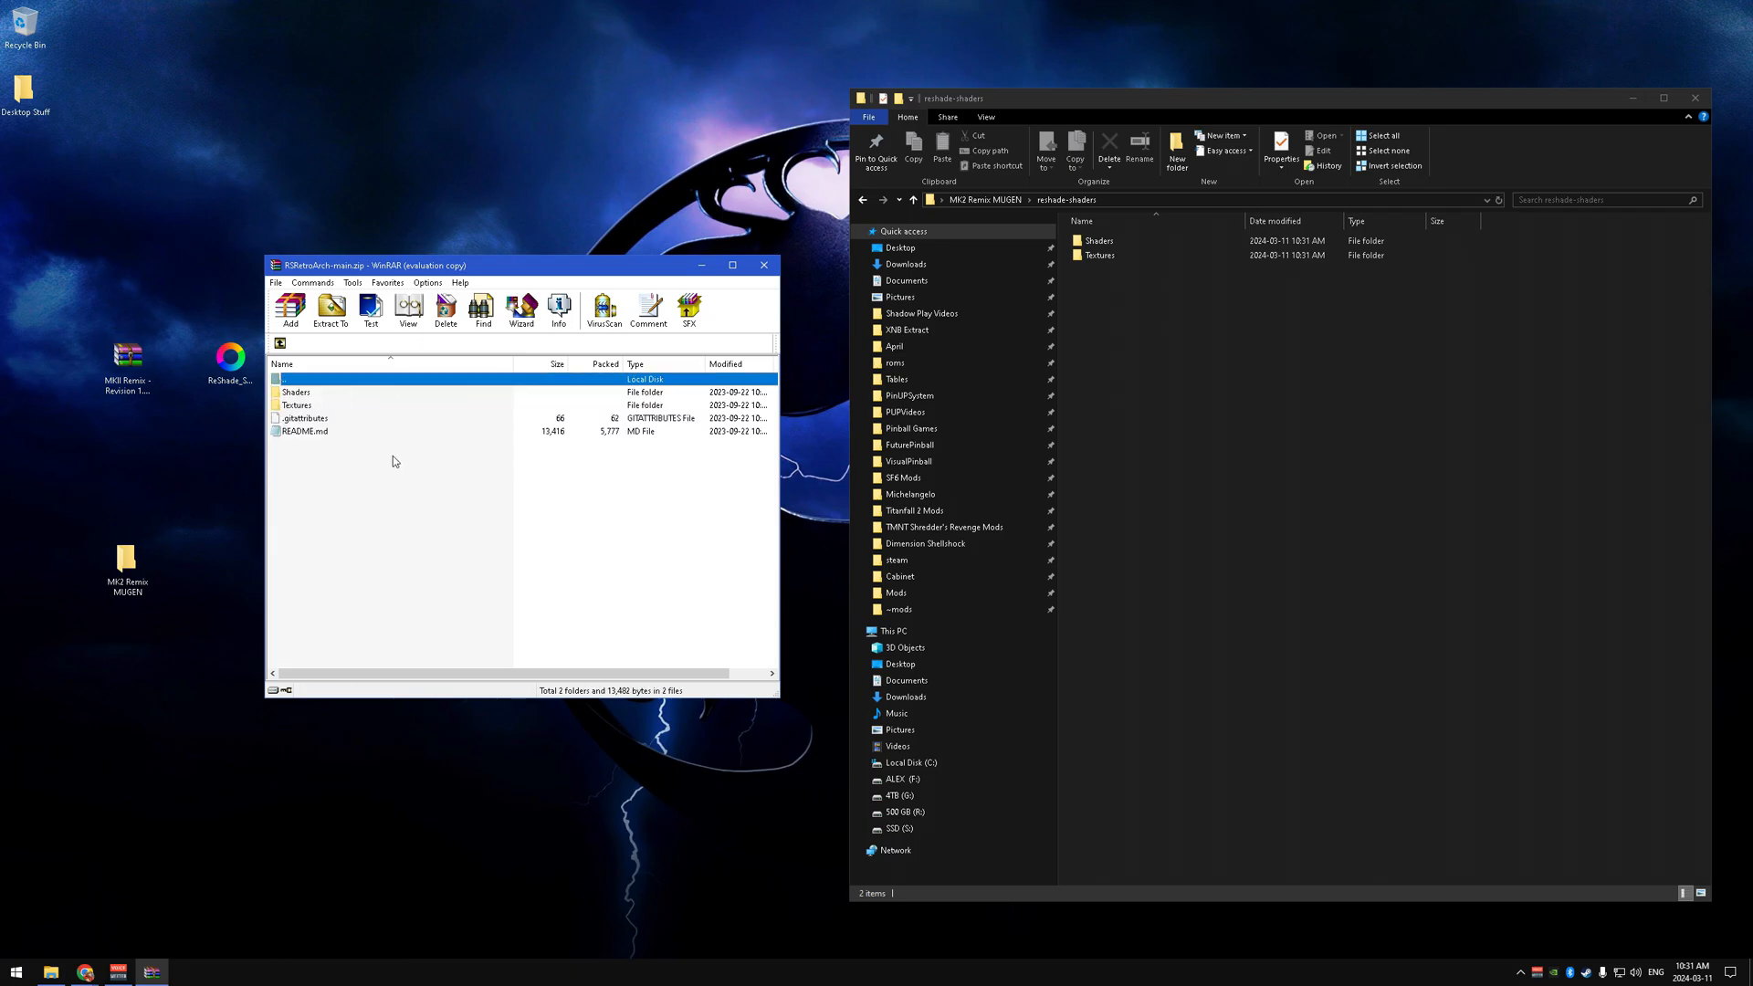
click(296, 392)
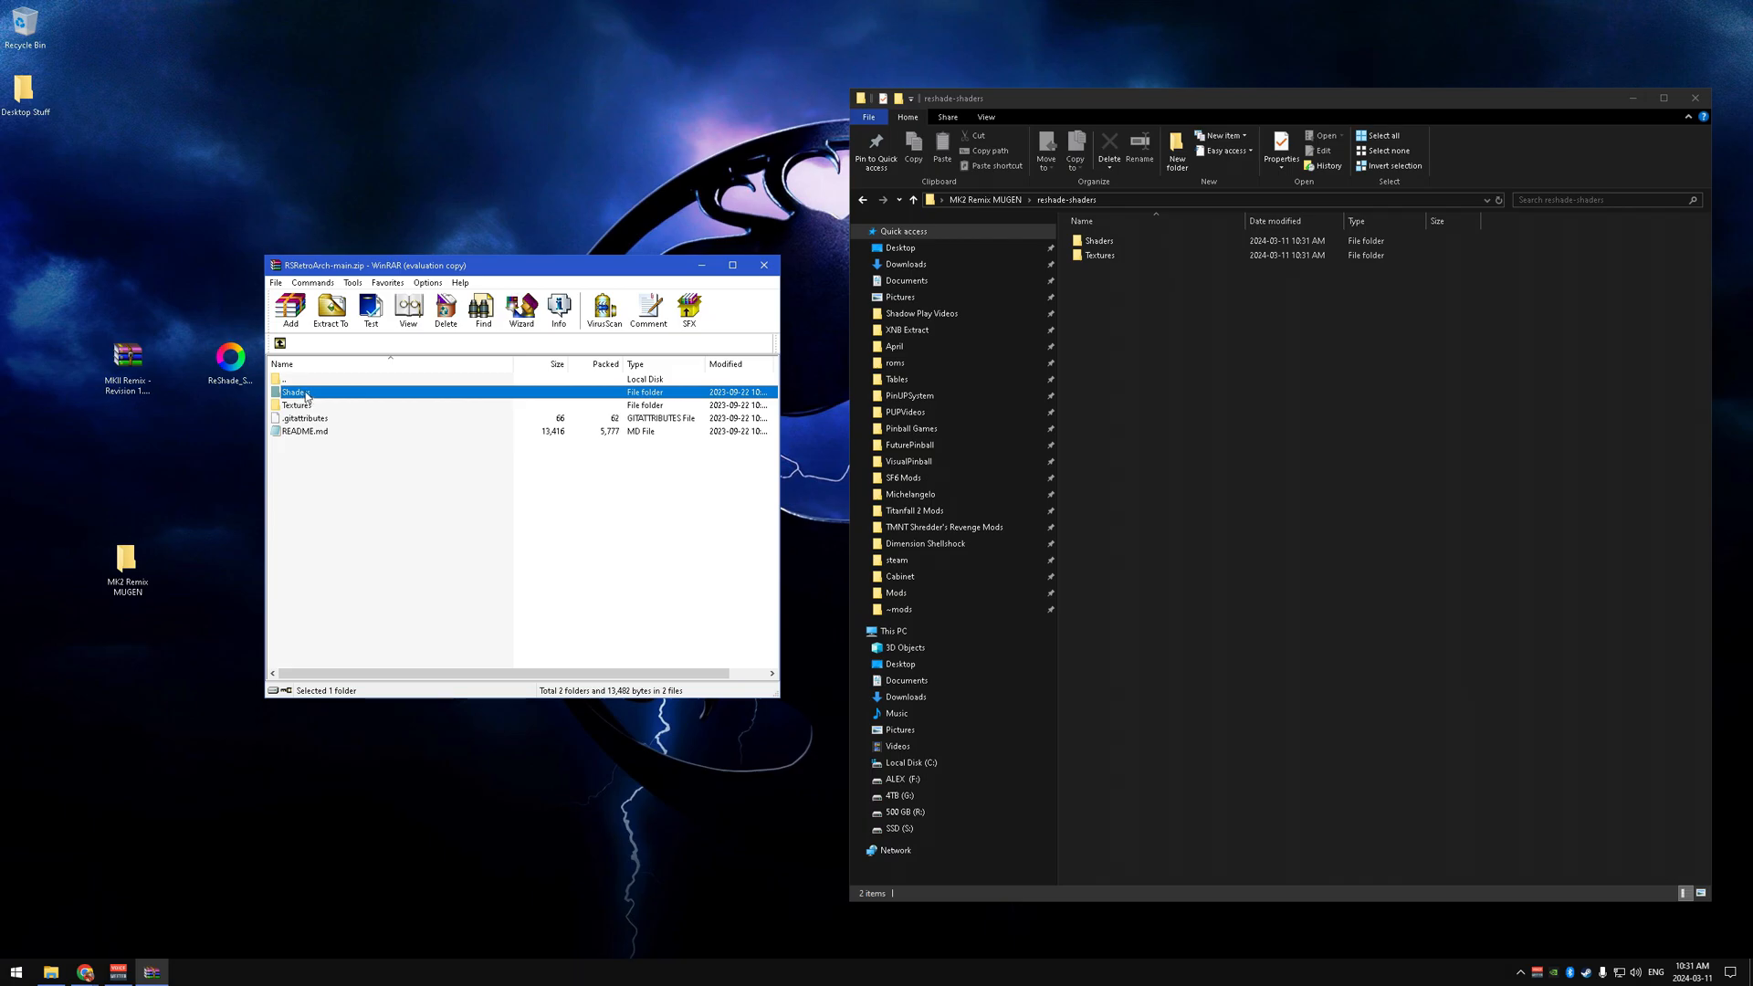
click(295, 404)
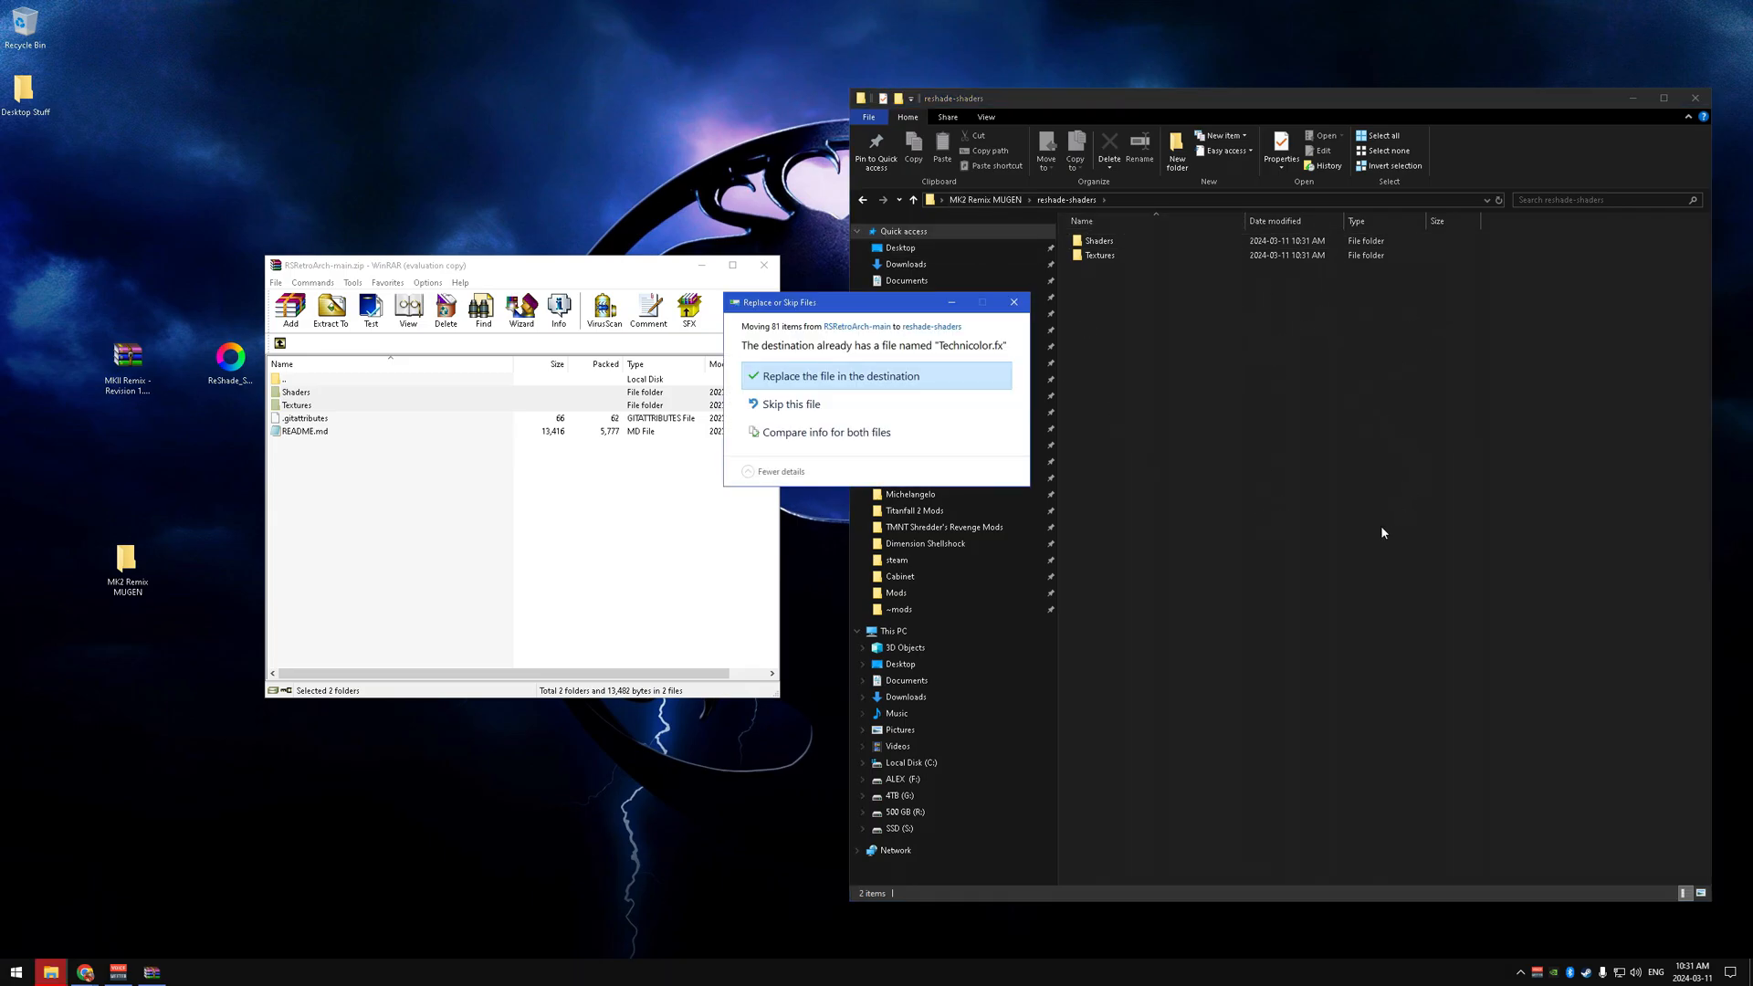
click(839, 375)
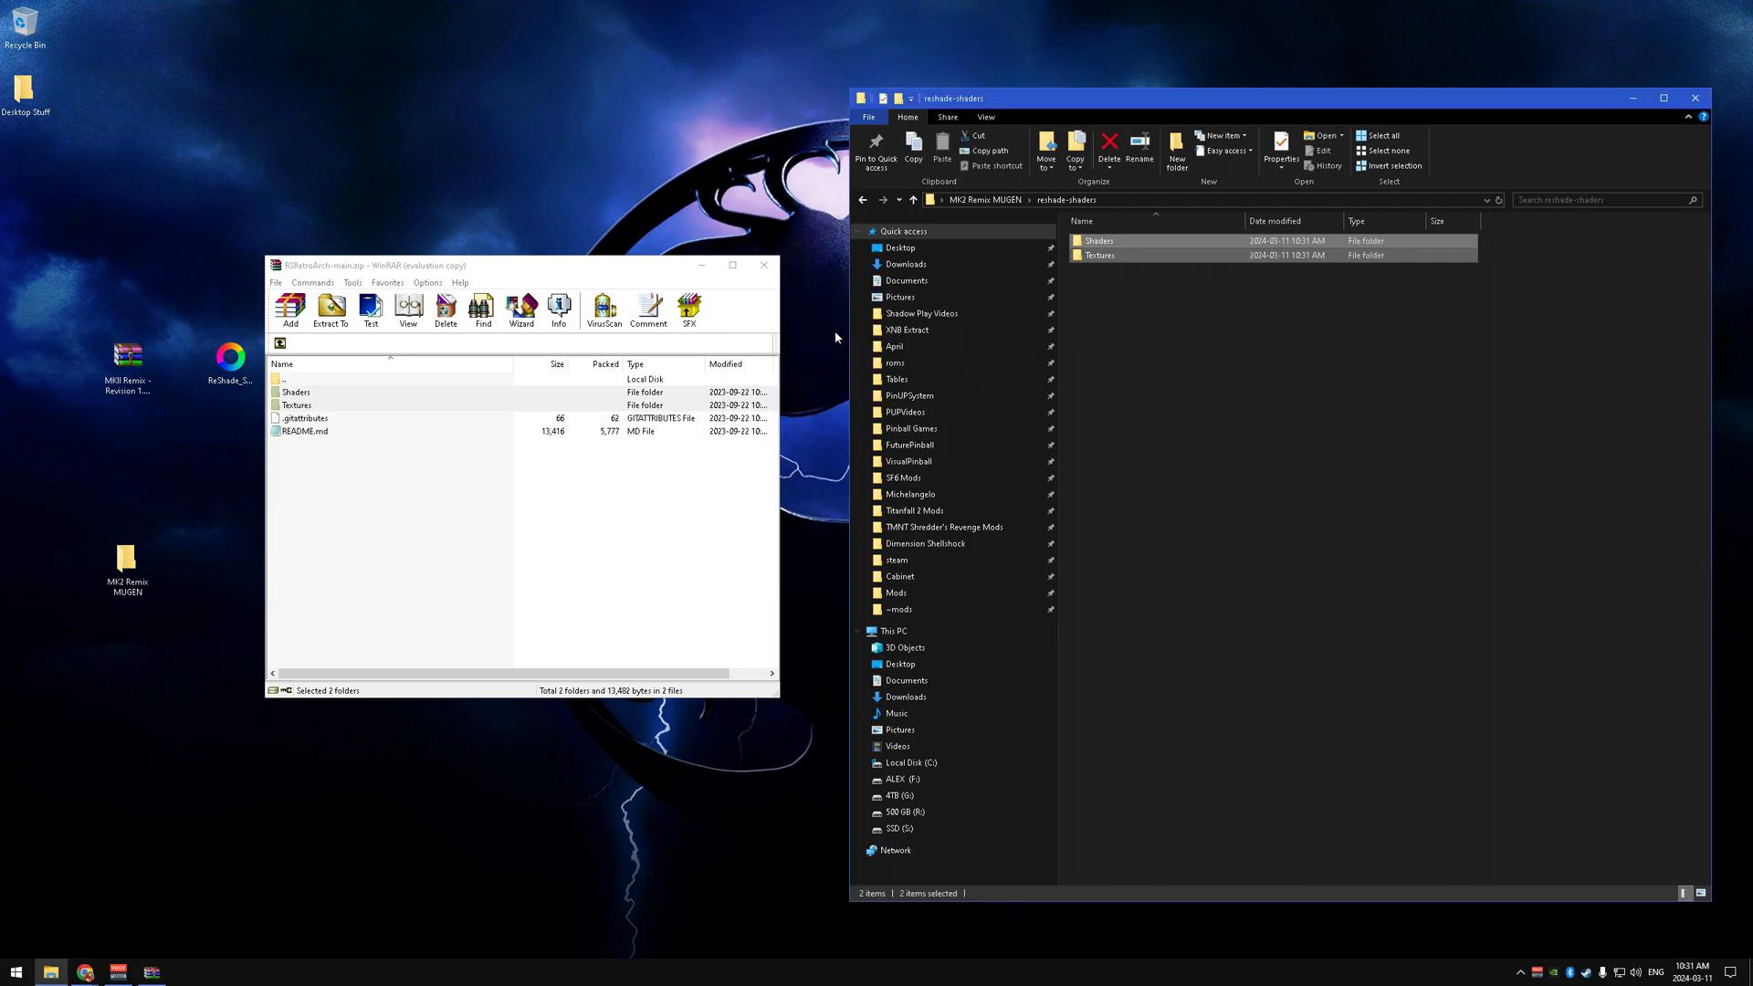
click(764, 265)
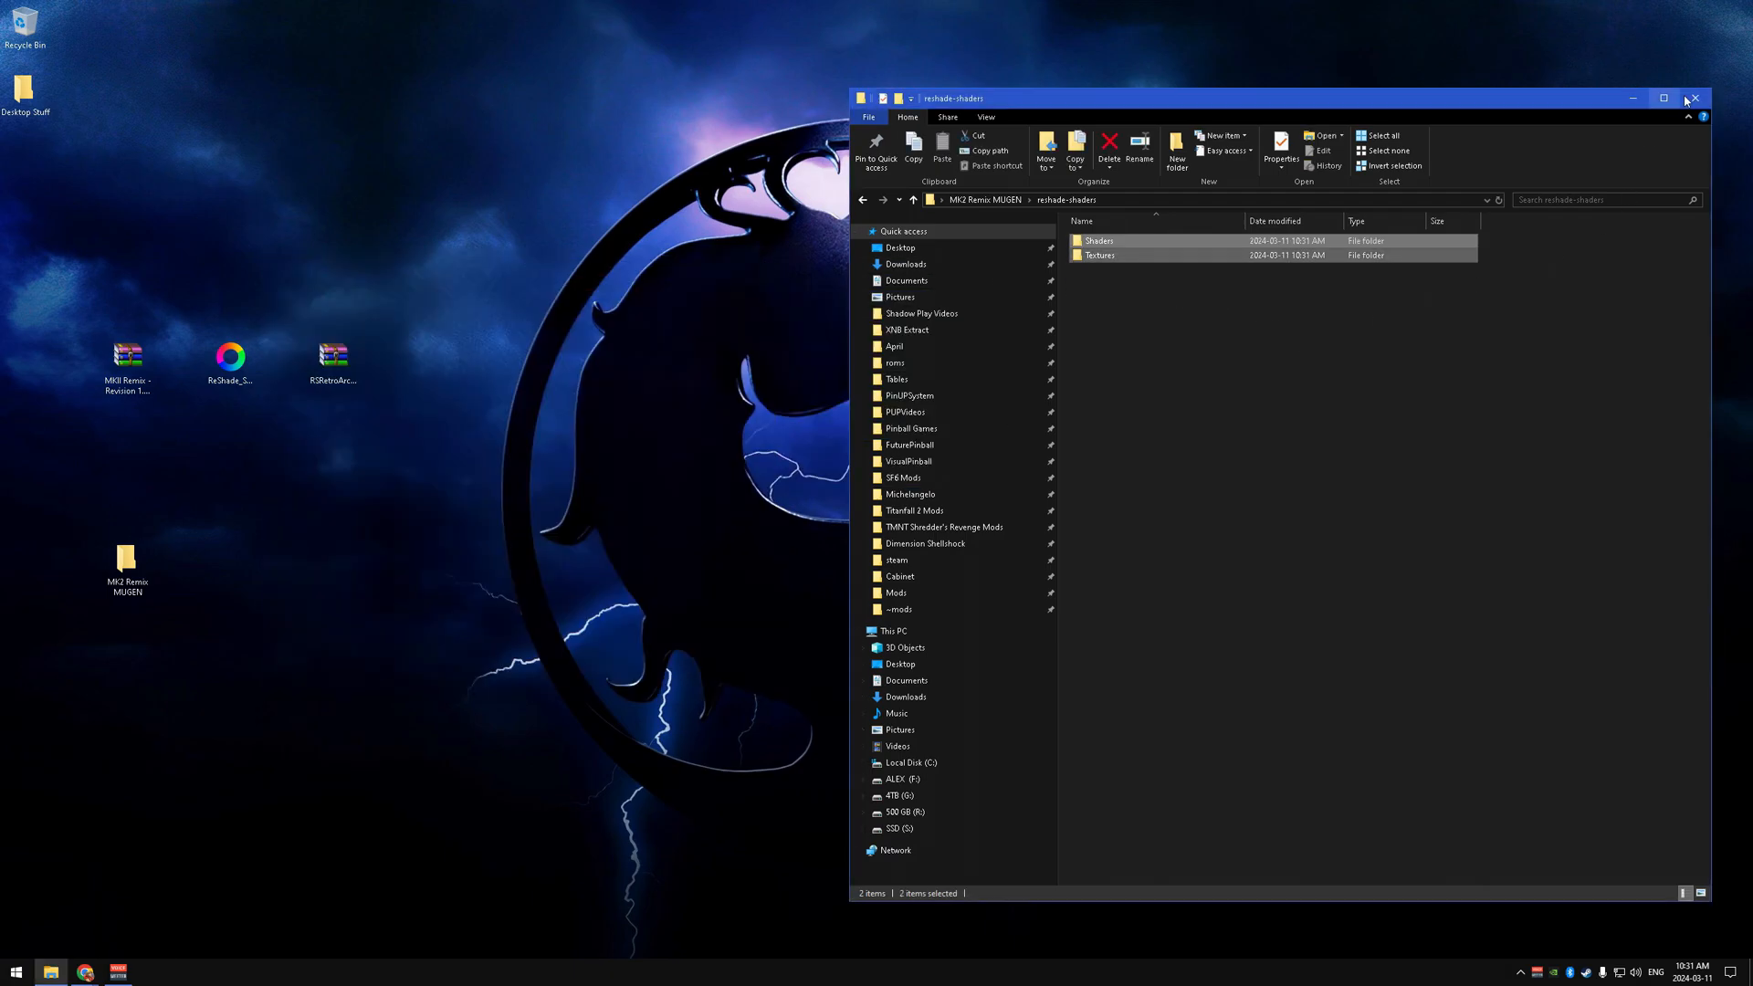
click(1695, 99)
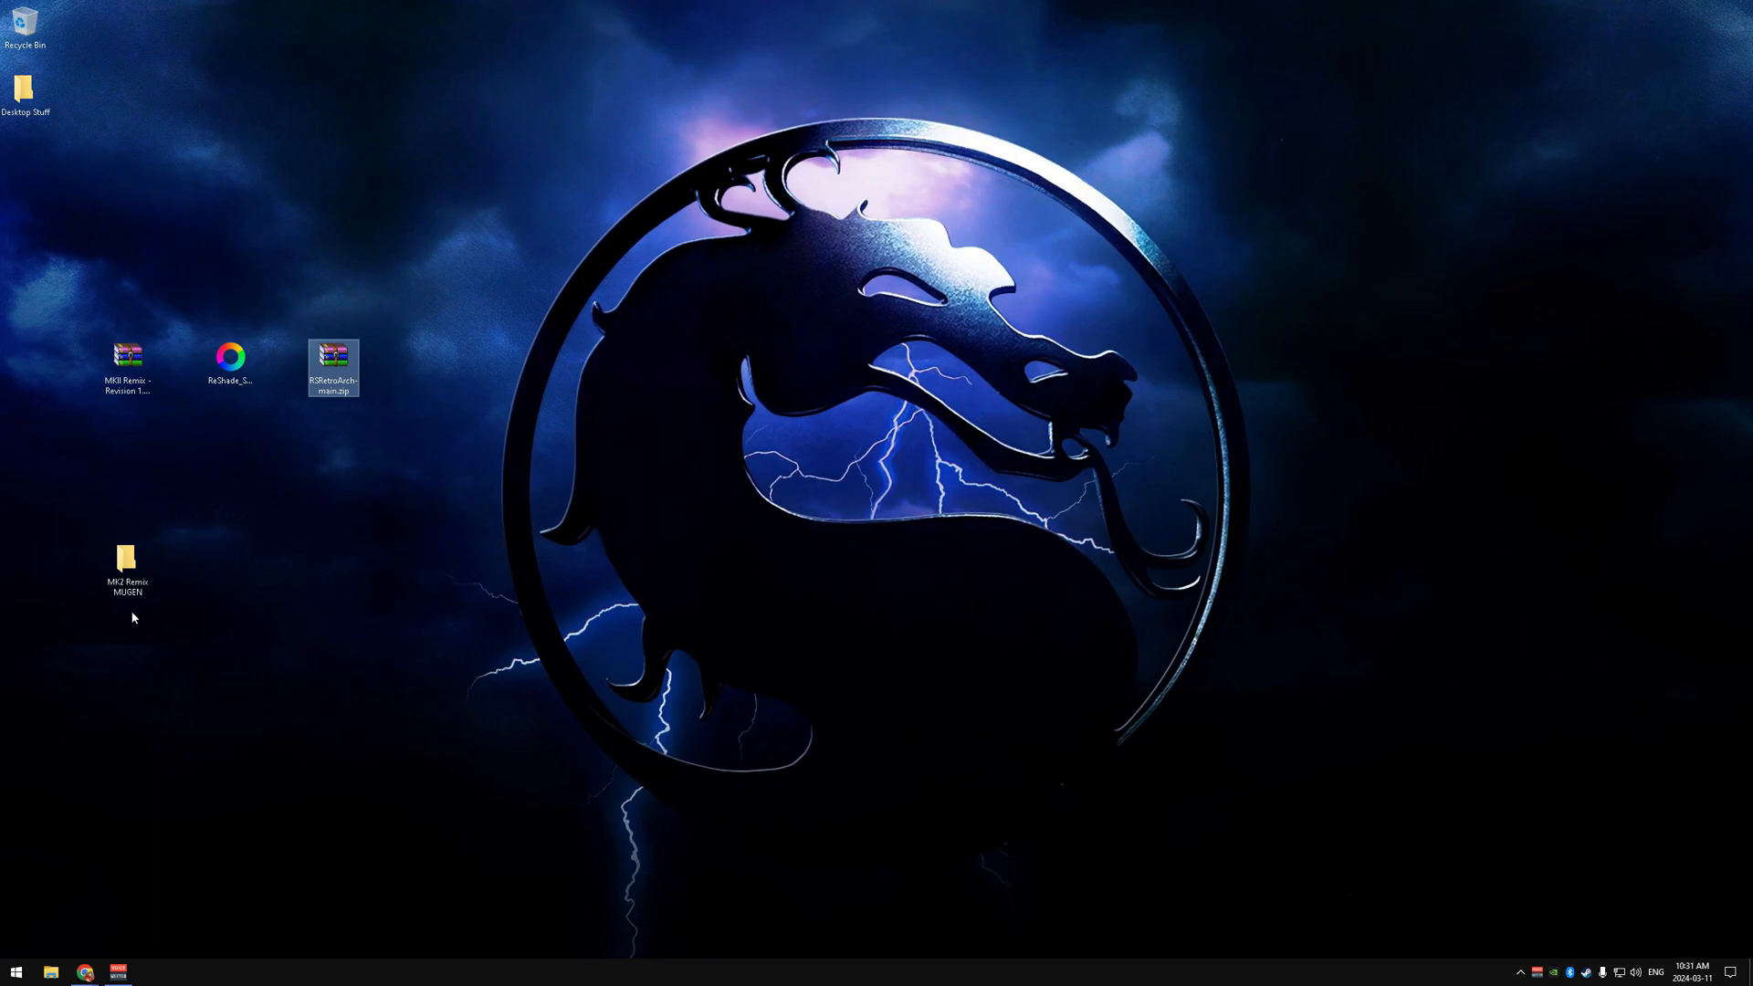
Start MKII Remix.exe from the MK2 Remix MUGEN folder.
double_click(126, 558)
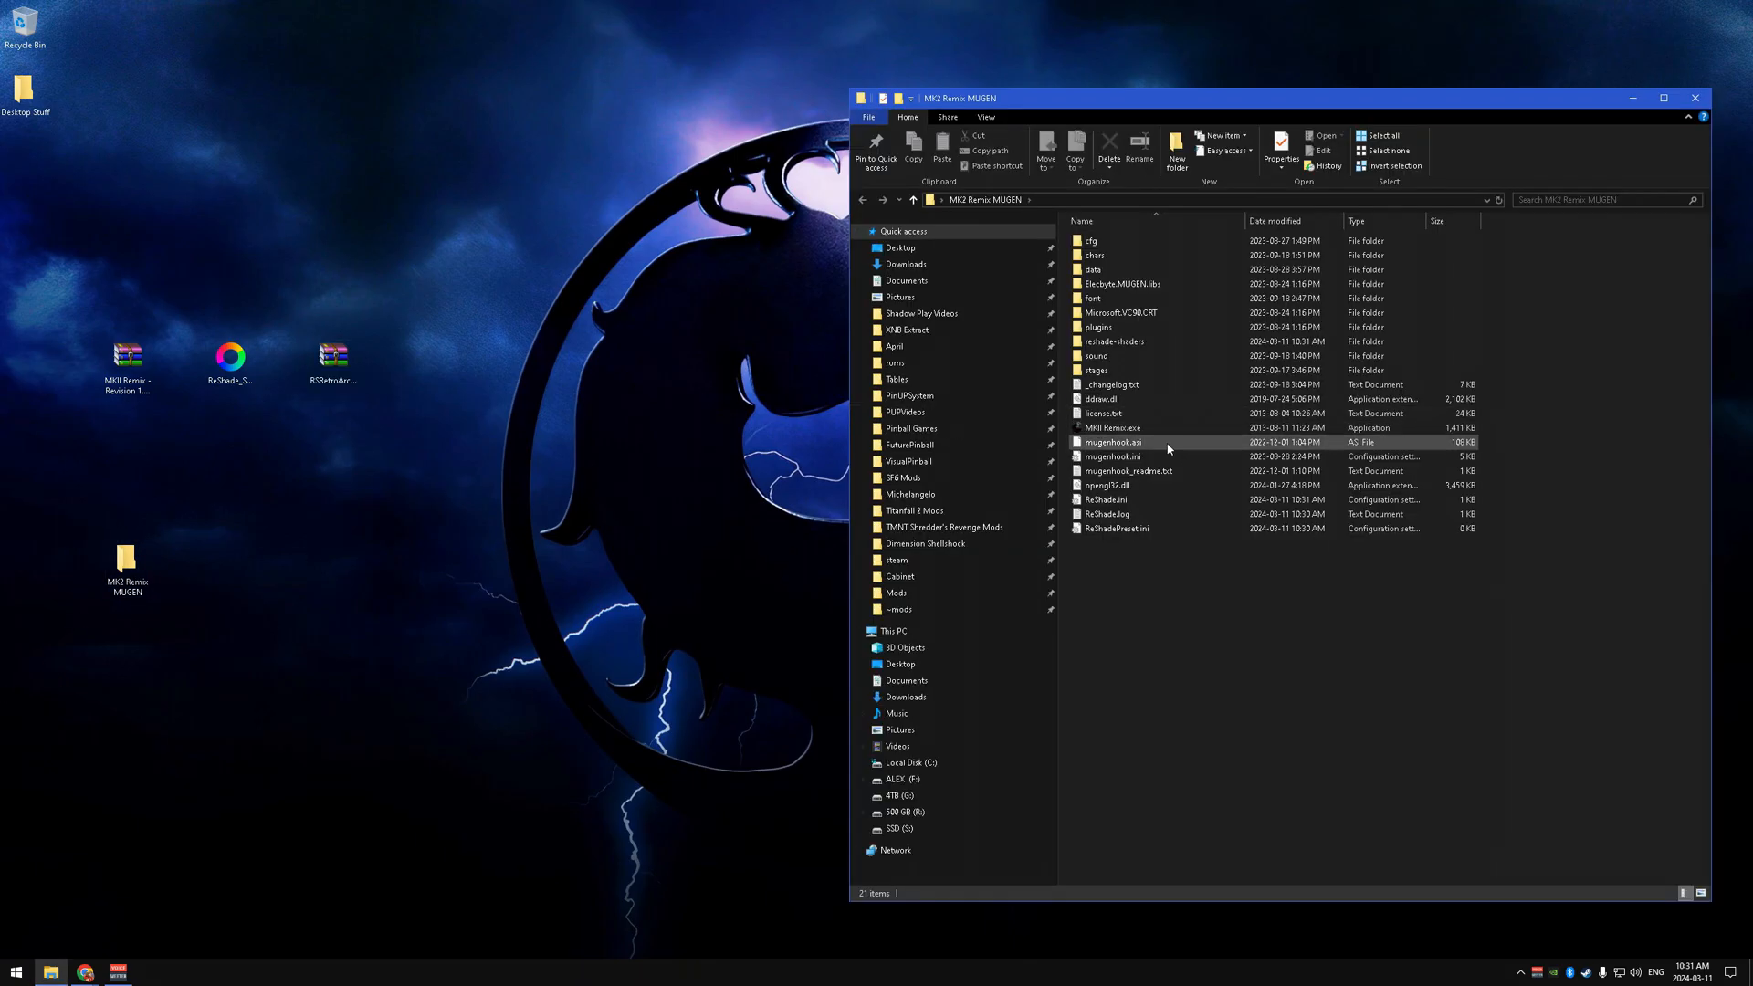
click(1114, 427)
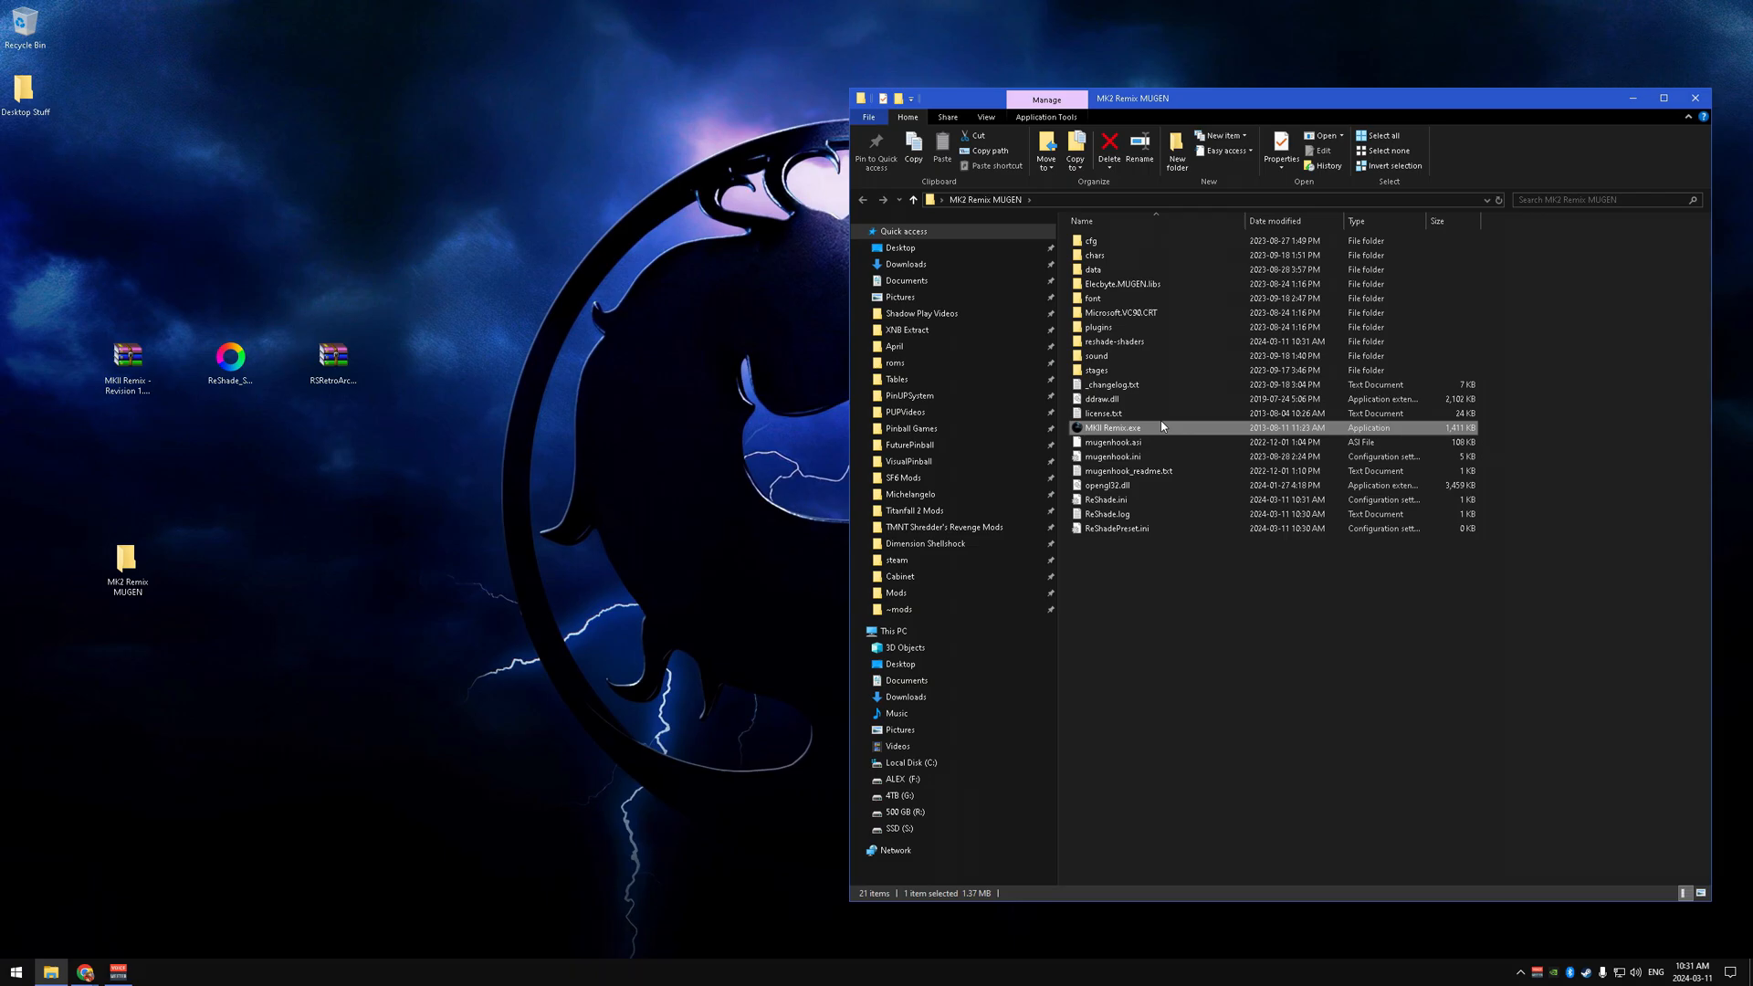
double_click(1112, 428)
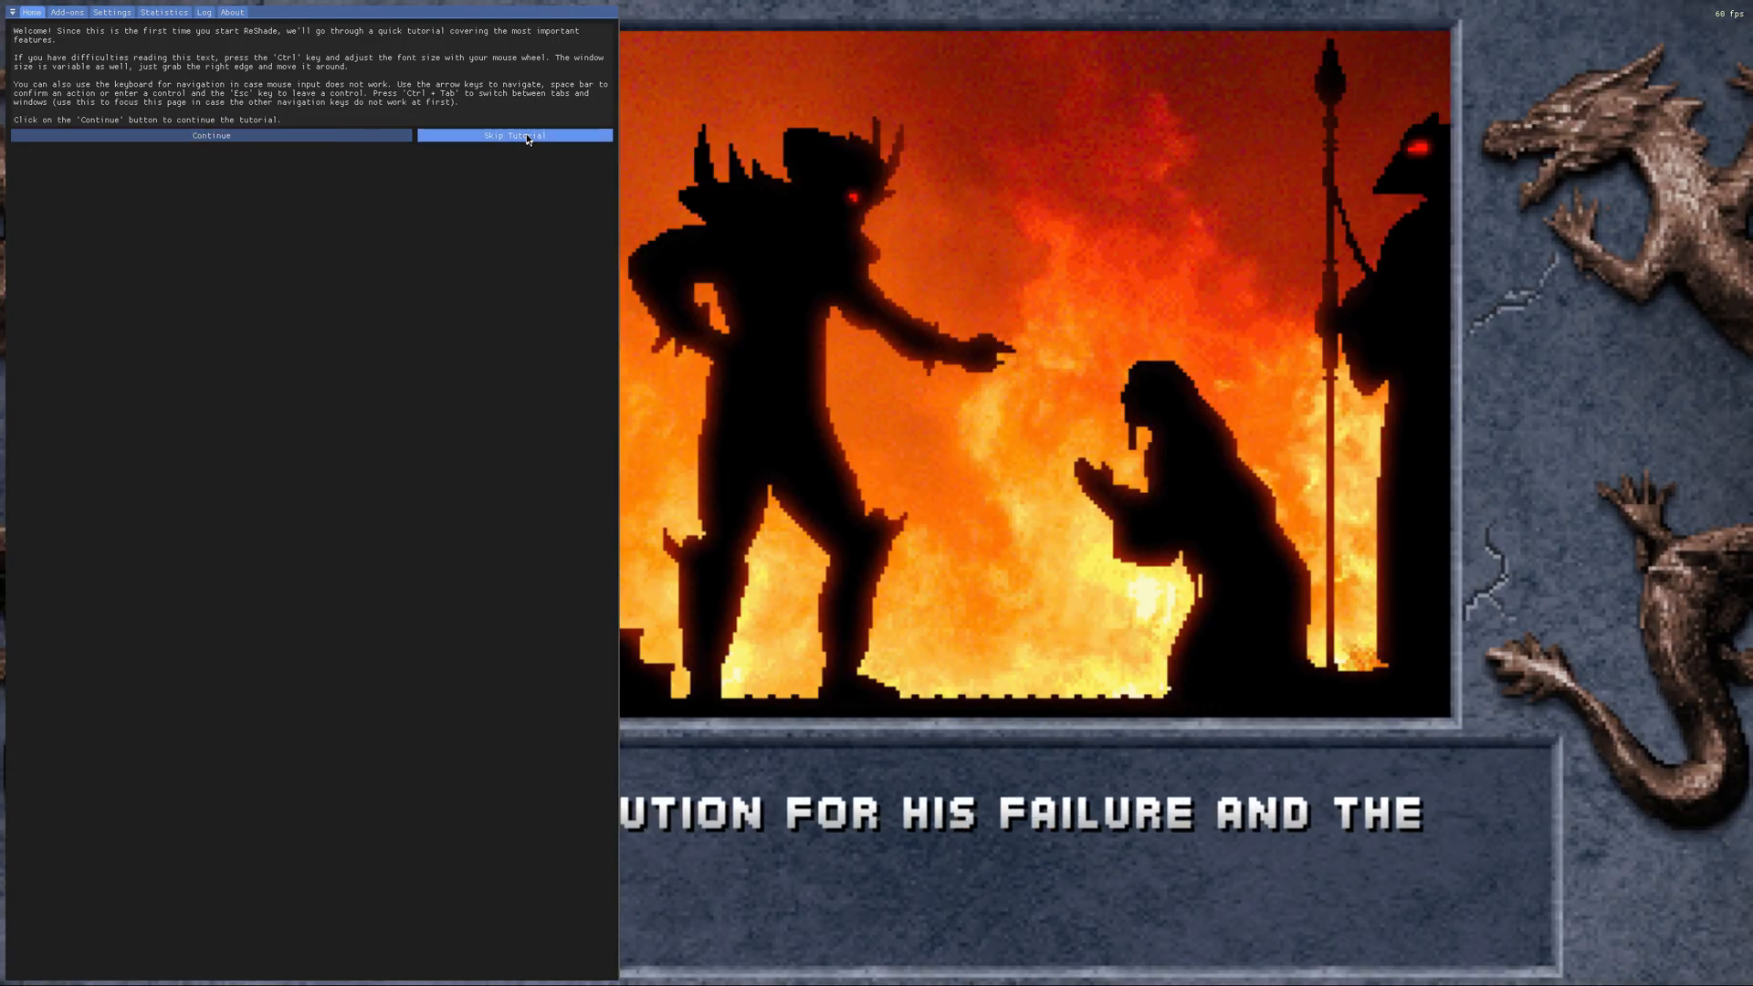
Skip the tutorial, tick ScanlinesAbs in the effect list, and reopen the overlay settings.
click(514, 135)
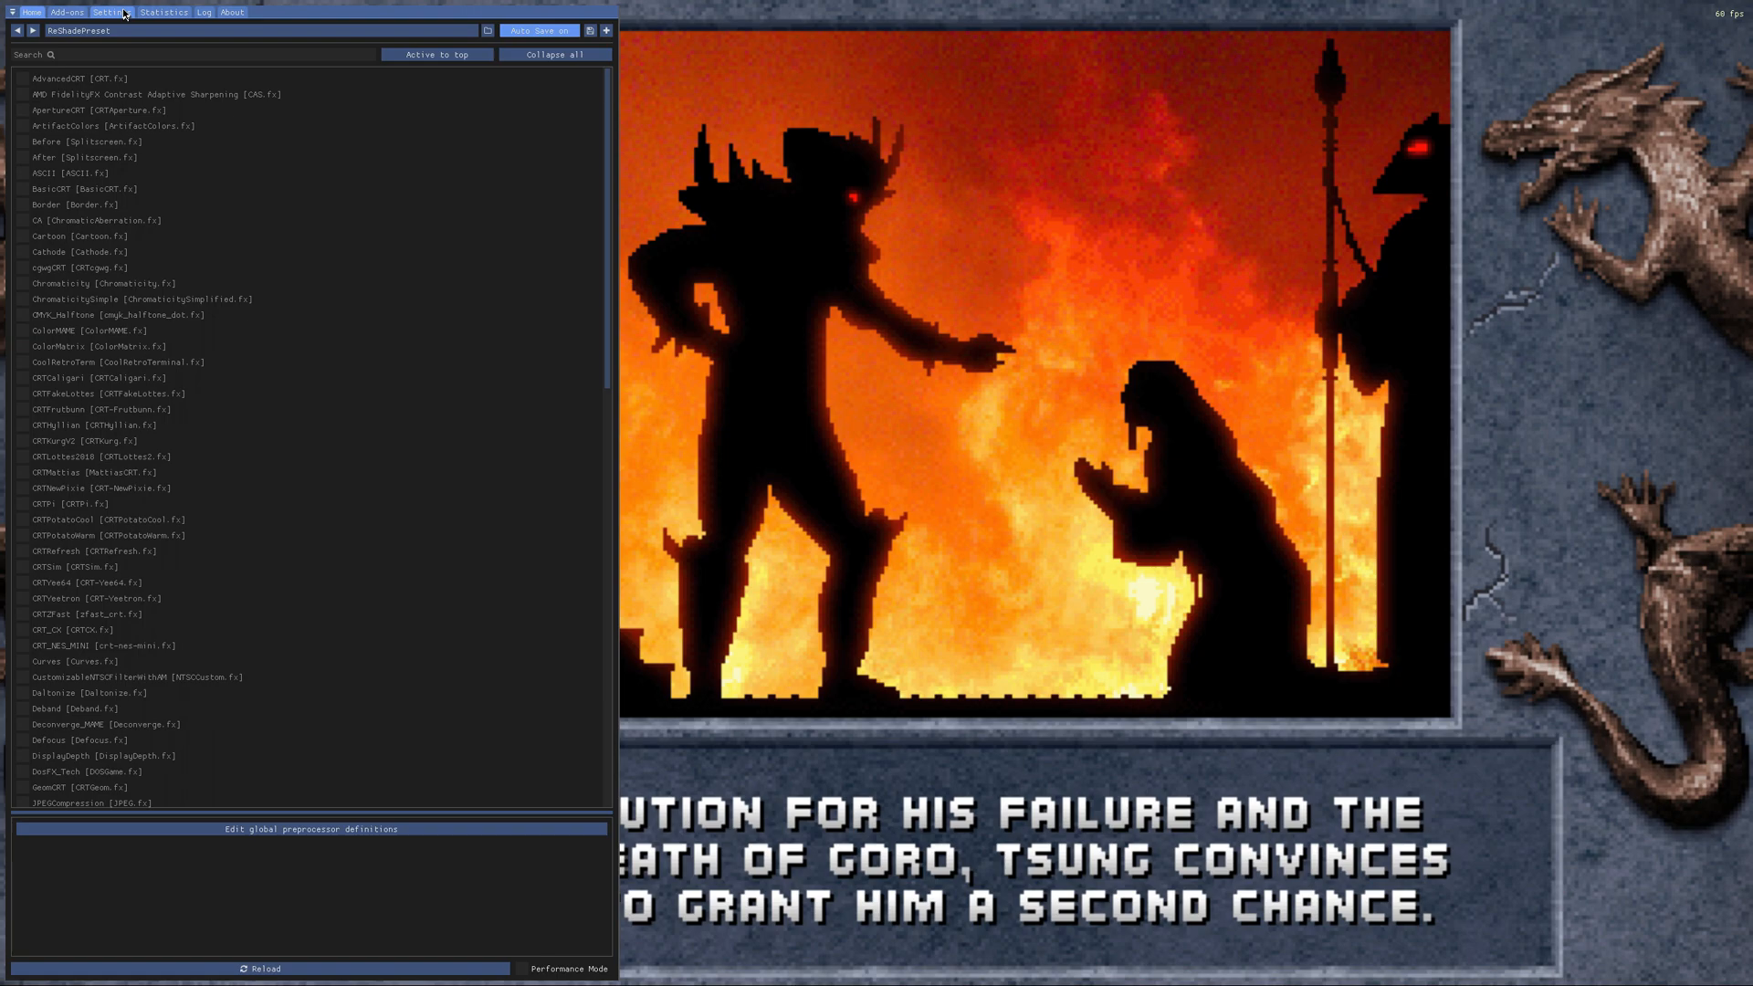
click(111, 11)
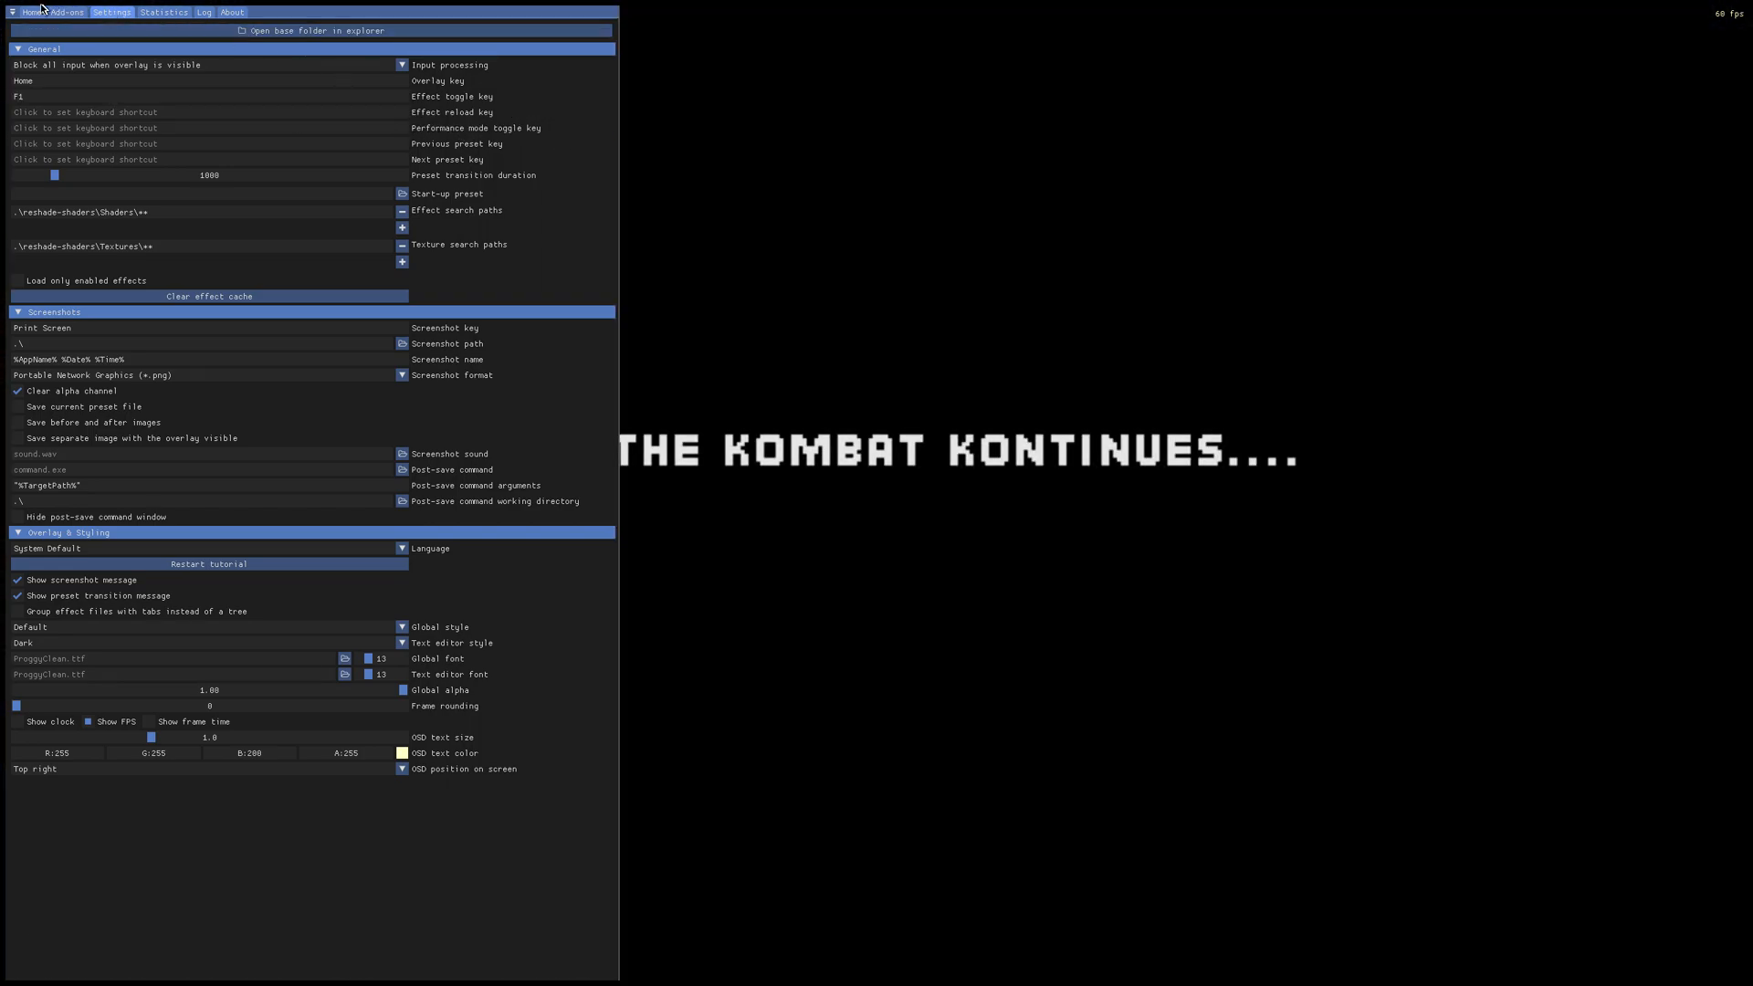
click(31, 12)
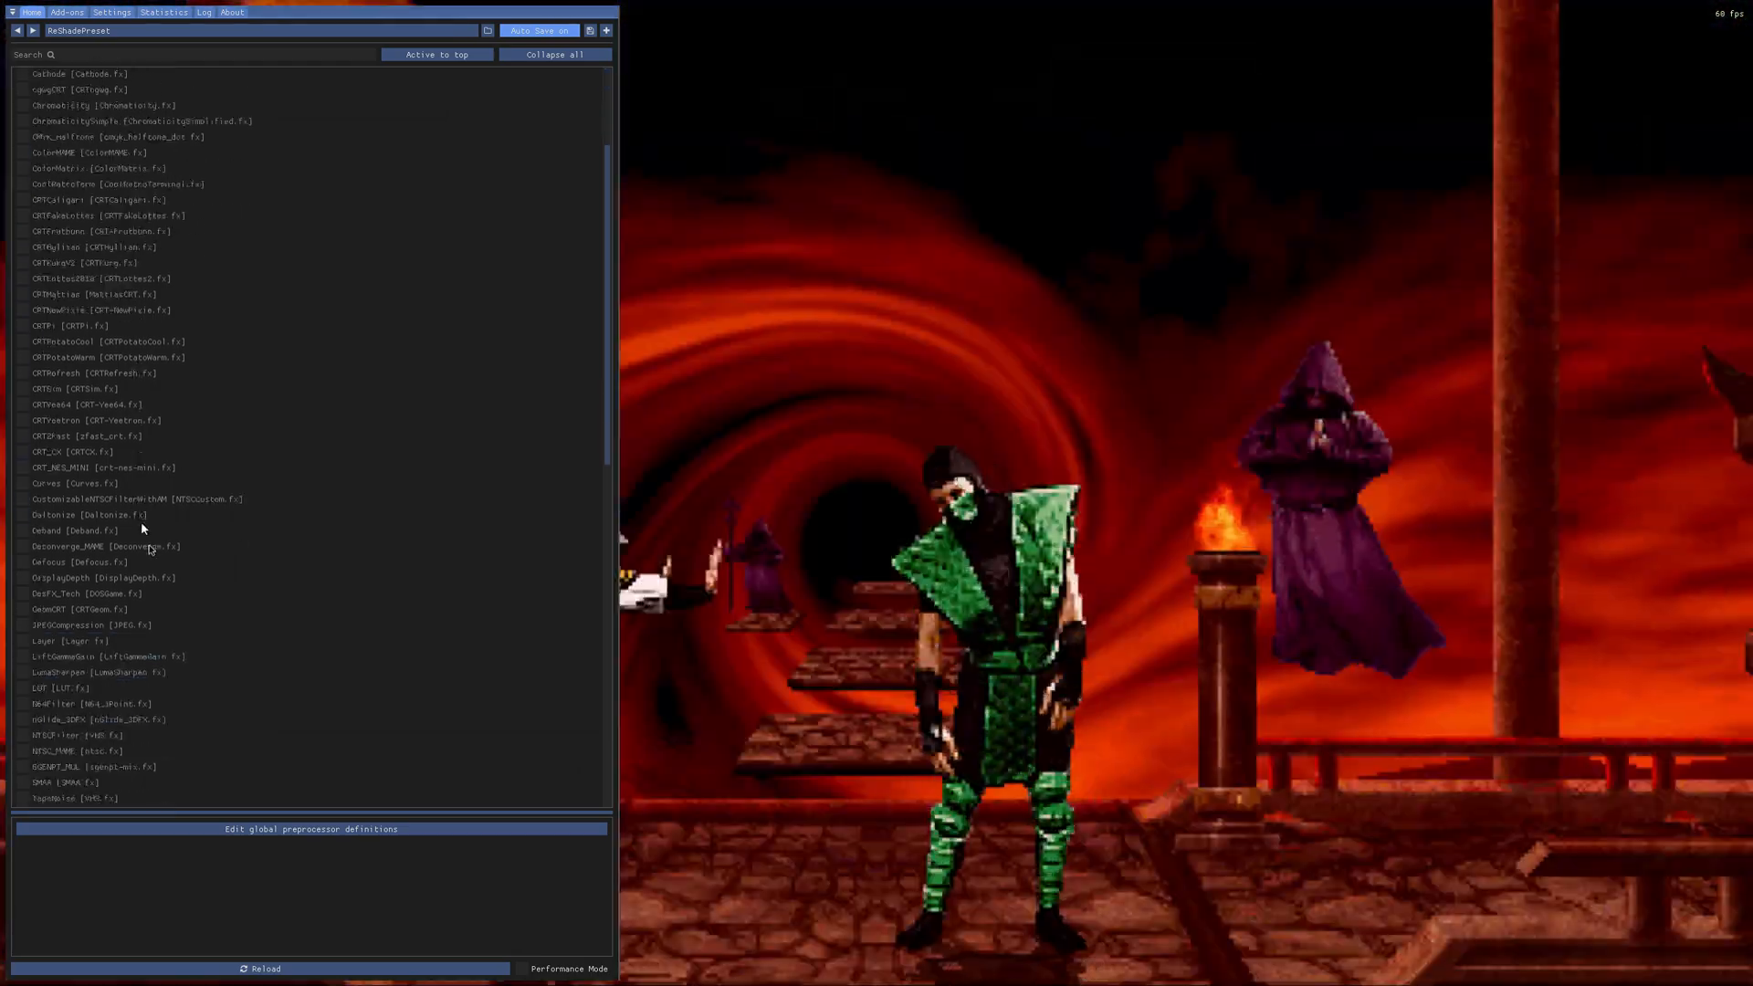
scroll(down, 3)
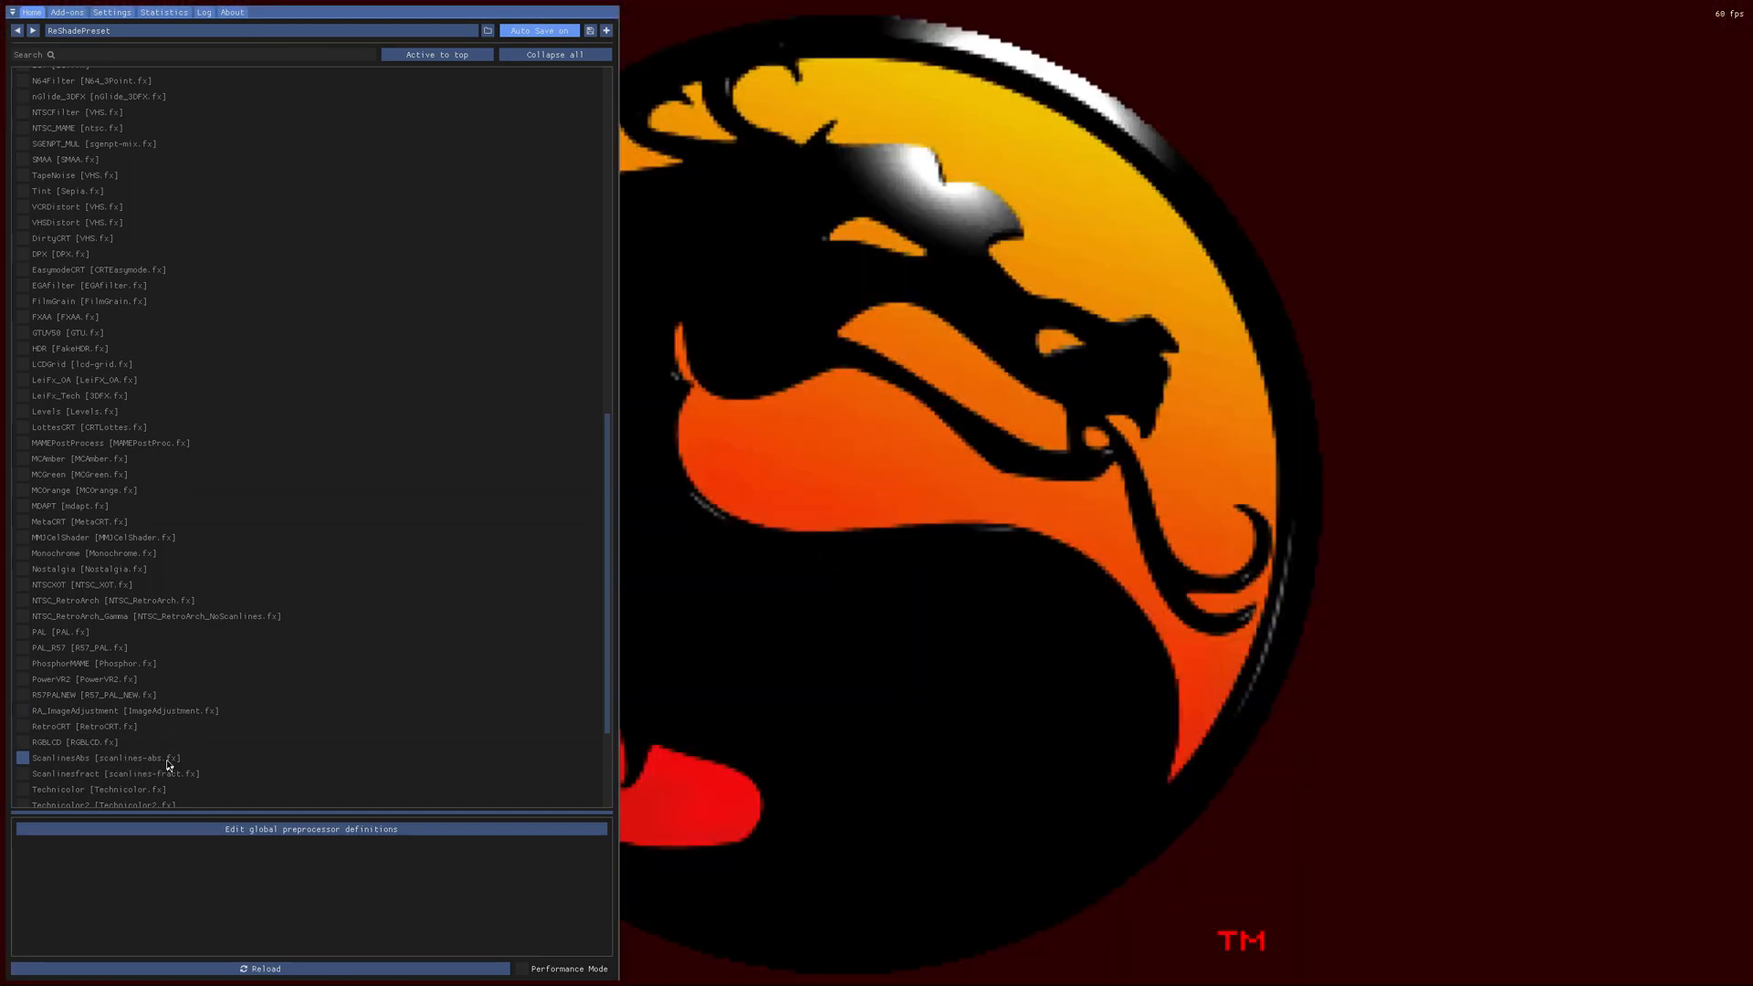
click(21, 758)
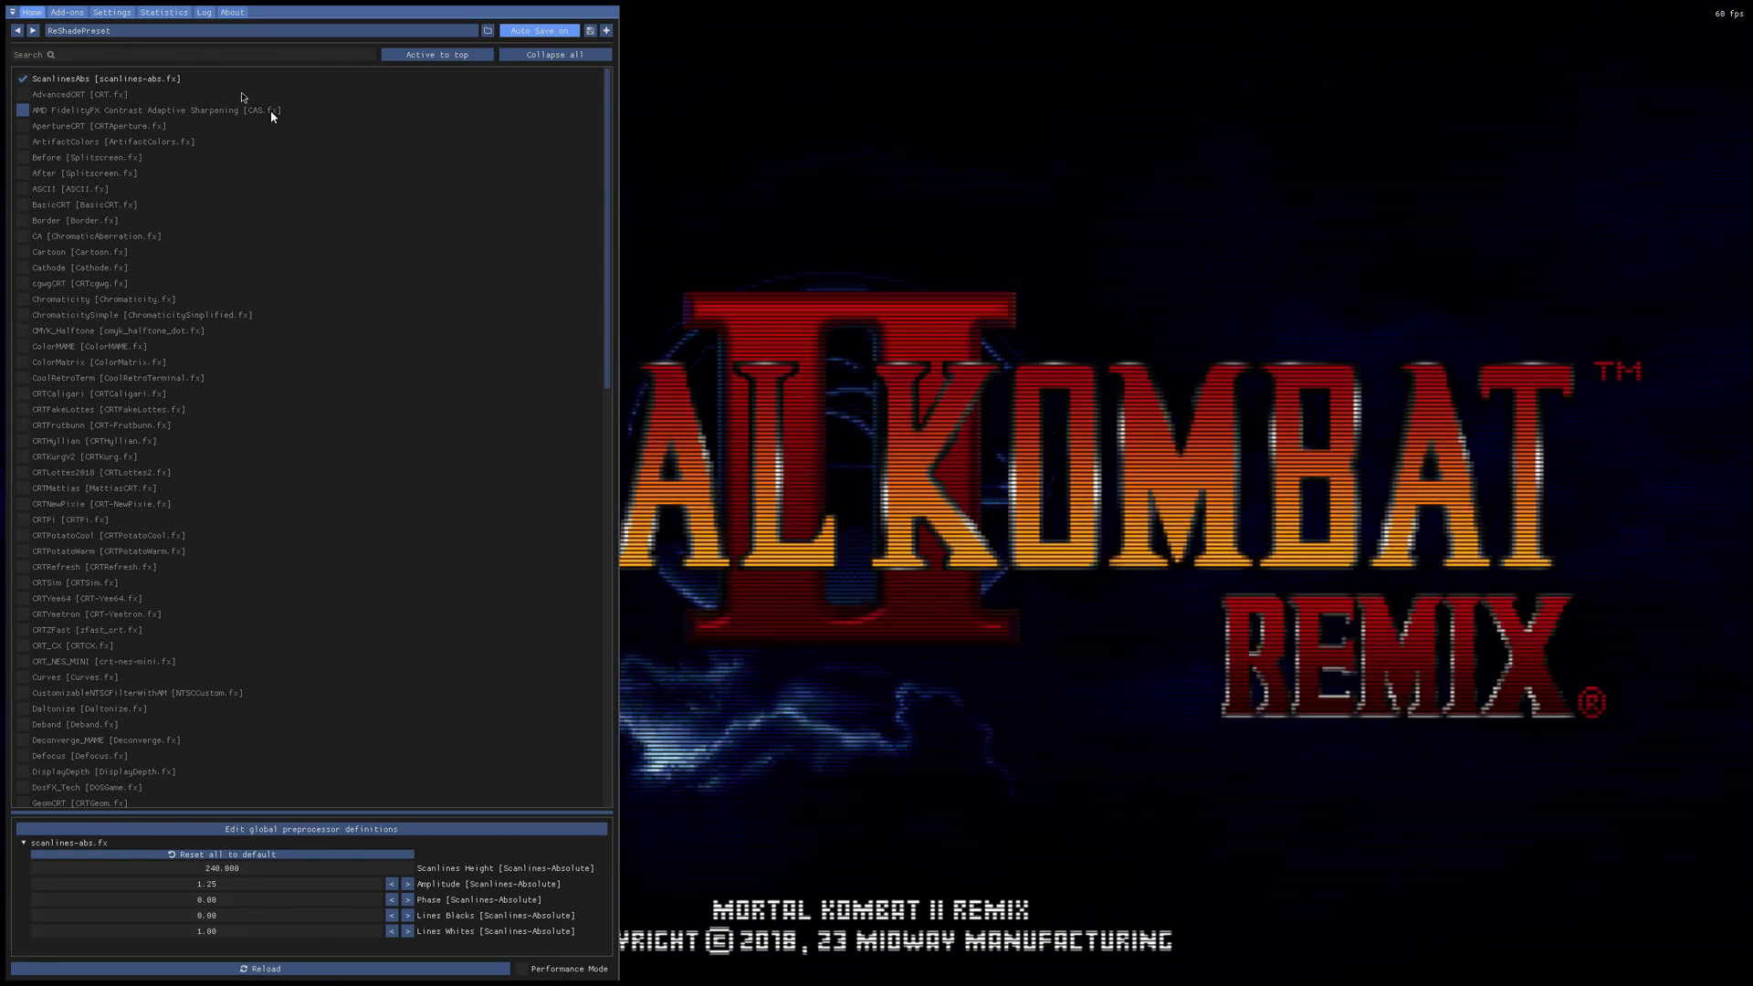
click(110, 10)
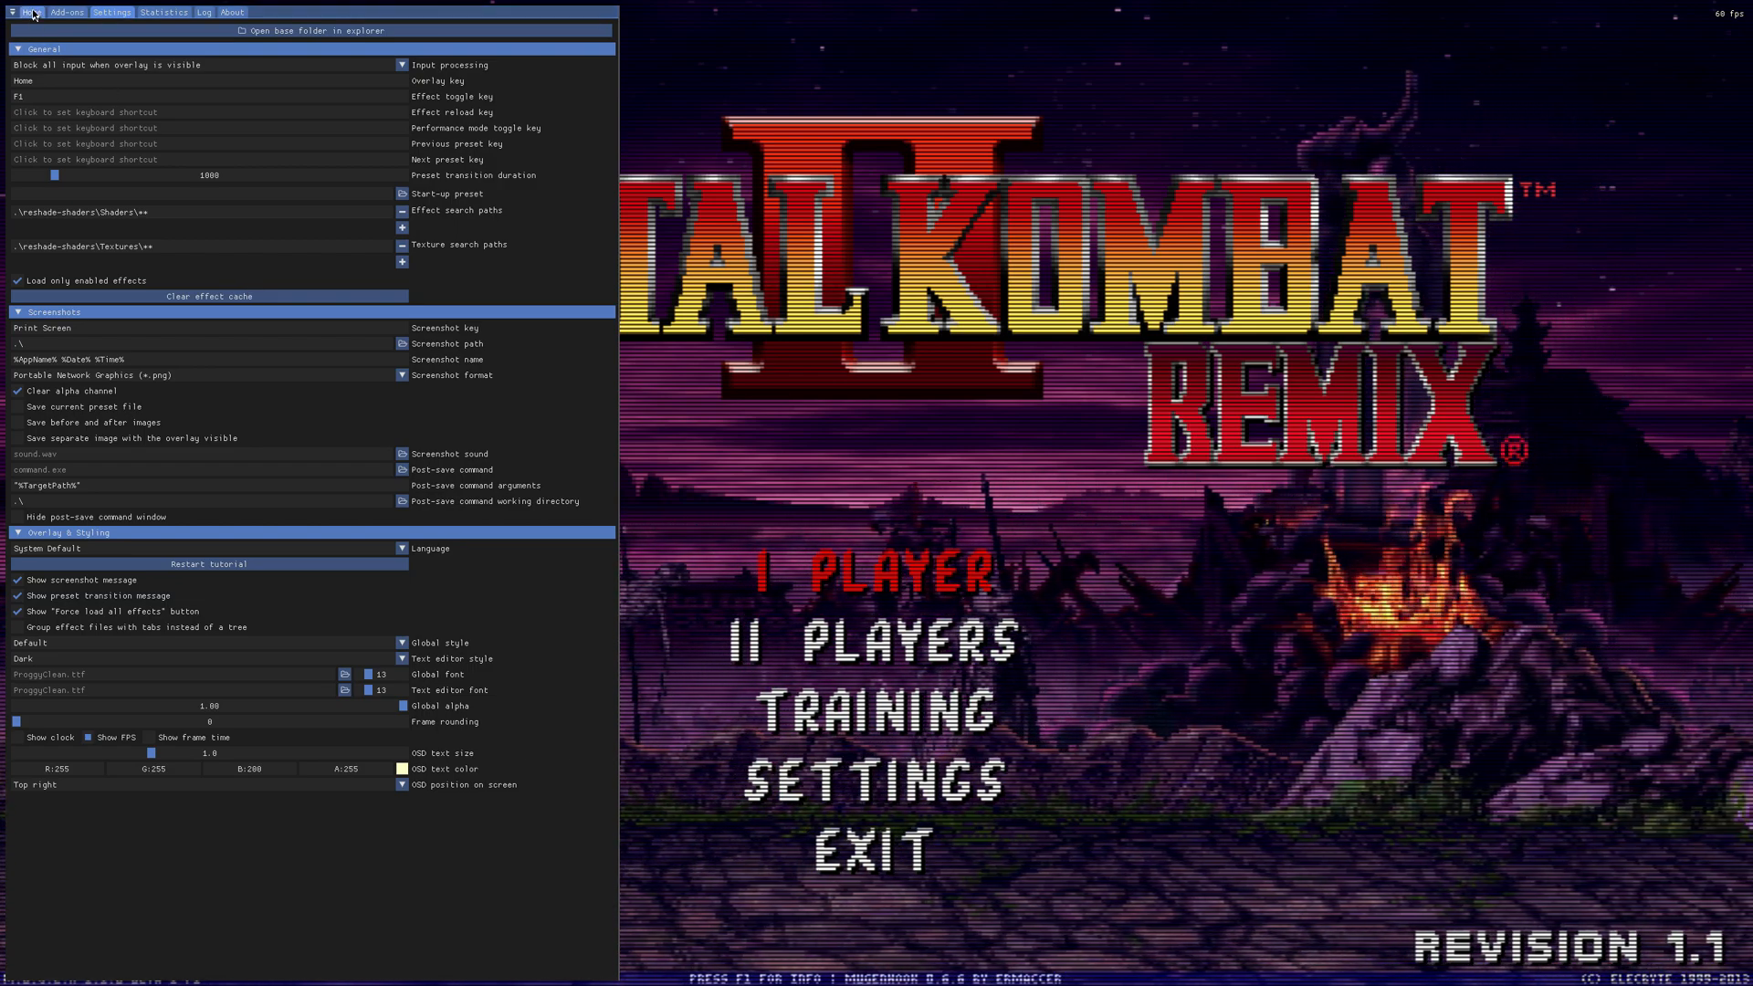
Enter 254 for ScanlinesAbs Scanlines Height, then open the game's SETTINGS screen.
click(31, 11)
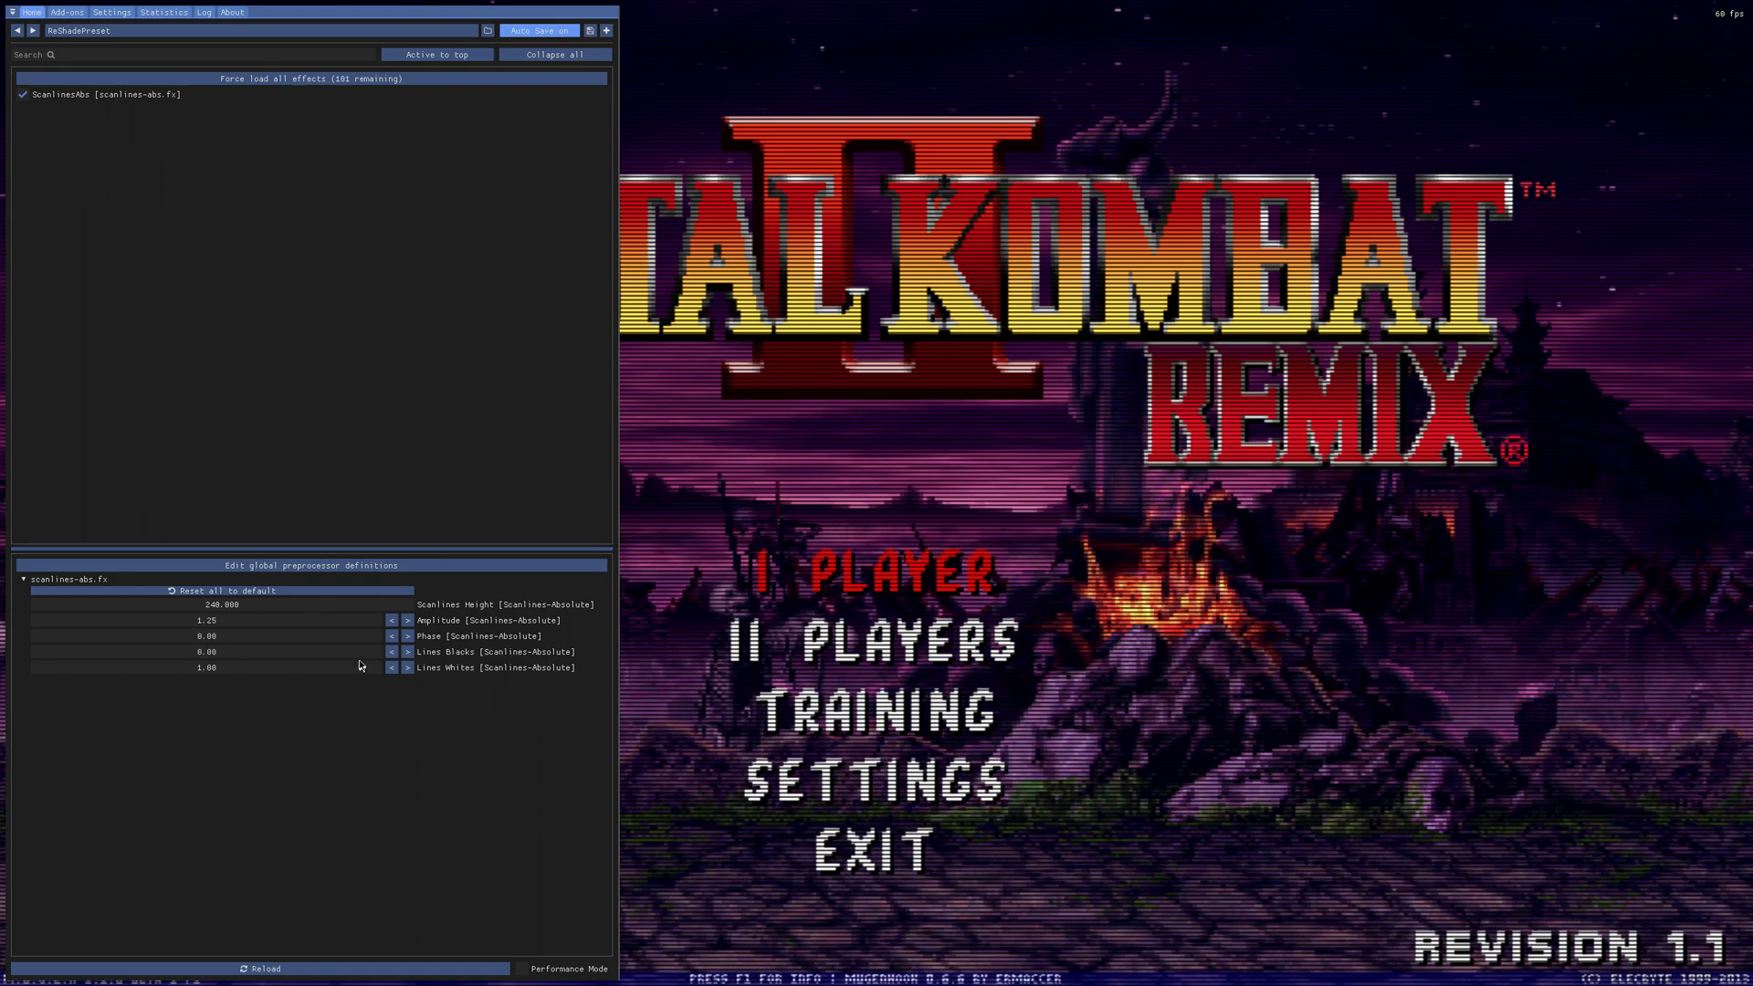
click(207, 619)
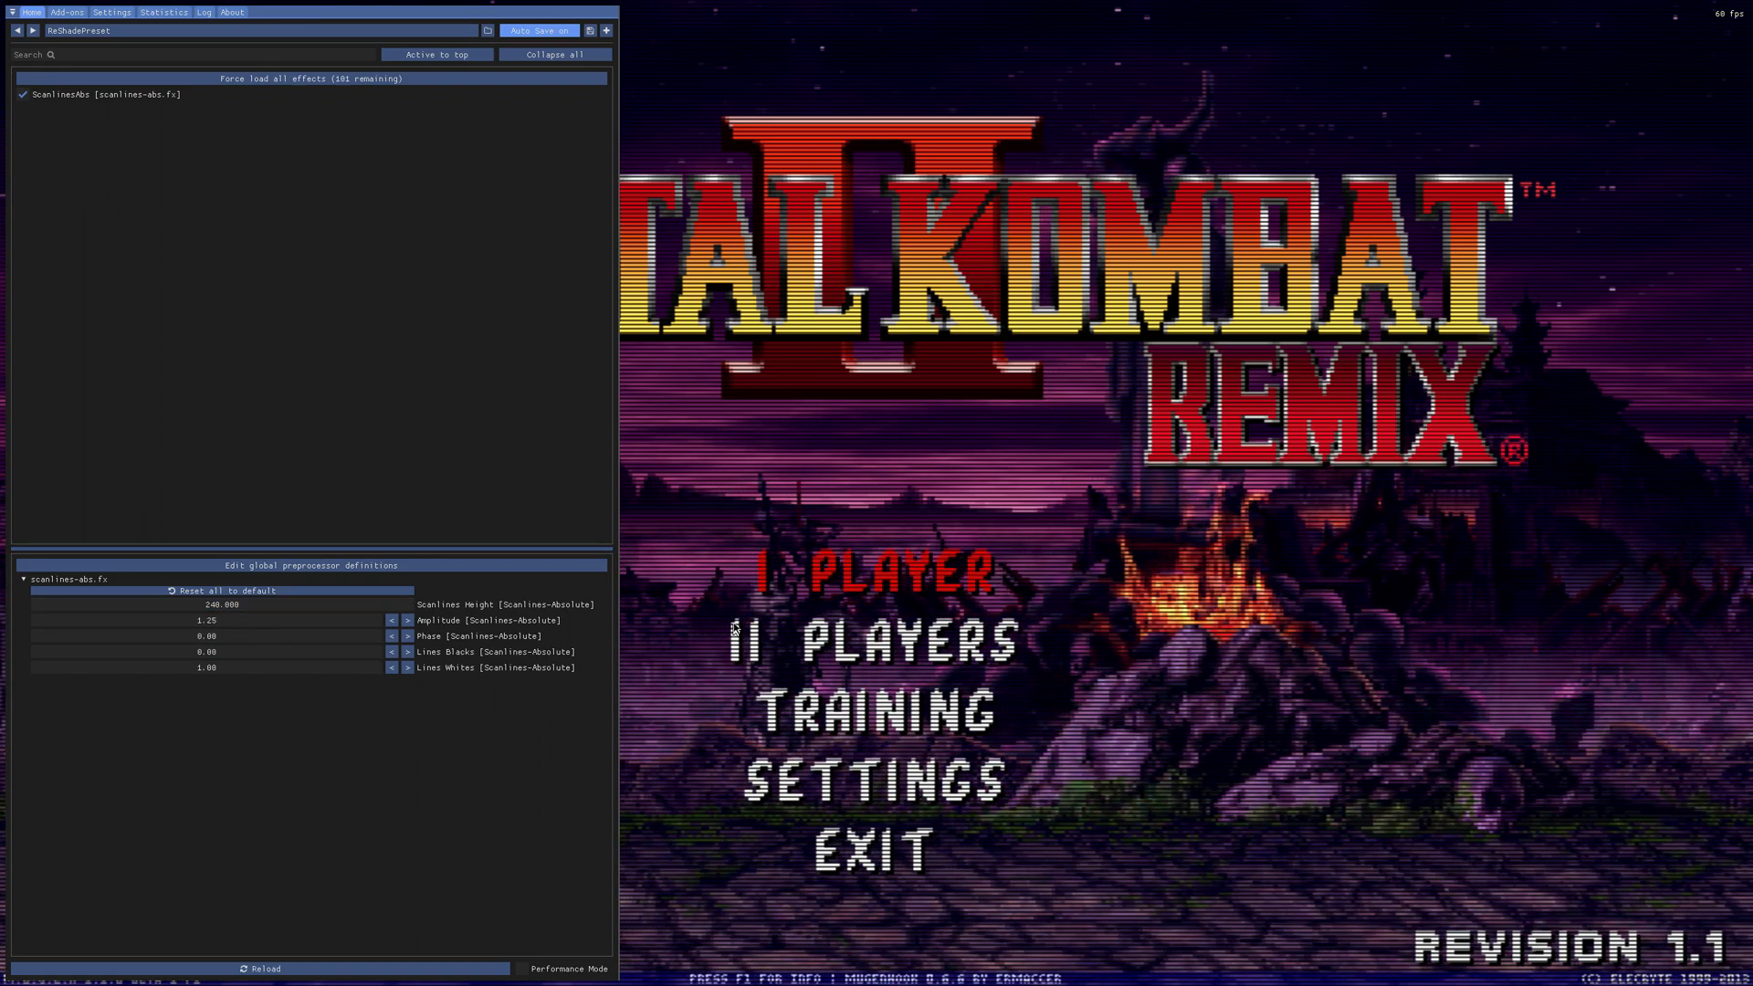
click(220, 605)
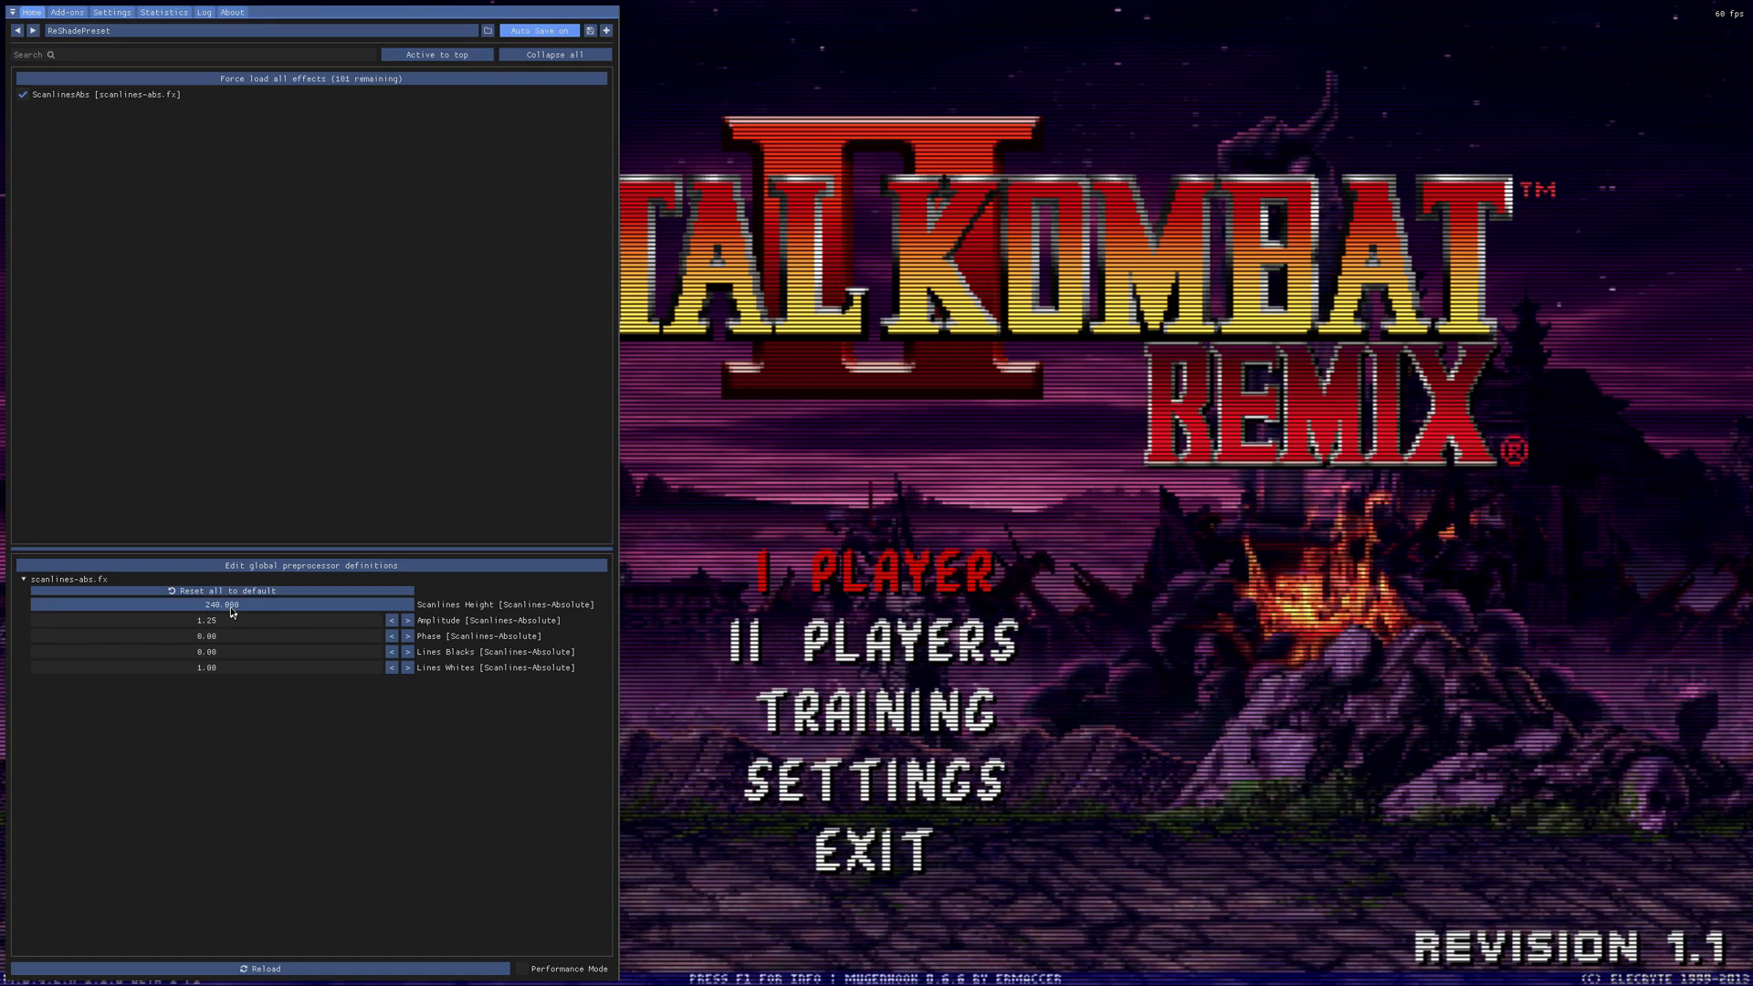
click(220, 603)
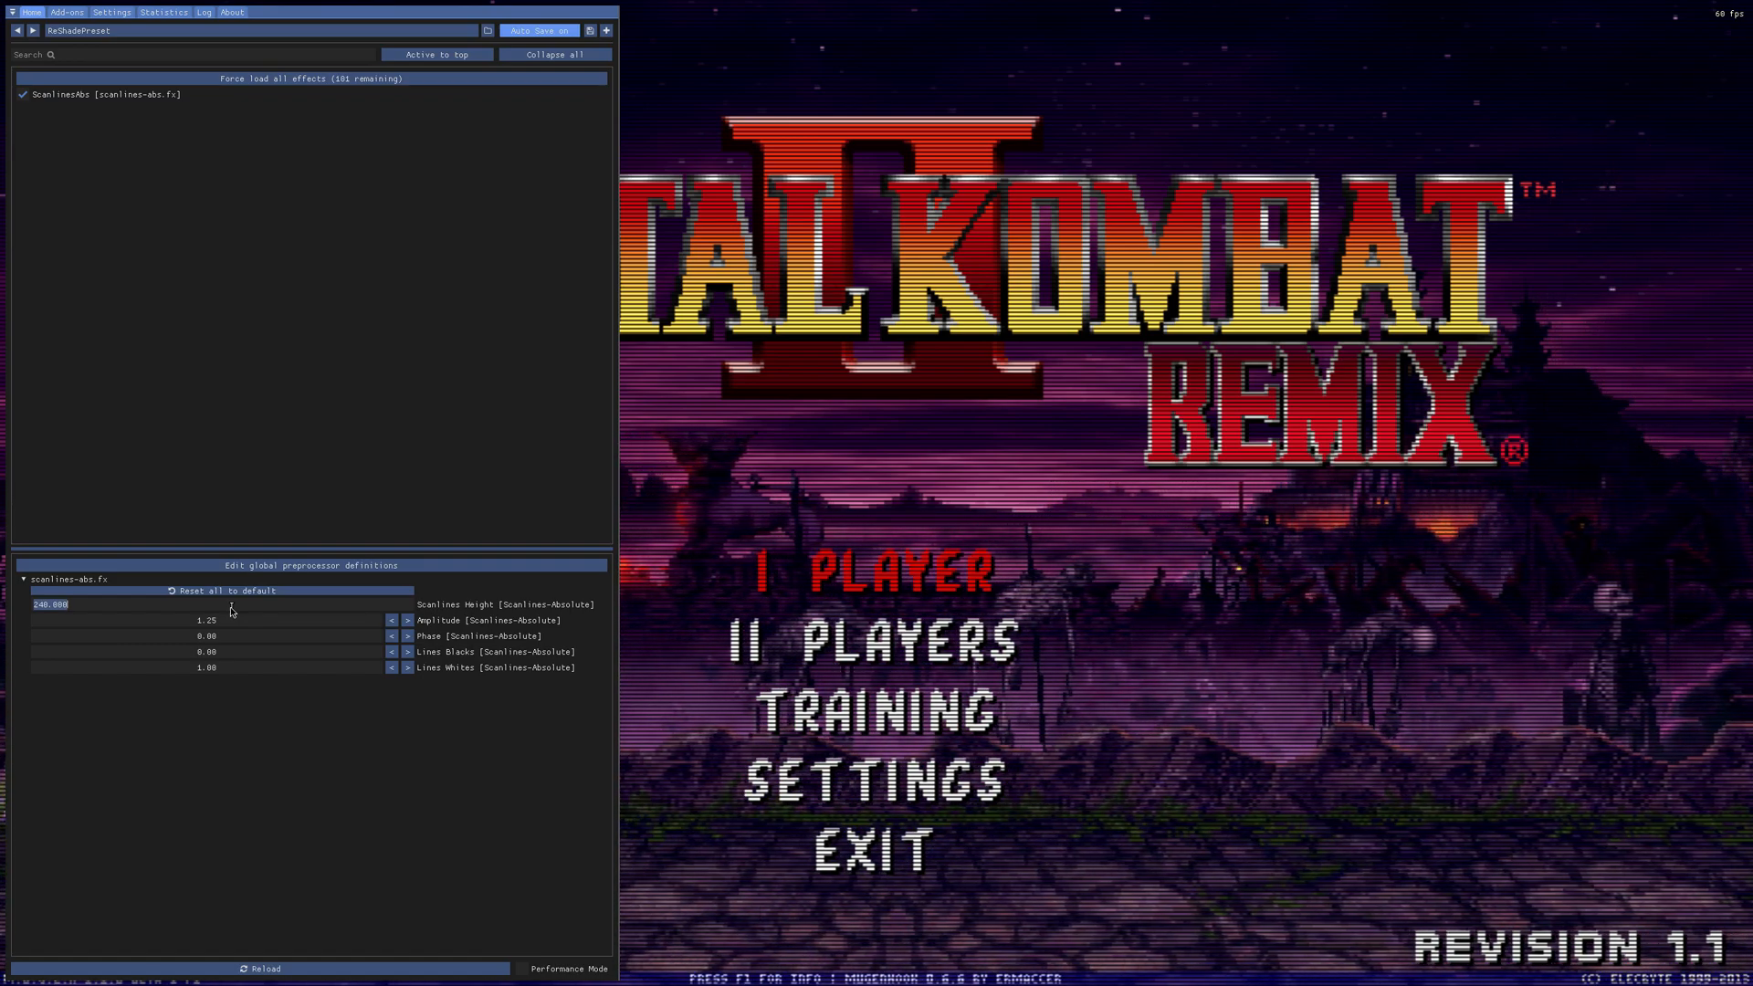
text(25)
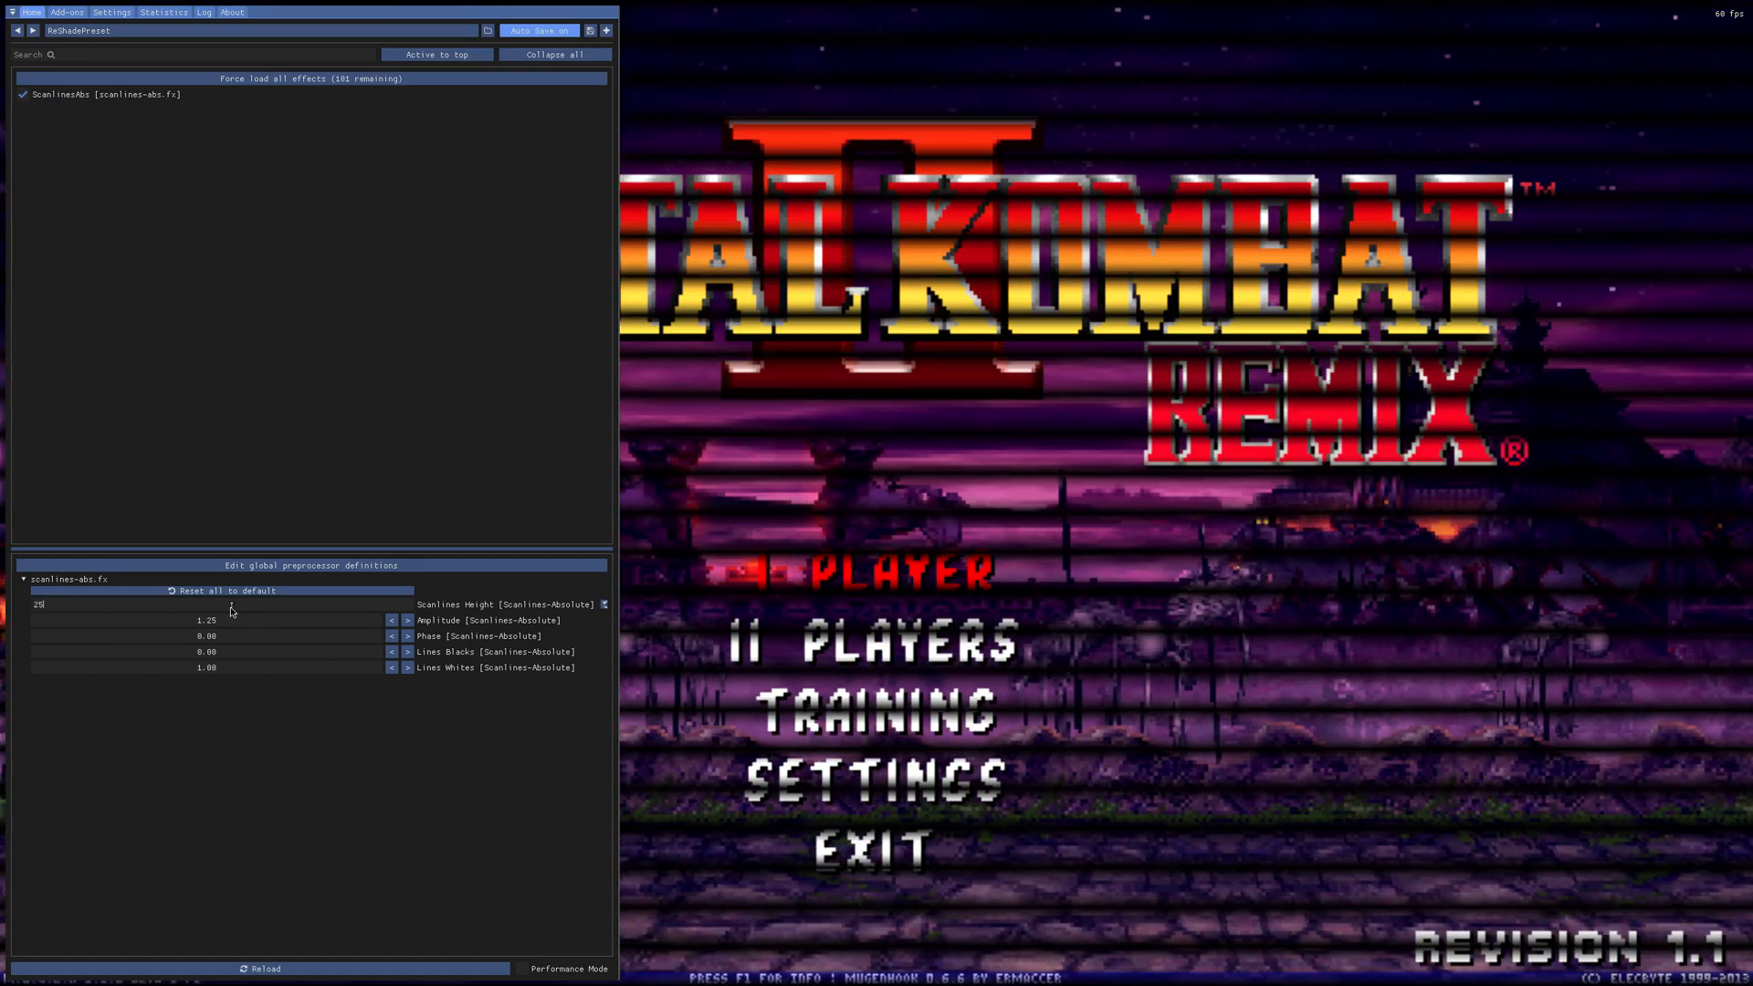
text(4)
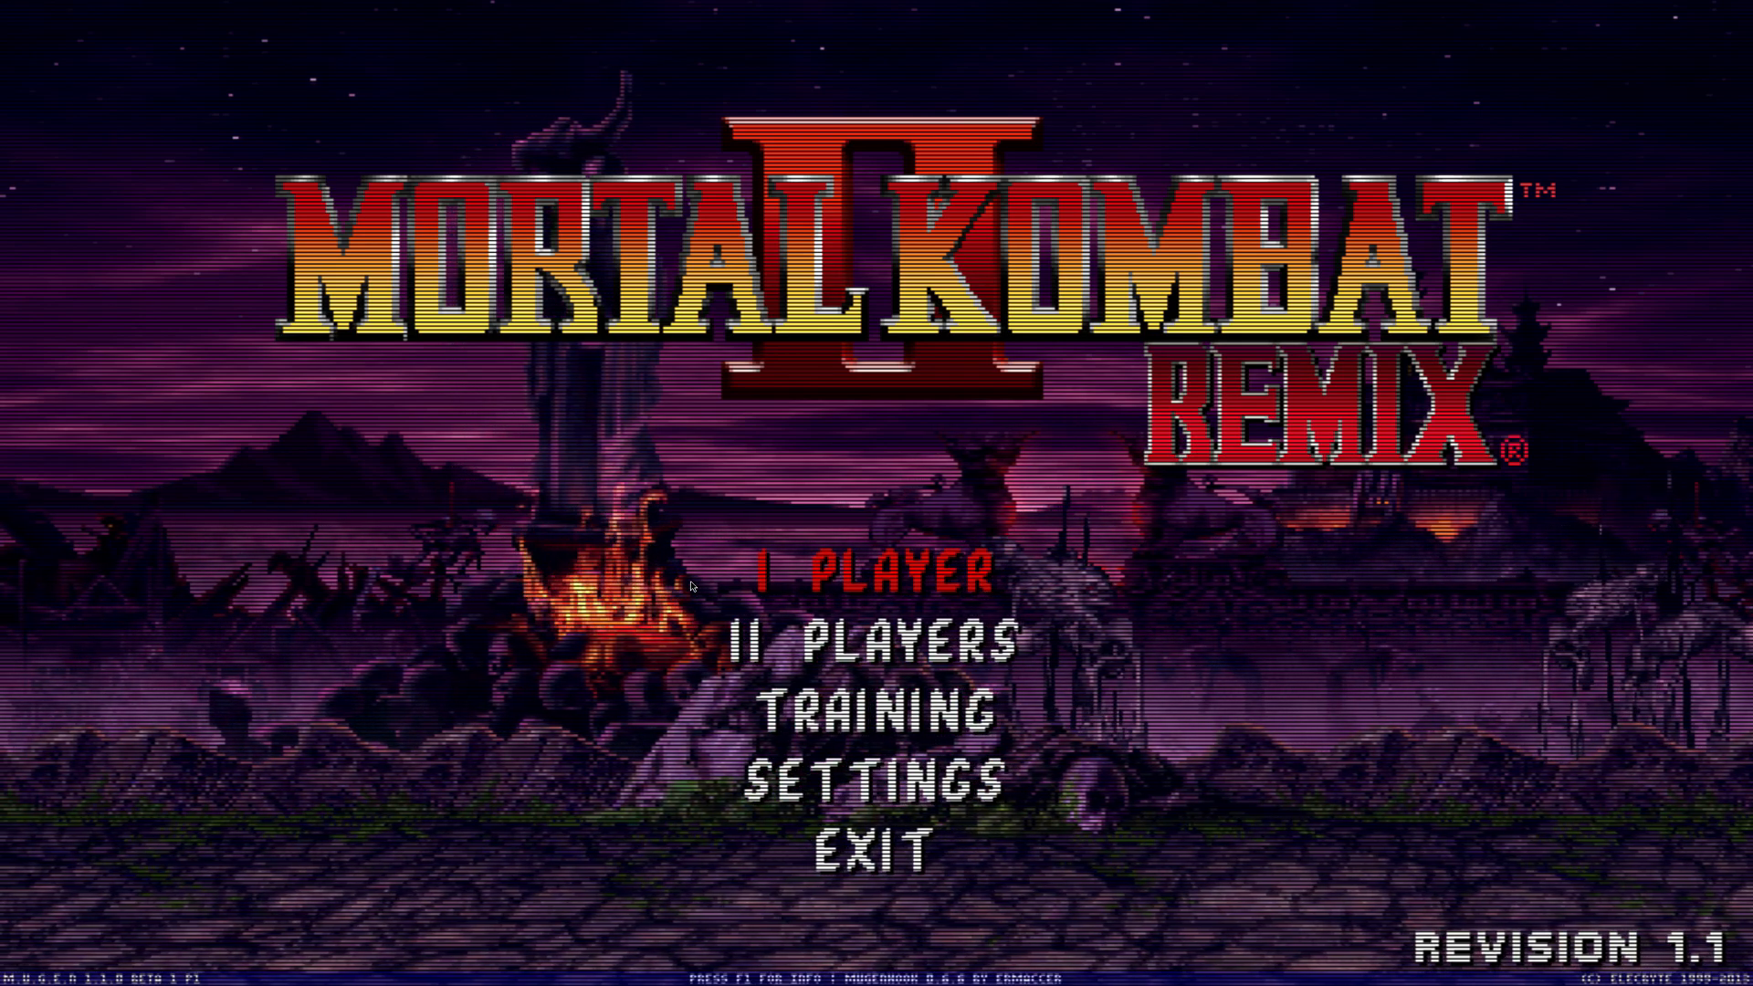
key(down)
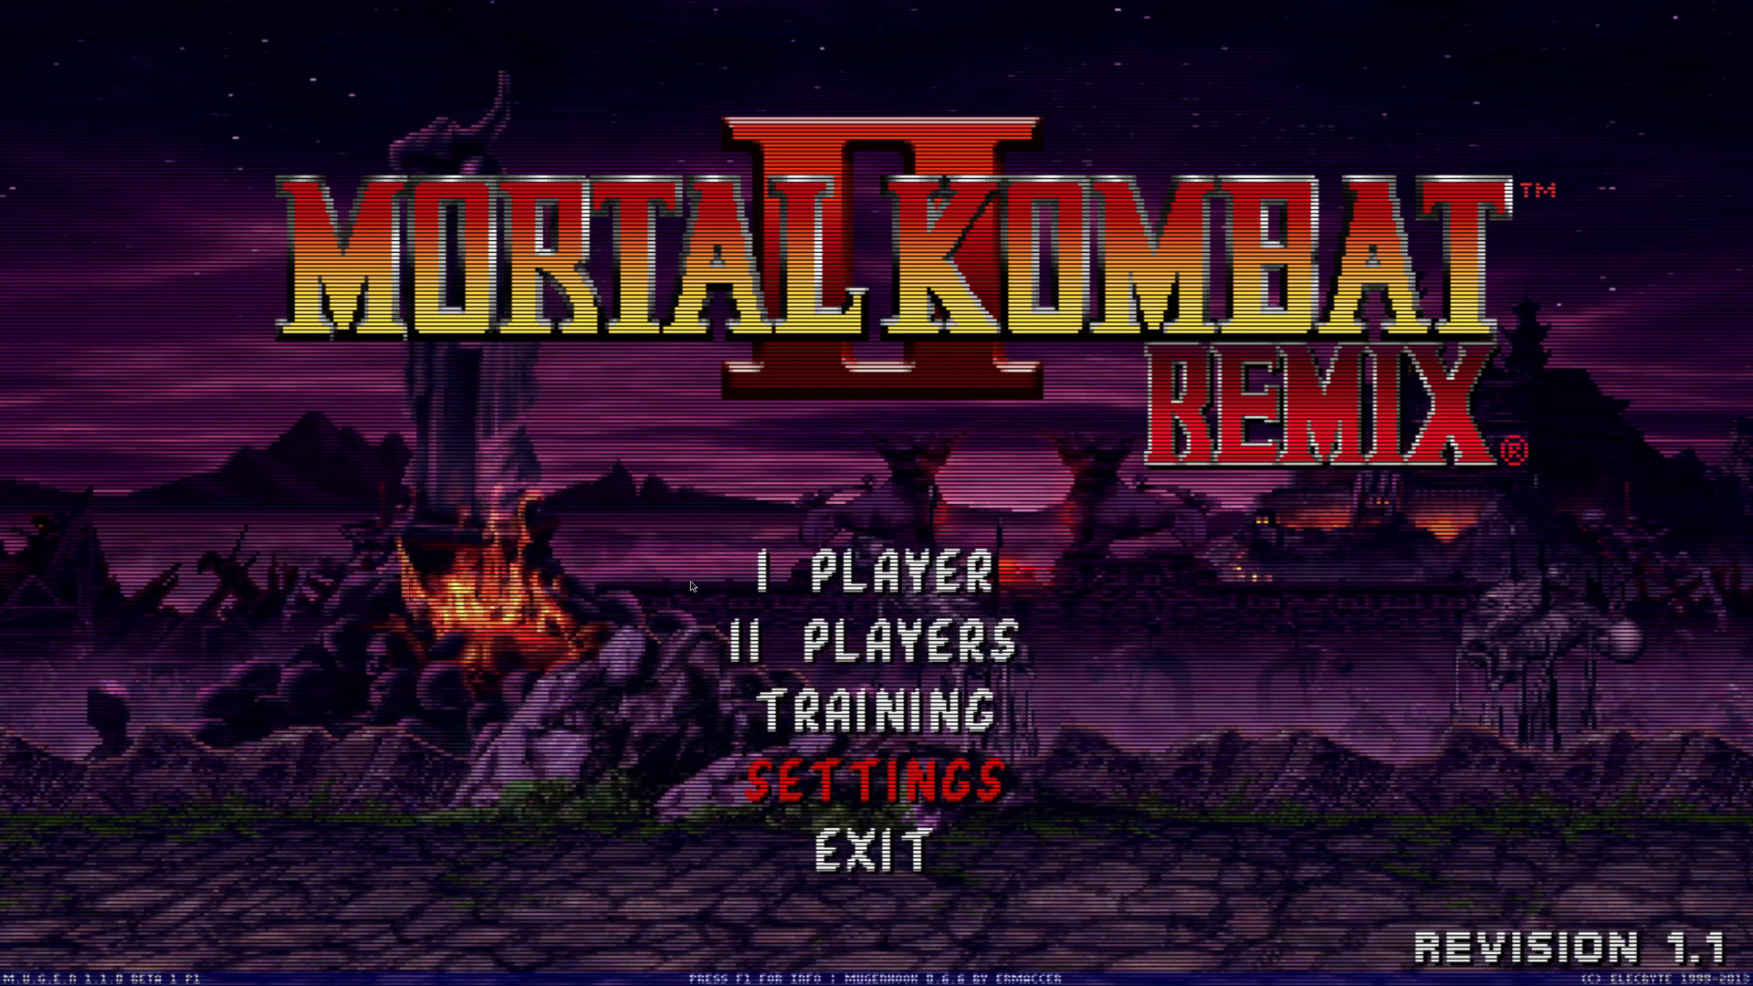
click(885, 779)
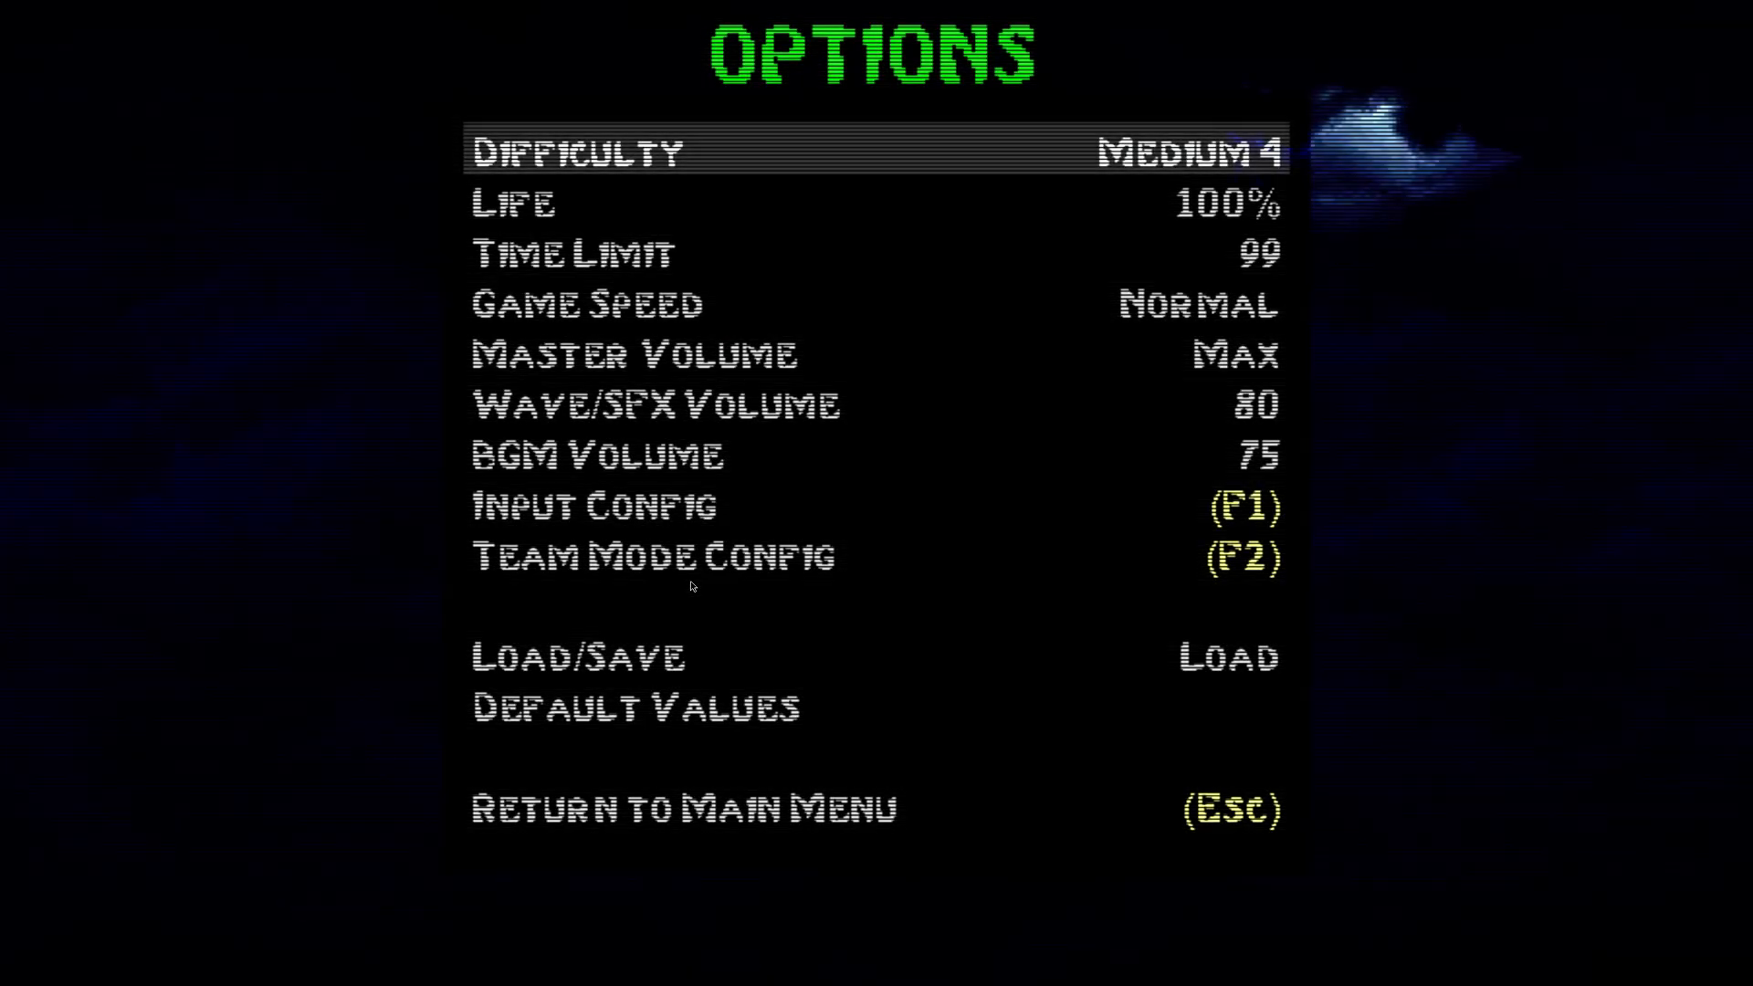
Go to Input Config and set up Player 1's joystick controls.
key(Down)
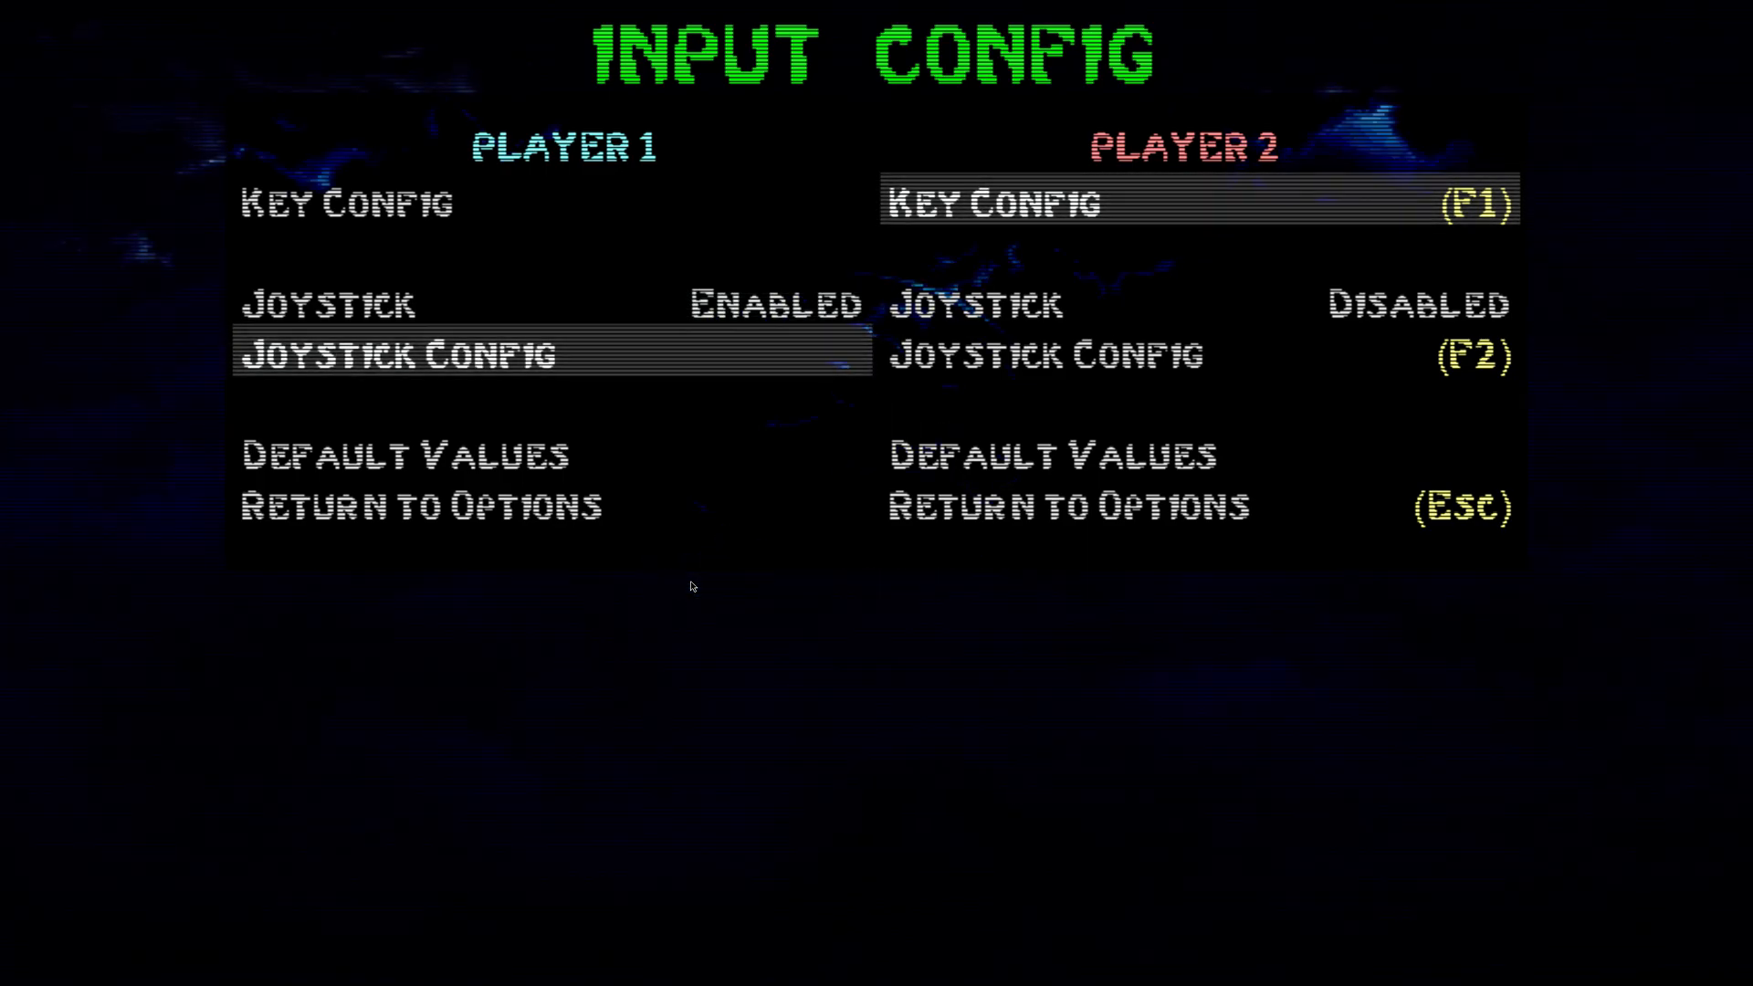
click(402, 355)
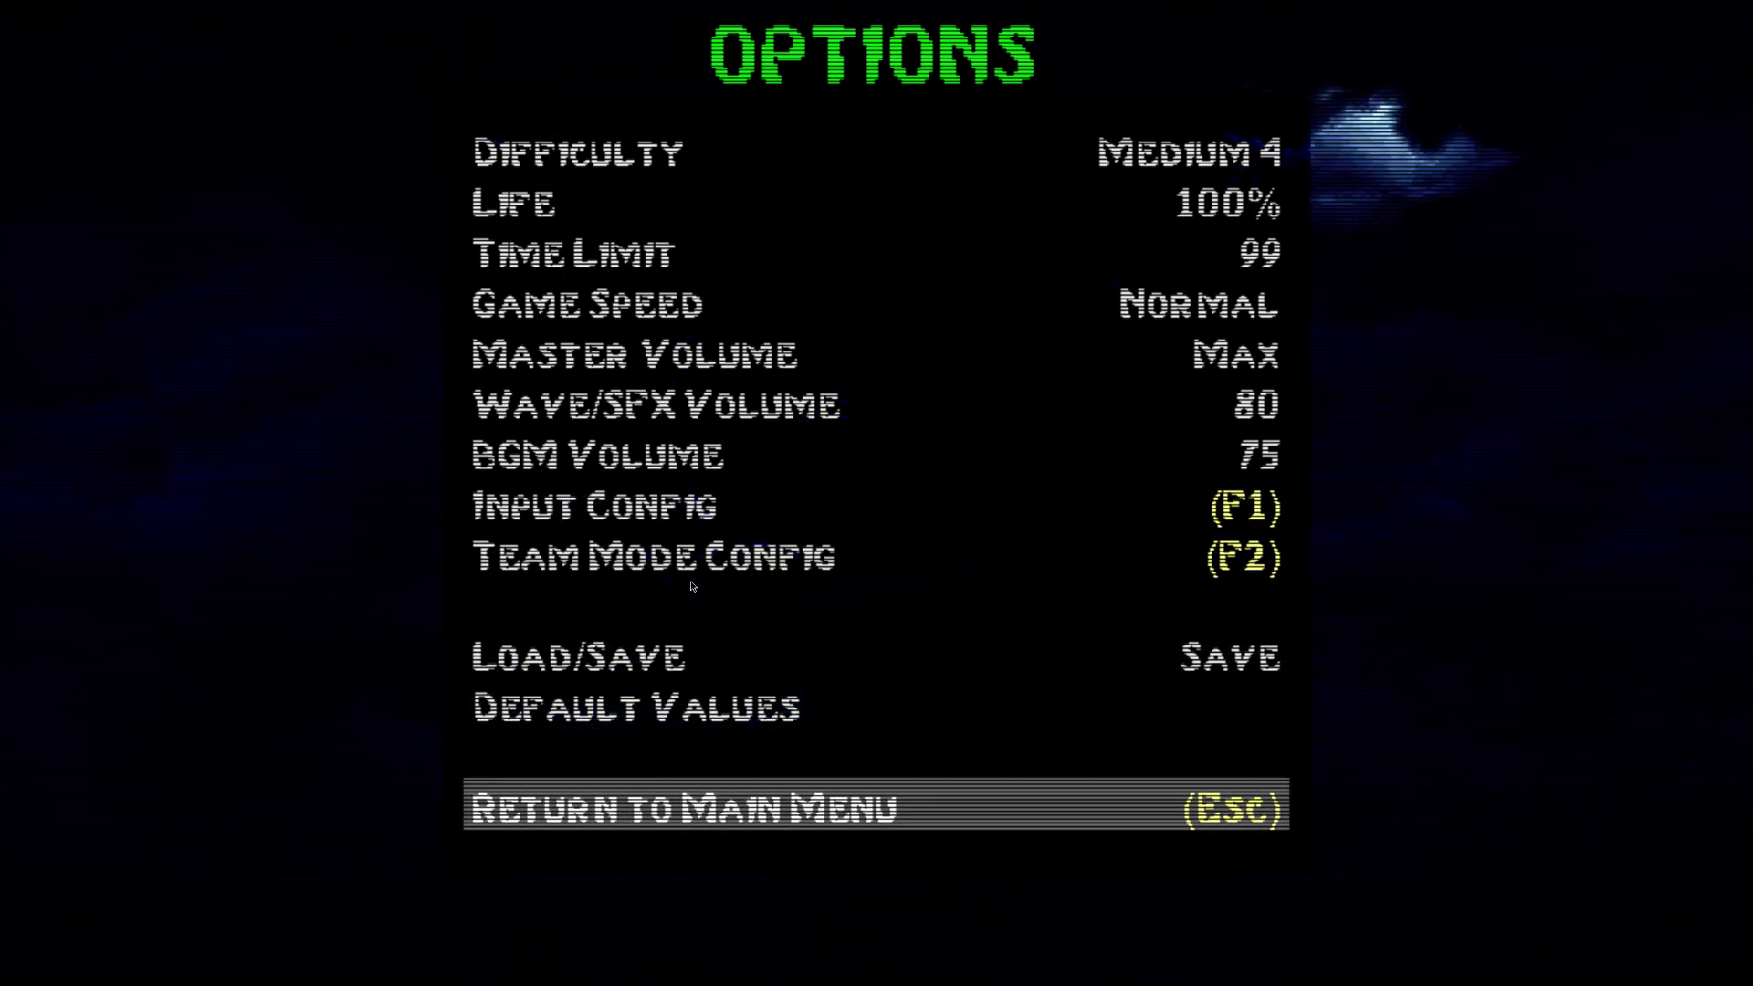
Escape to the title menu and move the selection up past TRAINING to II PLAYERS.
key(Escape)
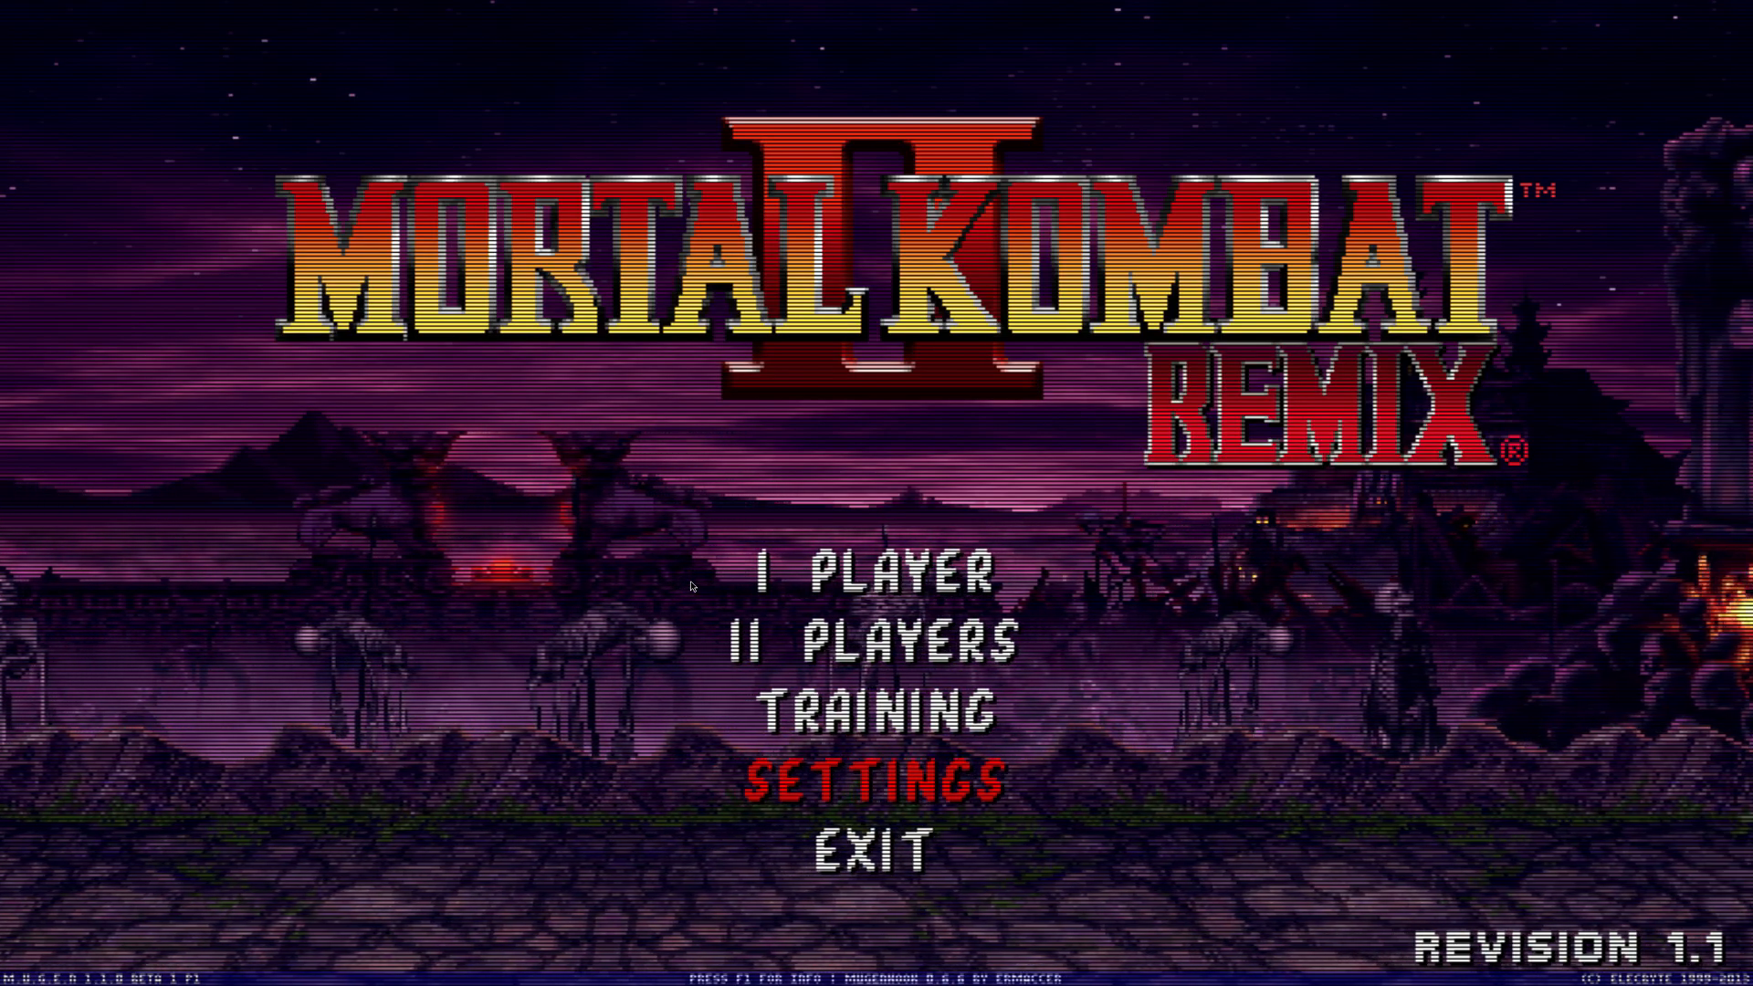
key(up)
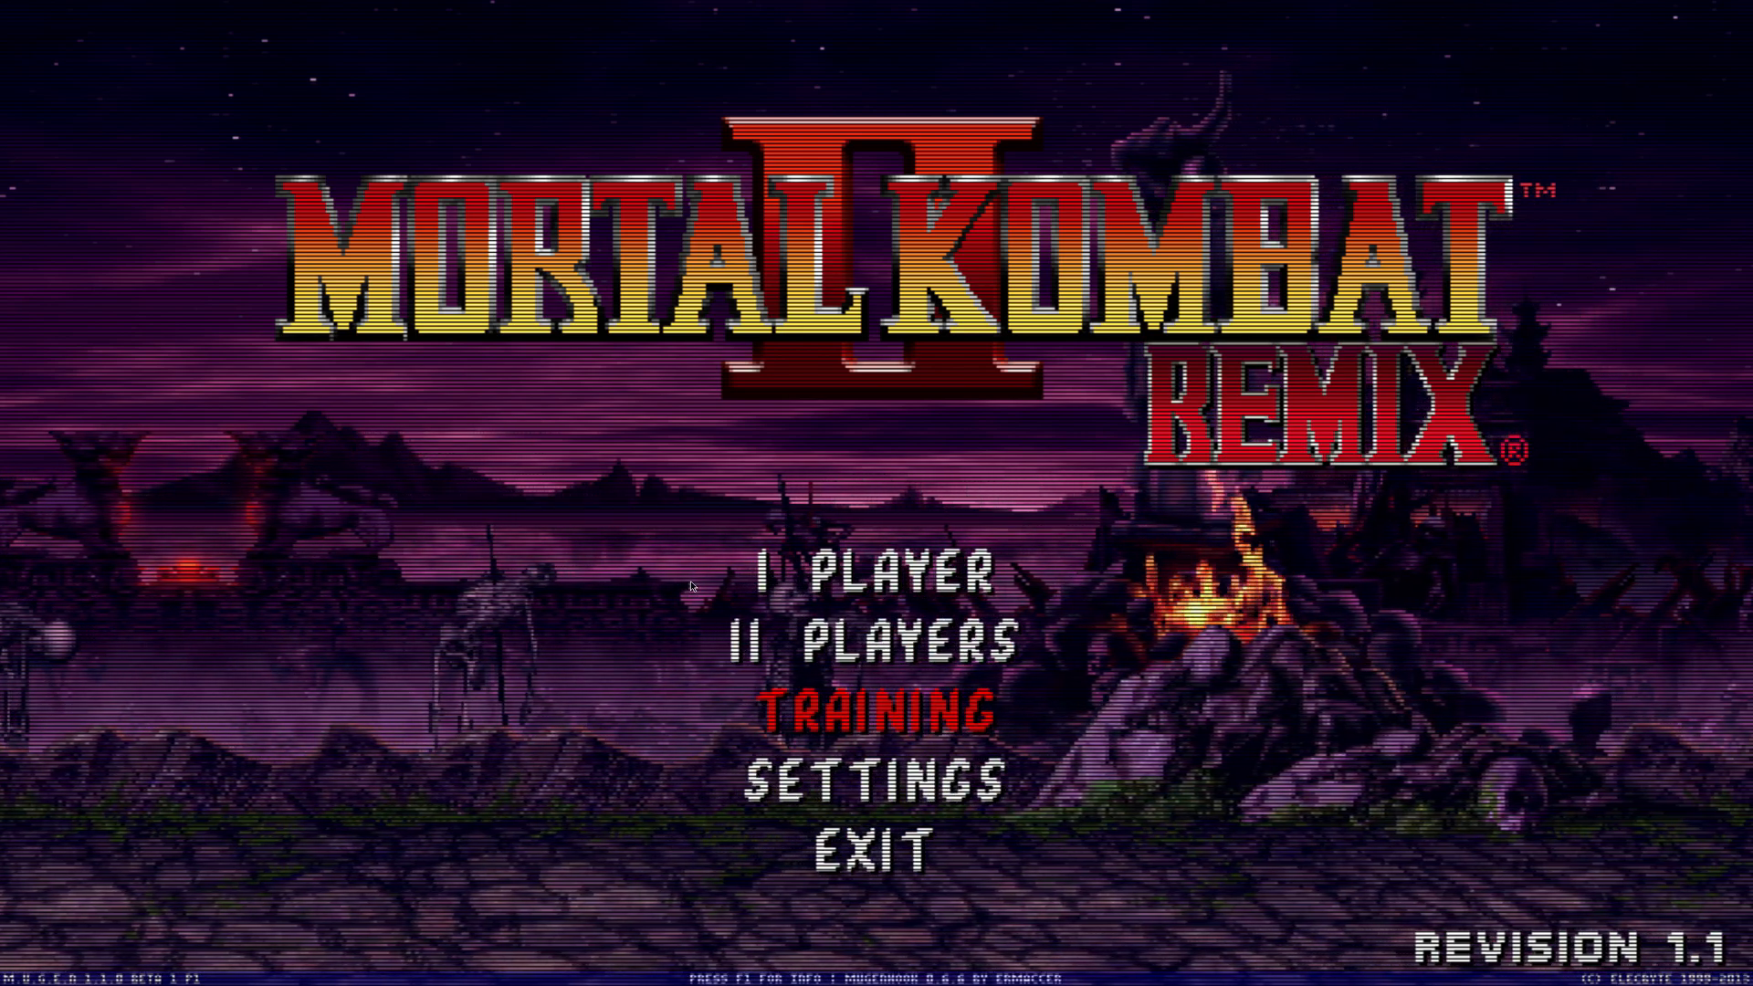
key(up)
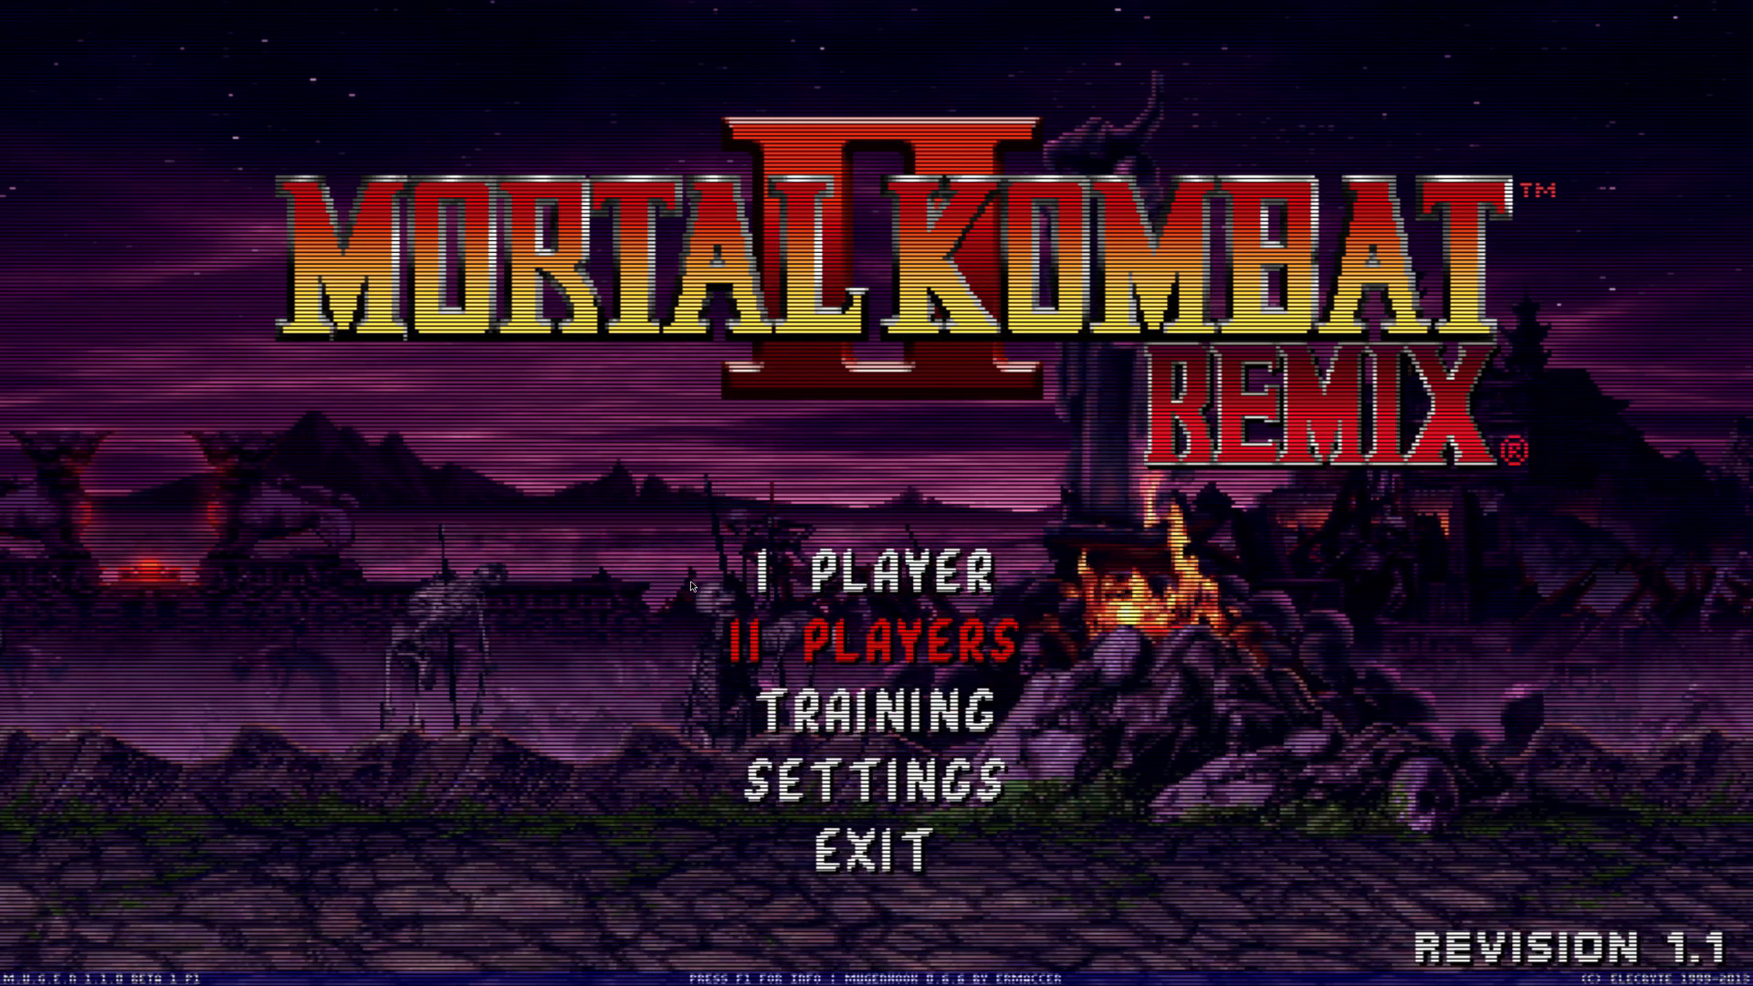